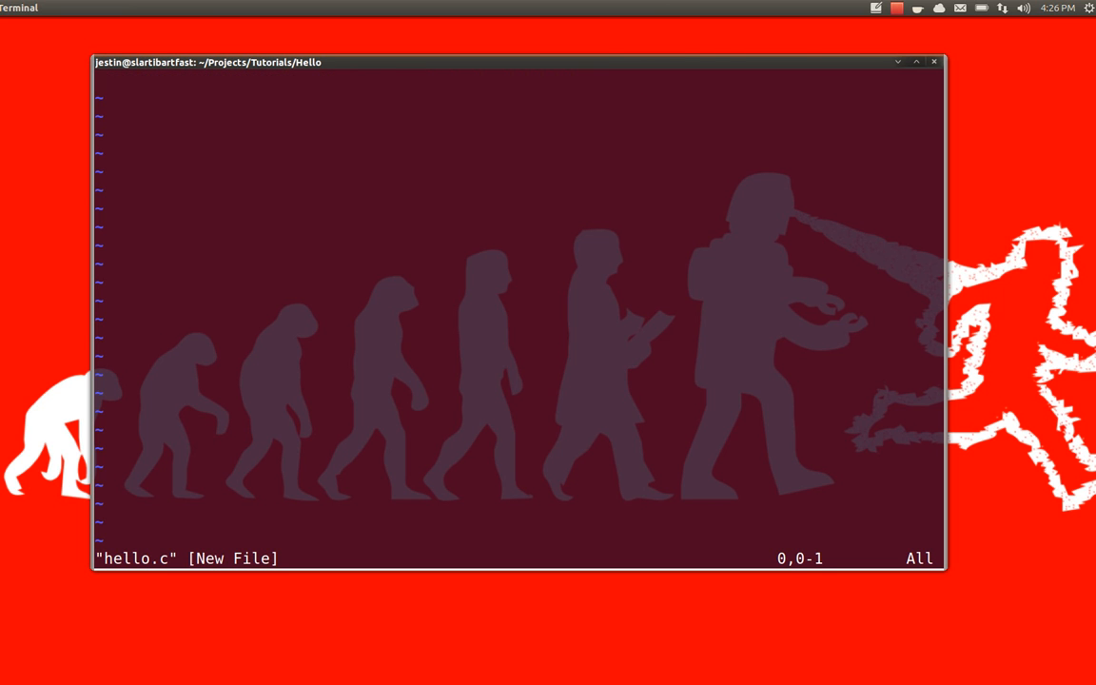
# Step: Enter #include<stdio.h>, printf("Hello, World!") and return 0; into hello.c
pyautogui.press('i')
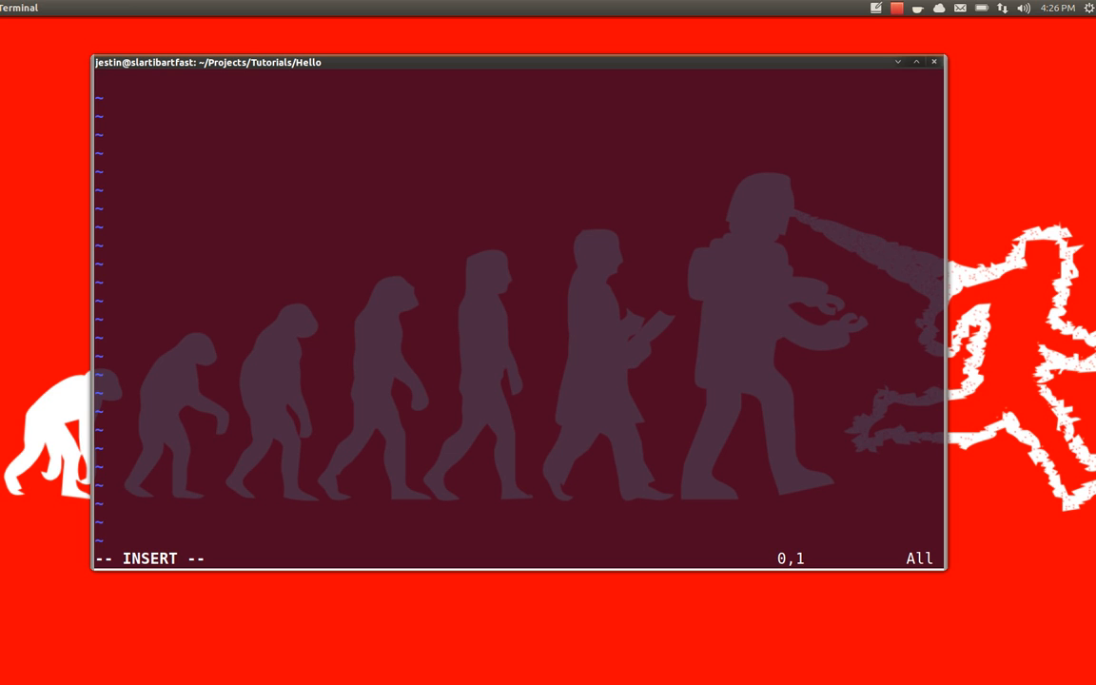
pyautogui.write('#include<')
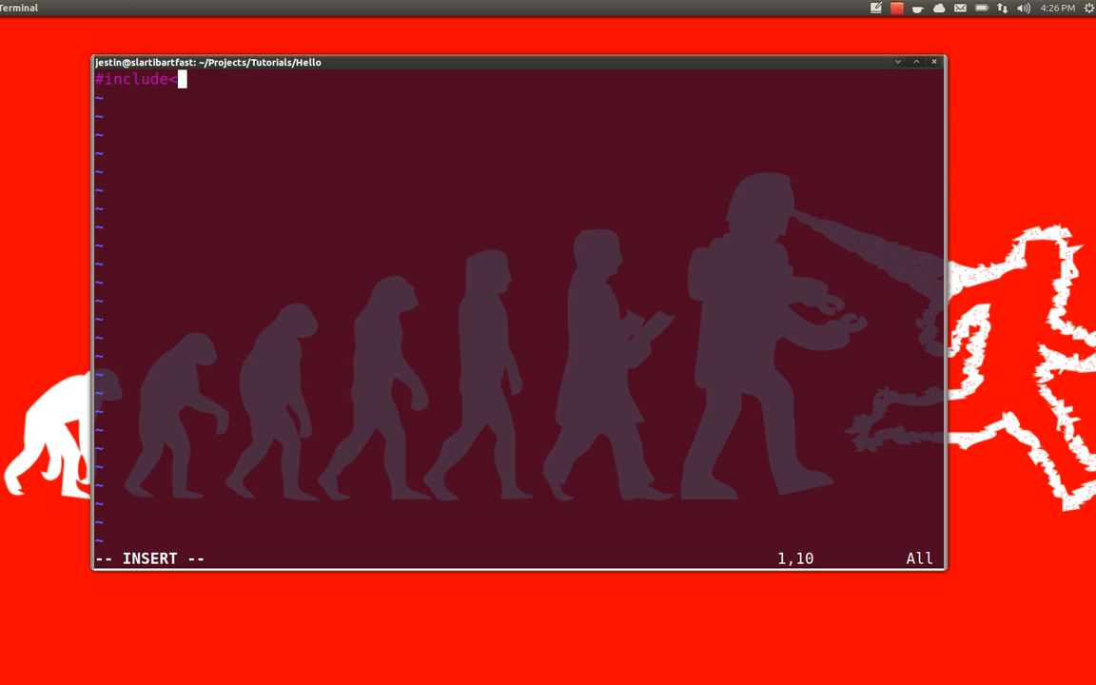
pyautogui.write('stdio.h>')
pyautogui.write('int main(')
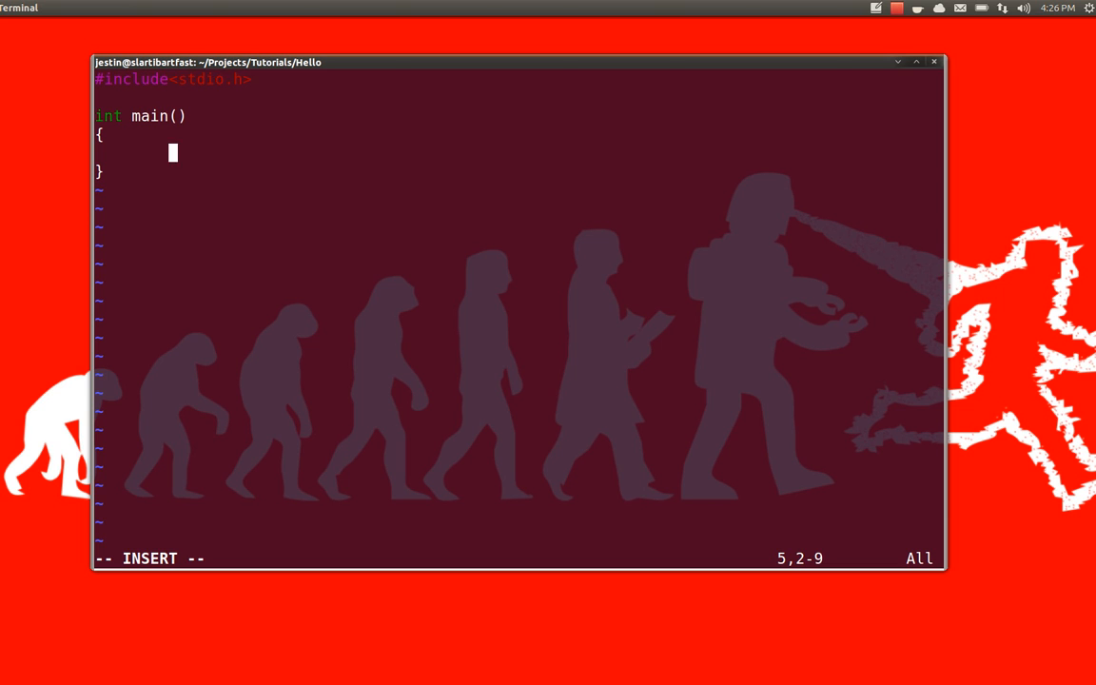
pyautogui.write('prin')
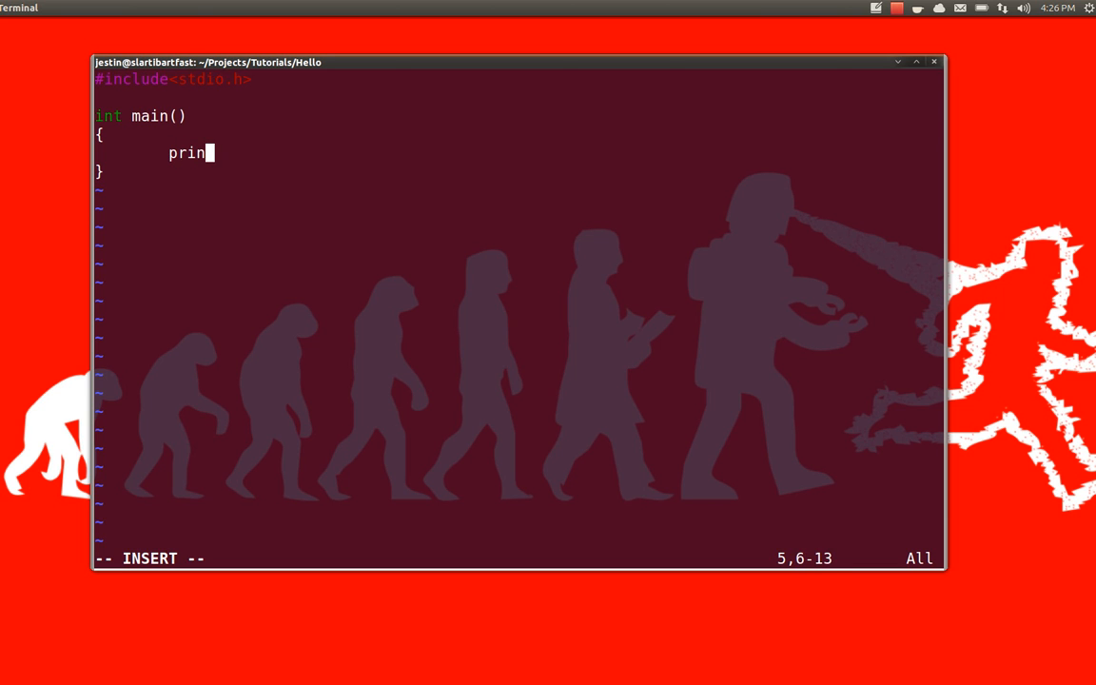
pyautogui.write('tf("He')
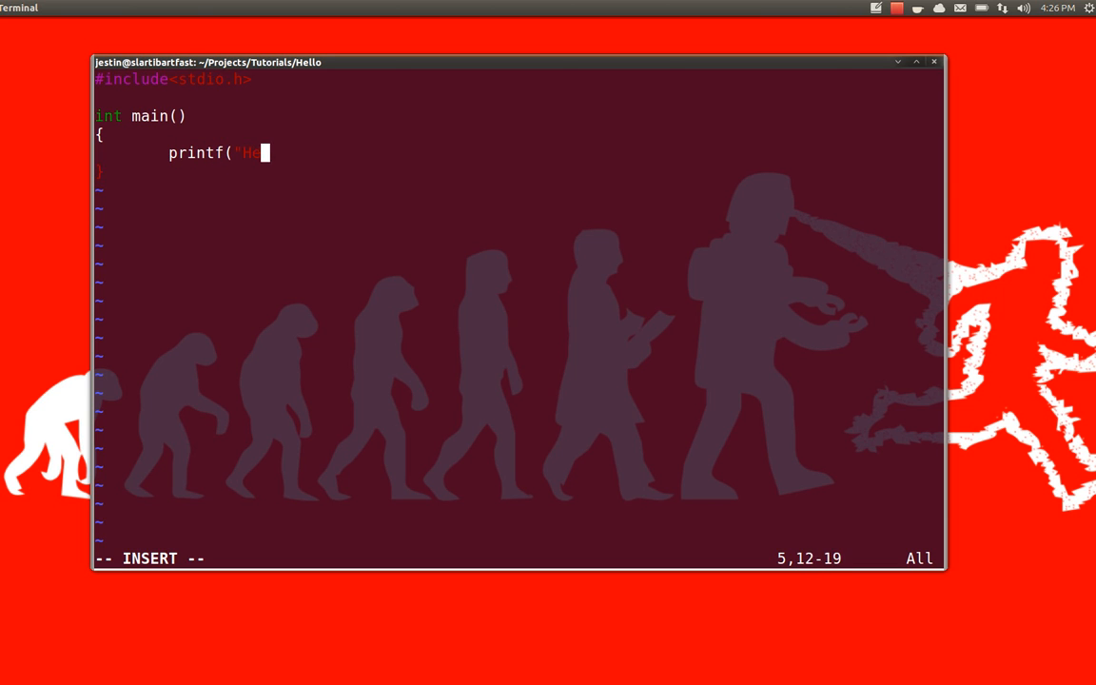
pyautogui.write('llo, World')
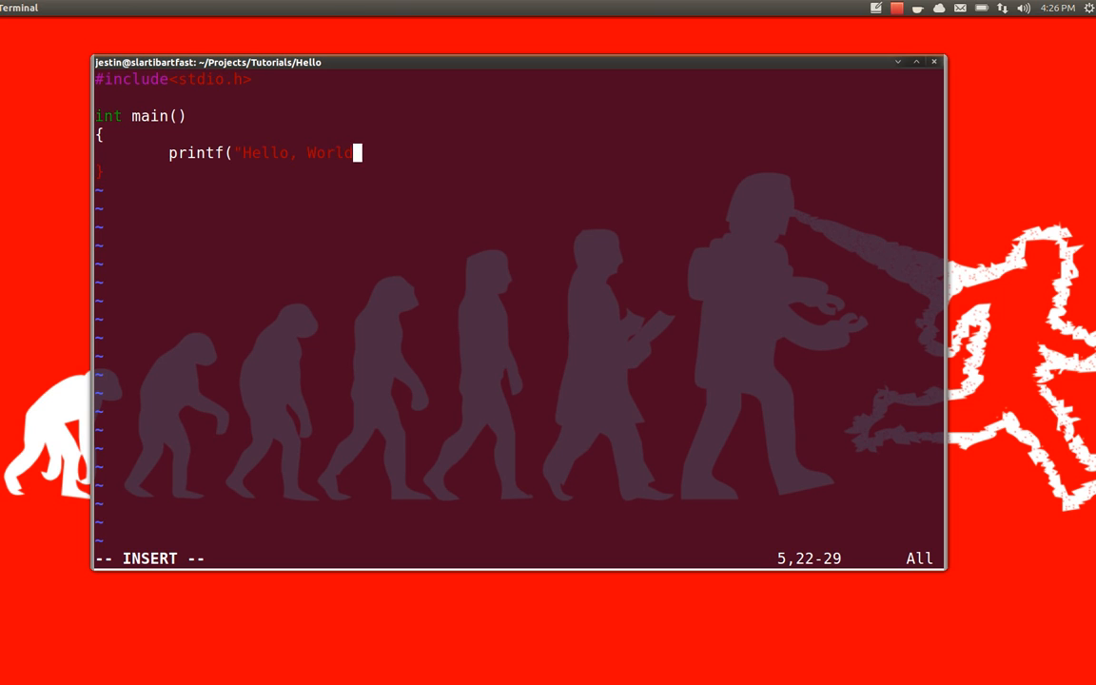
pyautogui.write('!\\n");')
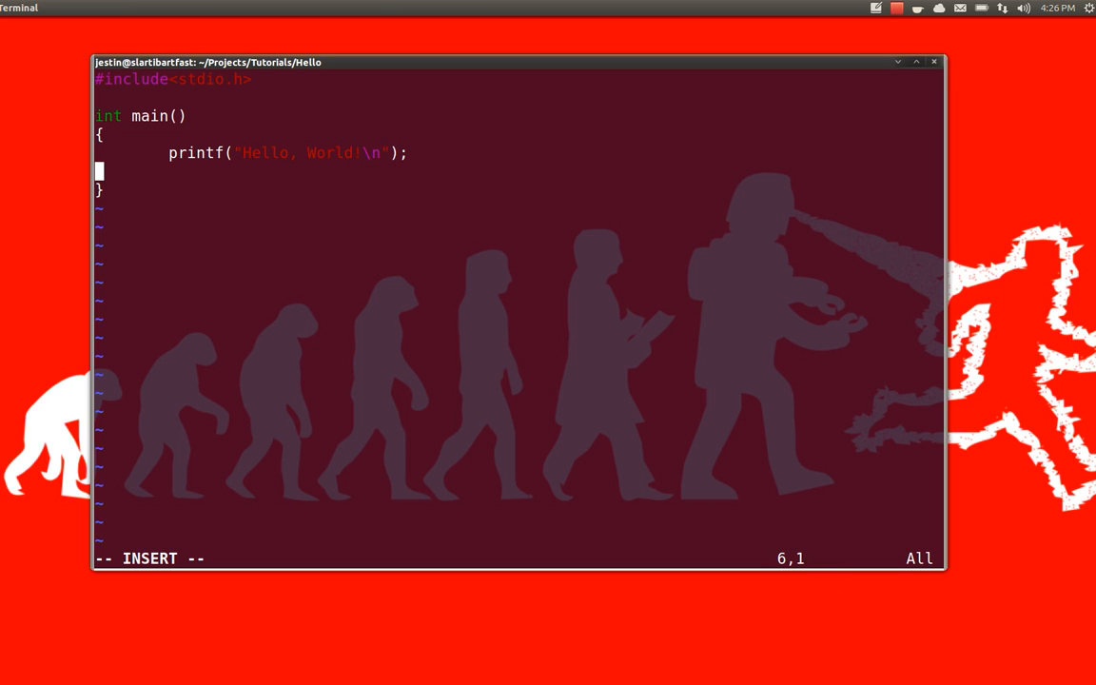
pyautogui.write('return')
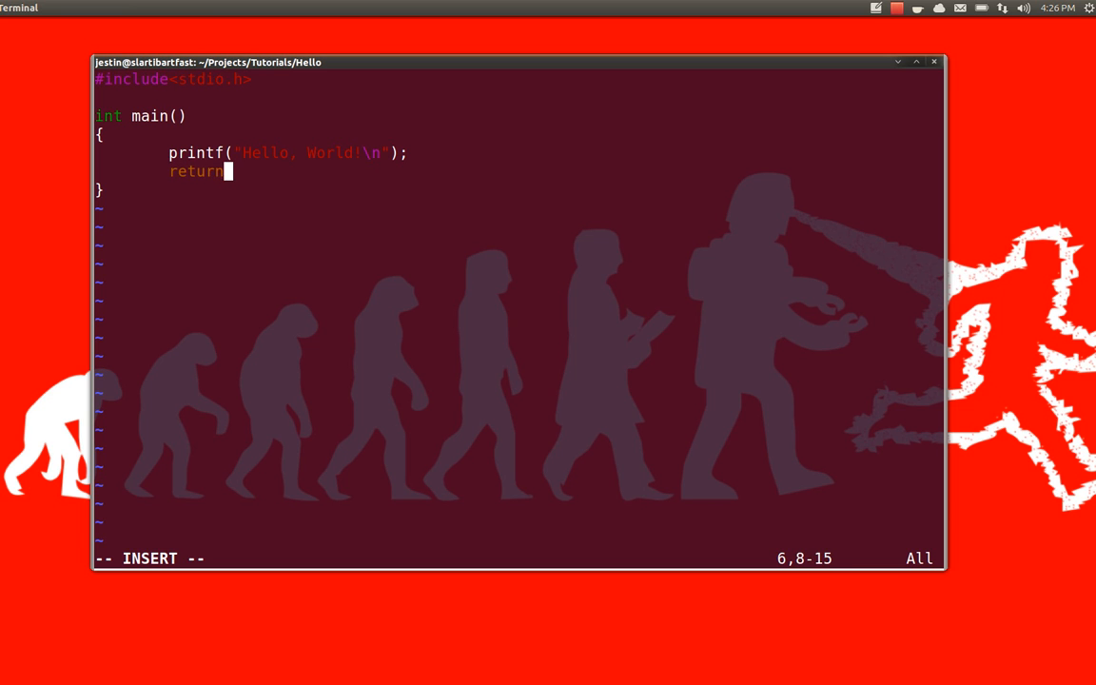
pyautogui.write('0;')
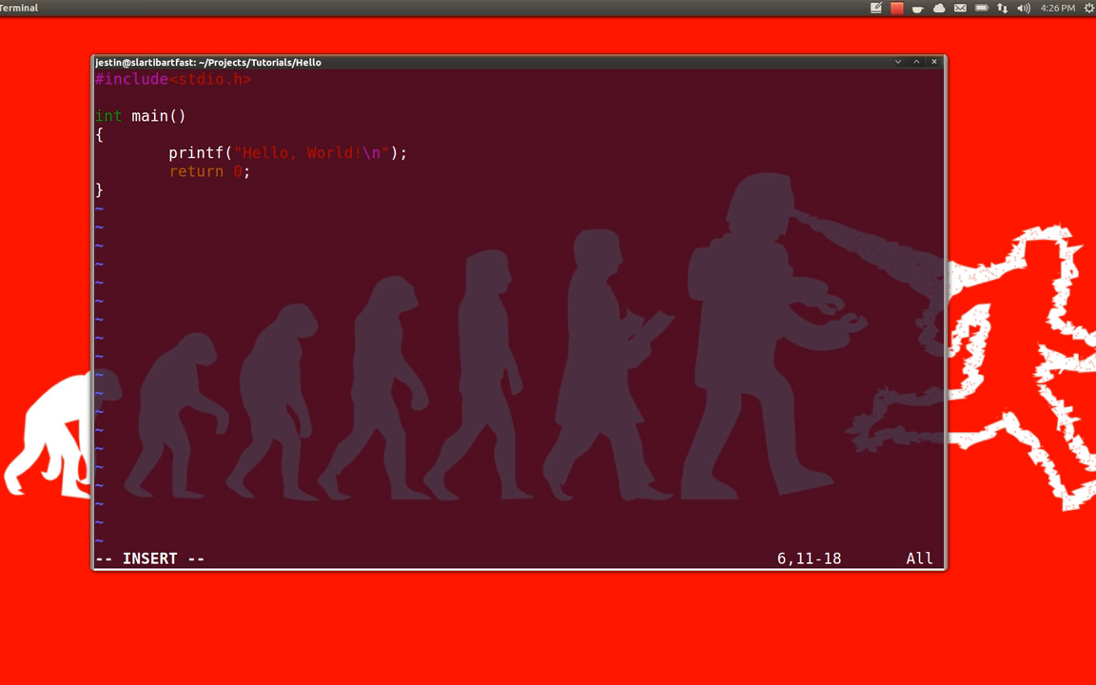
pyautogui.press('Escape')
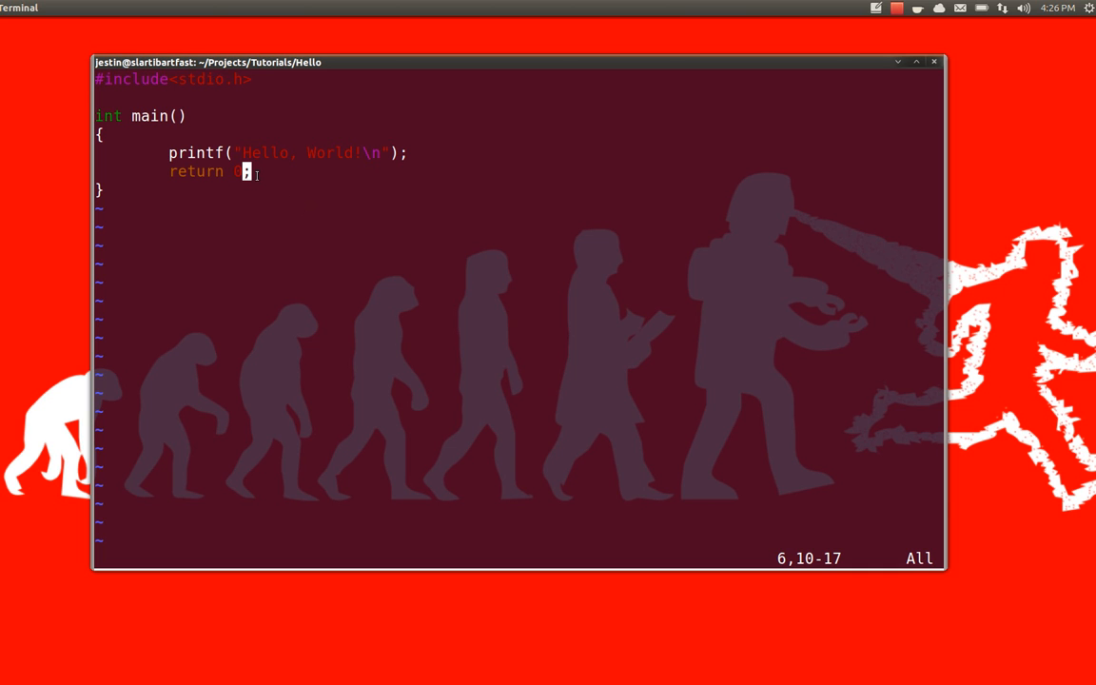
pyautogui.moveTo(285, 249)
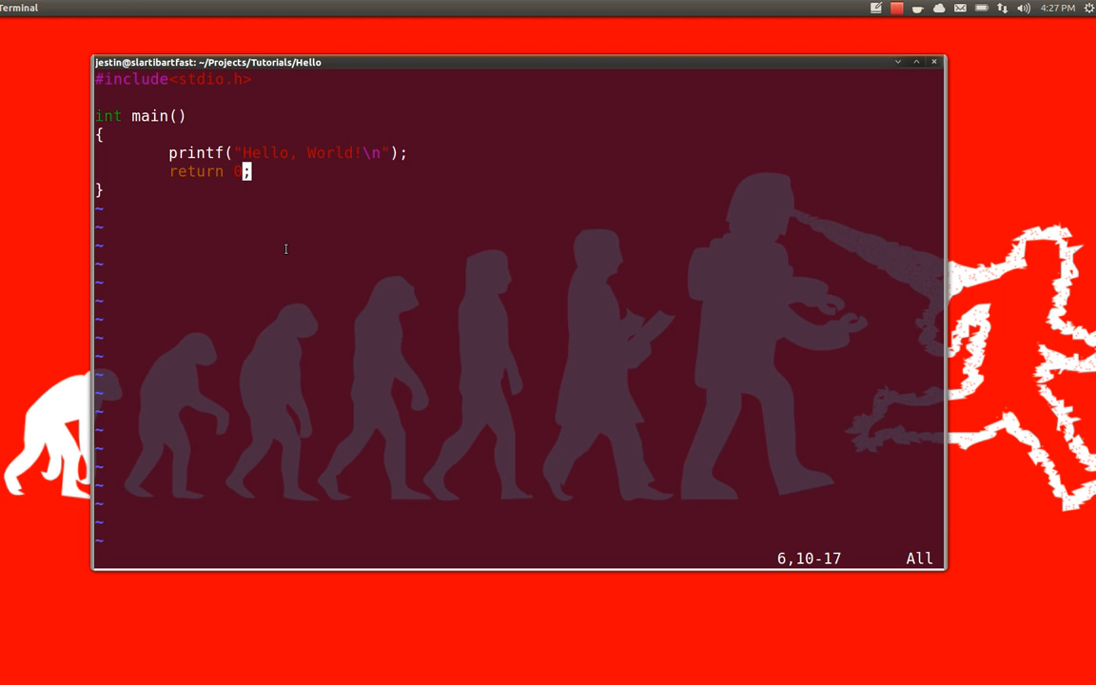
# Step: Write hello.c to disk with :w
pyautogui.write(':w')
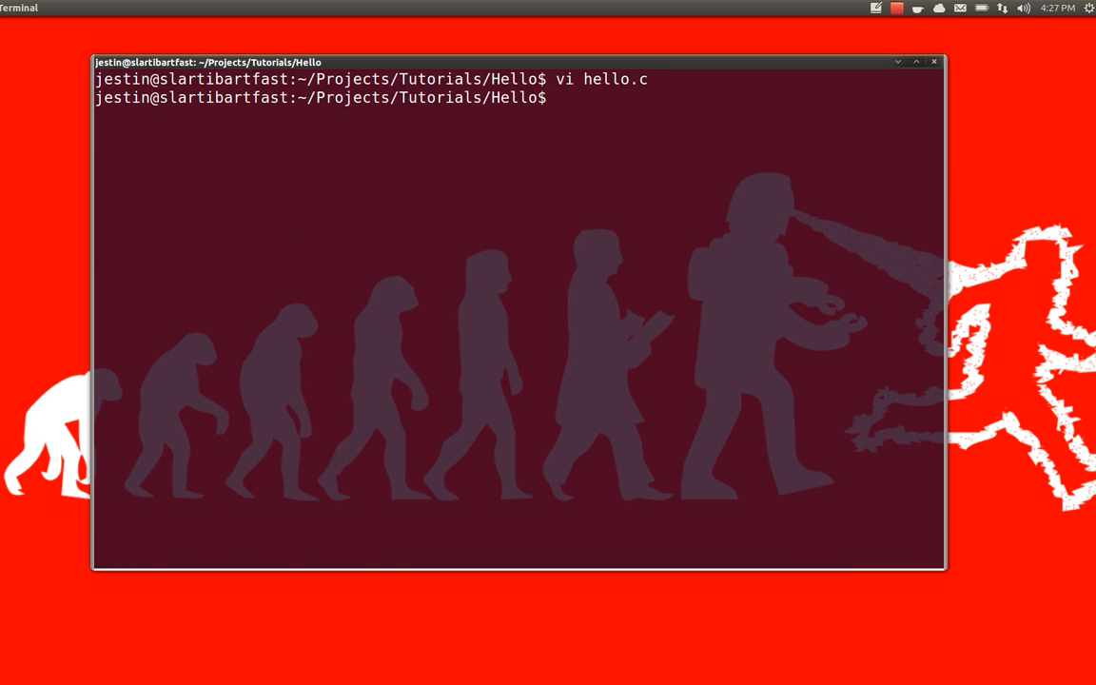
# Step: List the directory, then compile hello.c with gcc -o hello
pyautogui.write('ls')
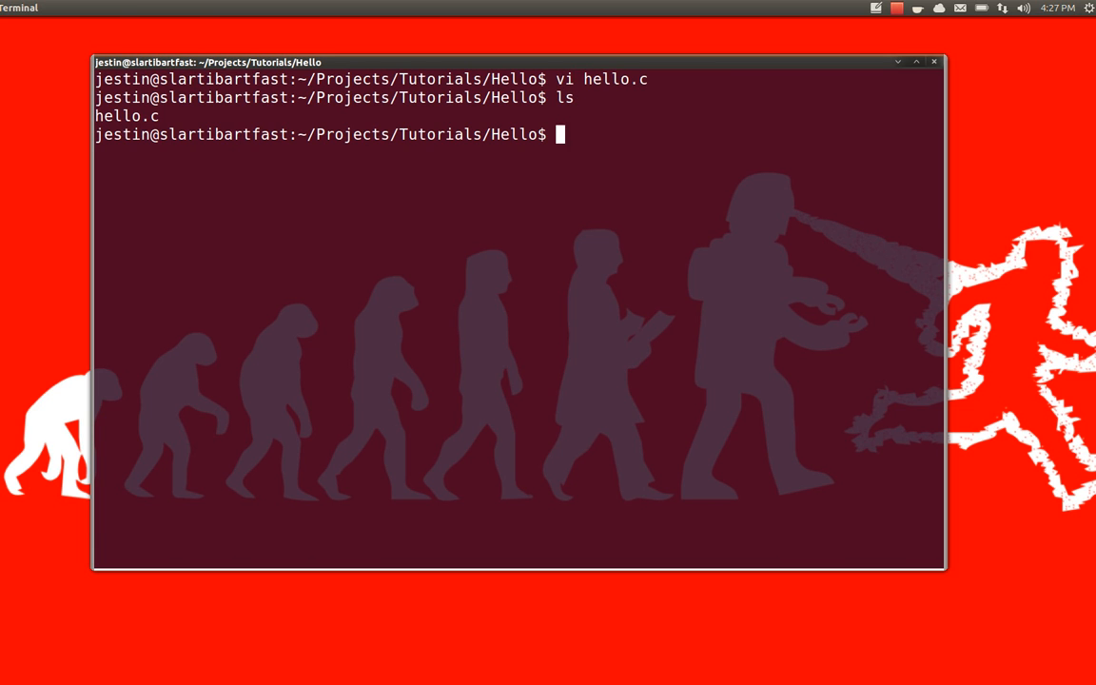
pyautogui.write('gcc')
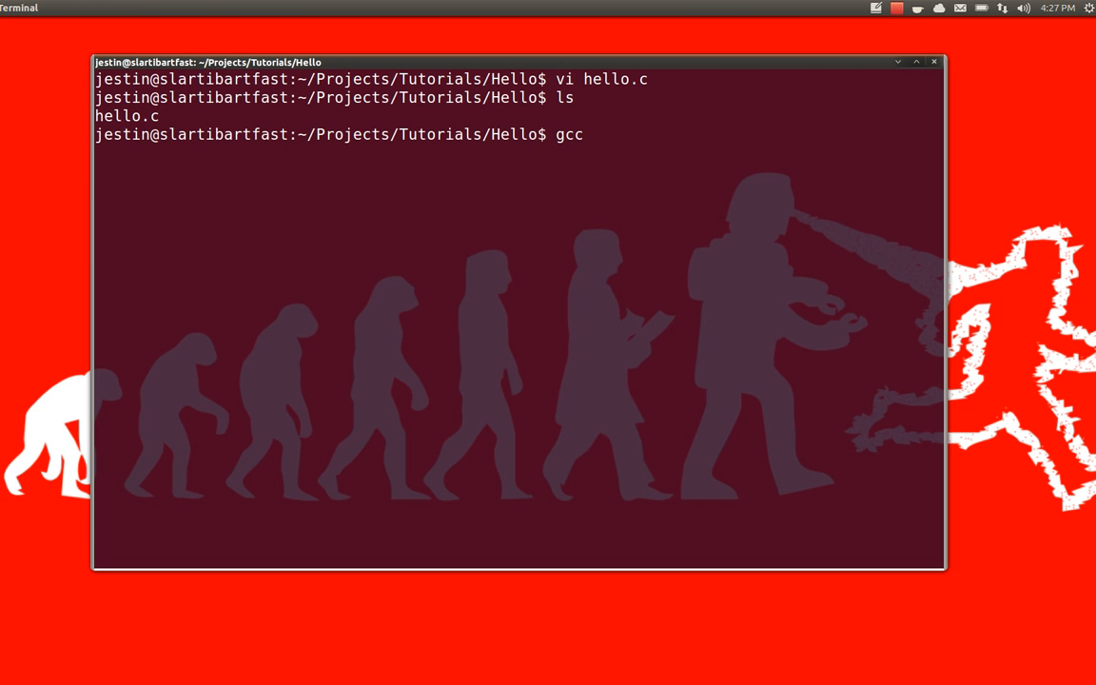
pyautogui.write('hello.c')
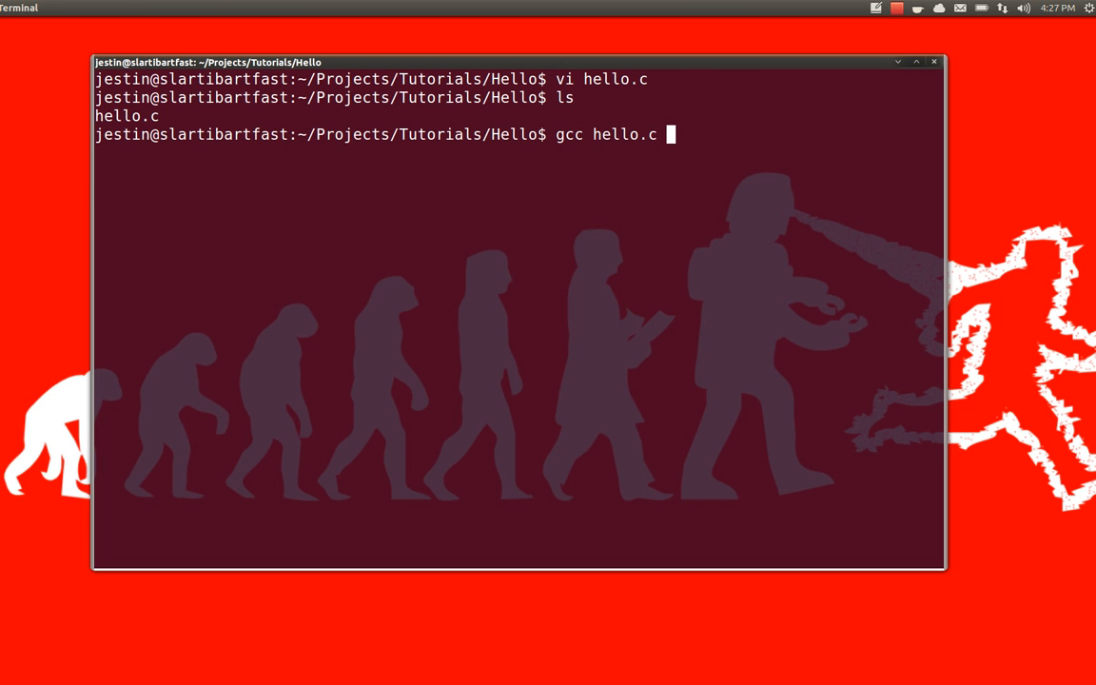
pyautogui.write('-')
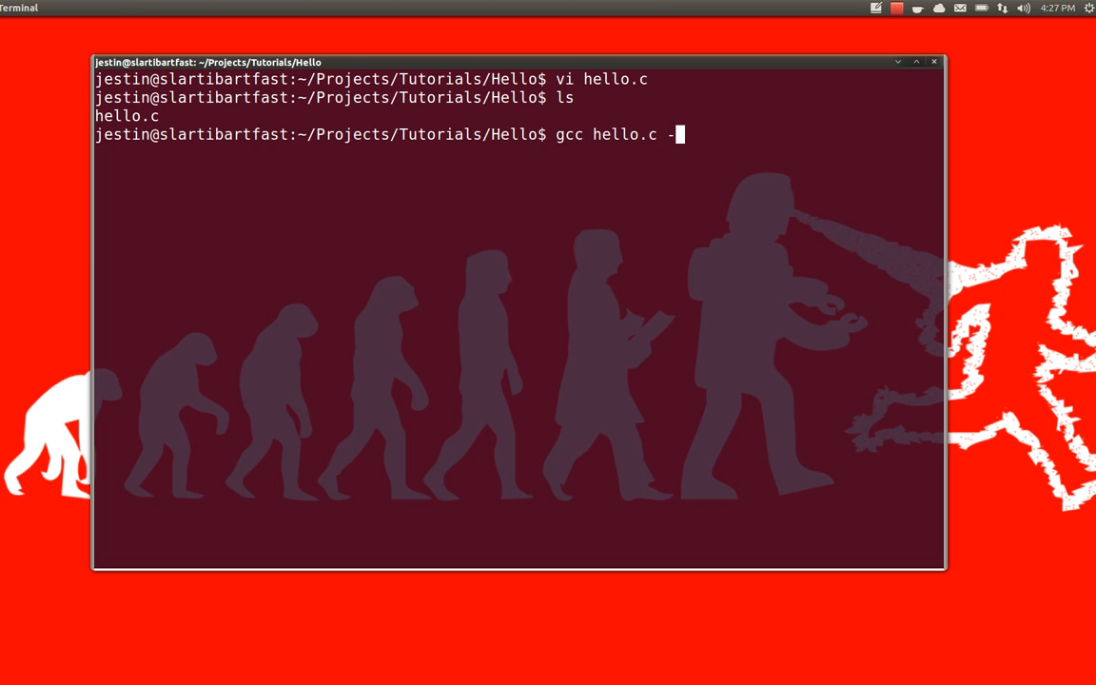
pyautogui.write('o hello')
pyautogui.write('ls')
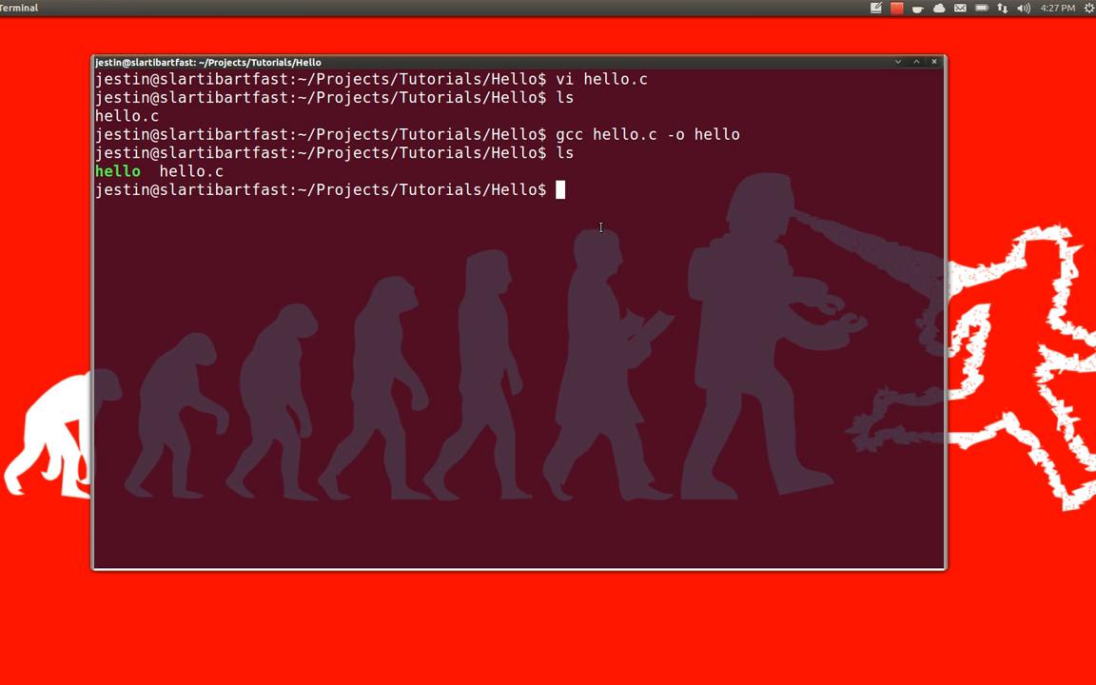
# Step: Execute ./hello to print Hello, World!
pyautogui.write('./')
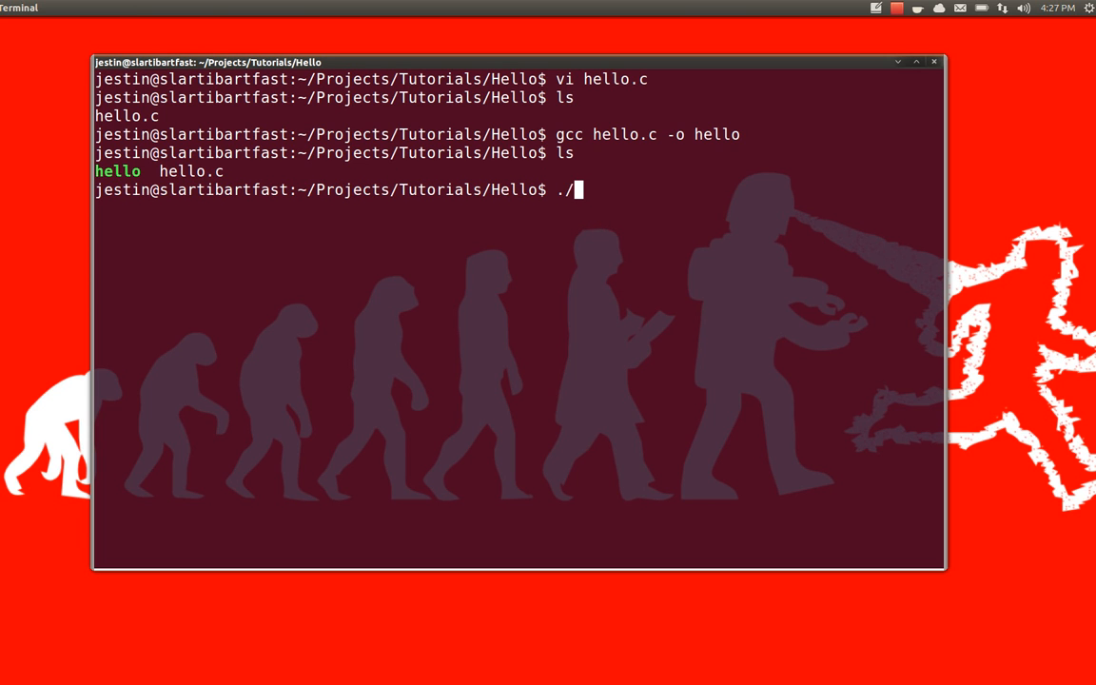
pyautogui.write('he')
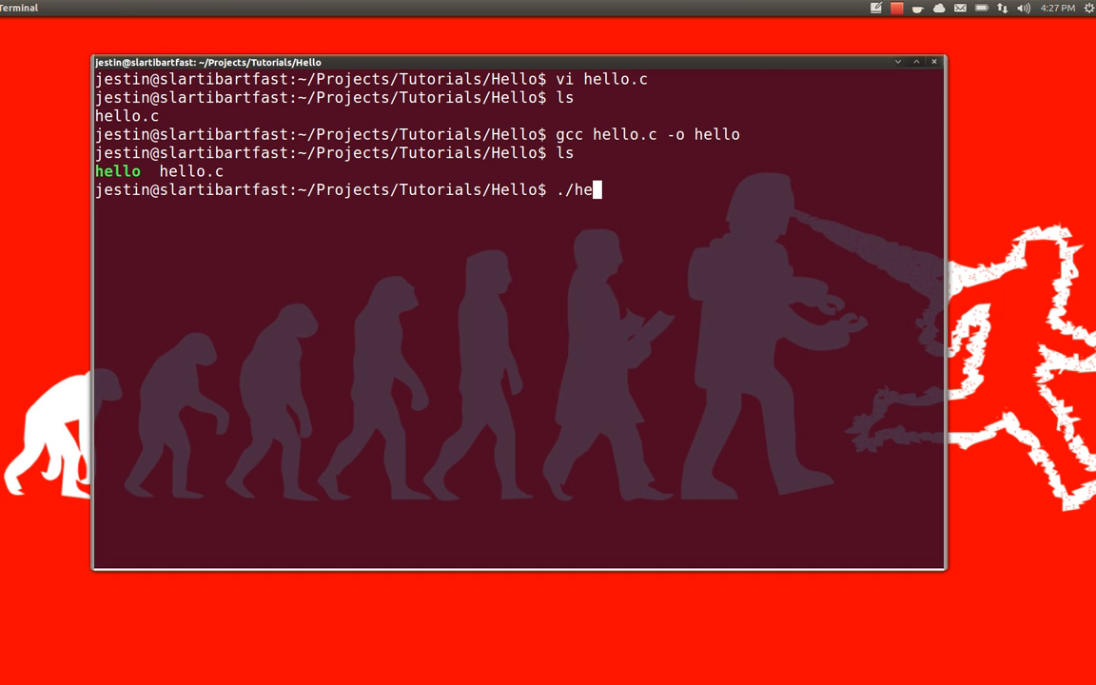
pyautogui.write('llo')
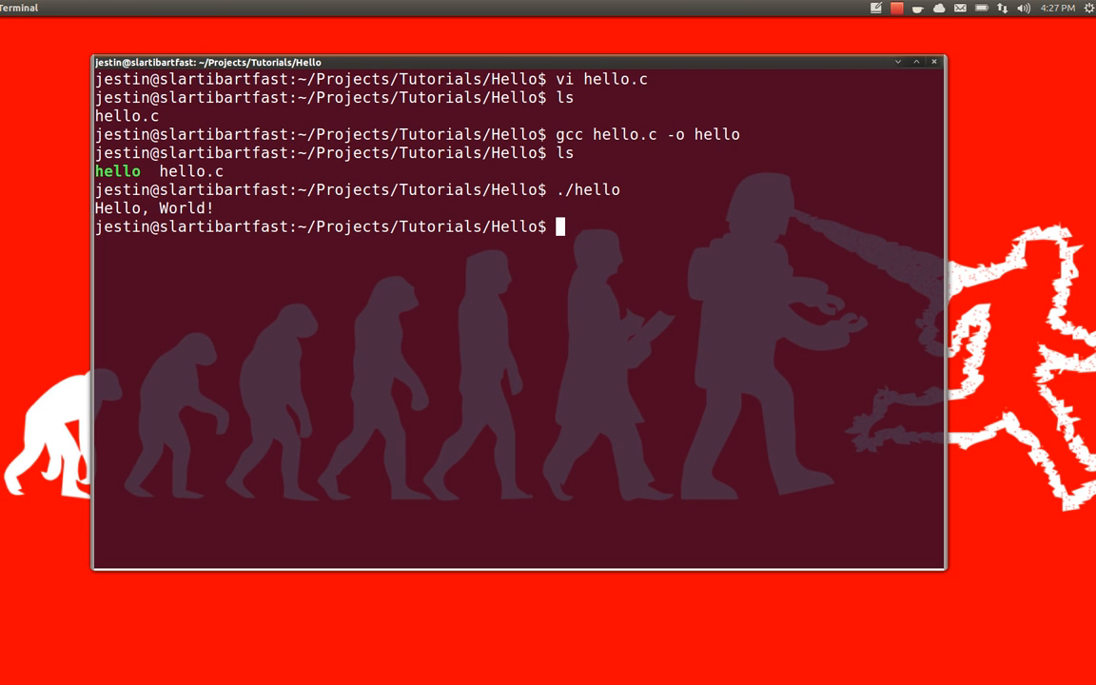
pyautogui.doubleClick(191, 171)
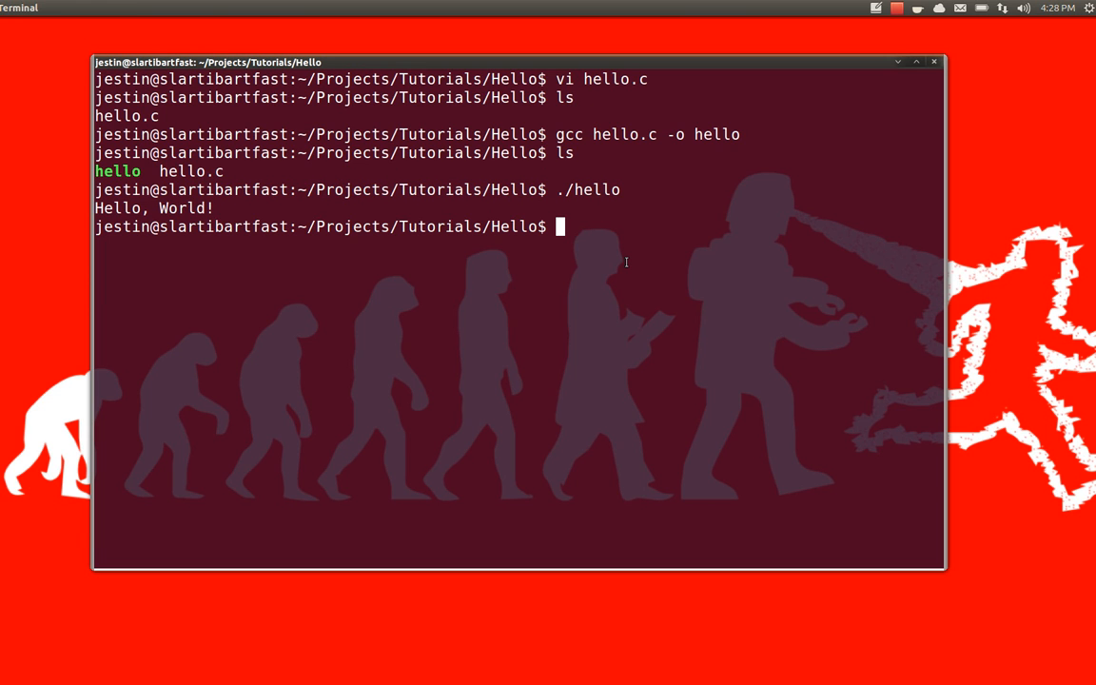
# Step: Pipe objdump -d hello into less
pyautogui.write('objdu')
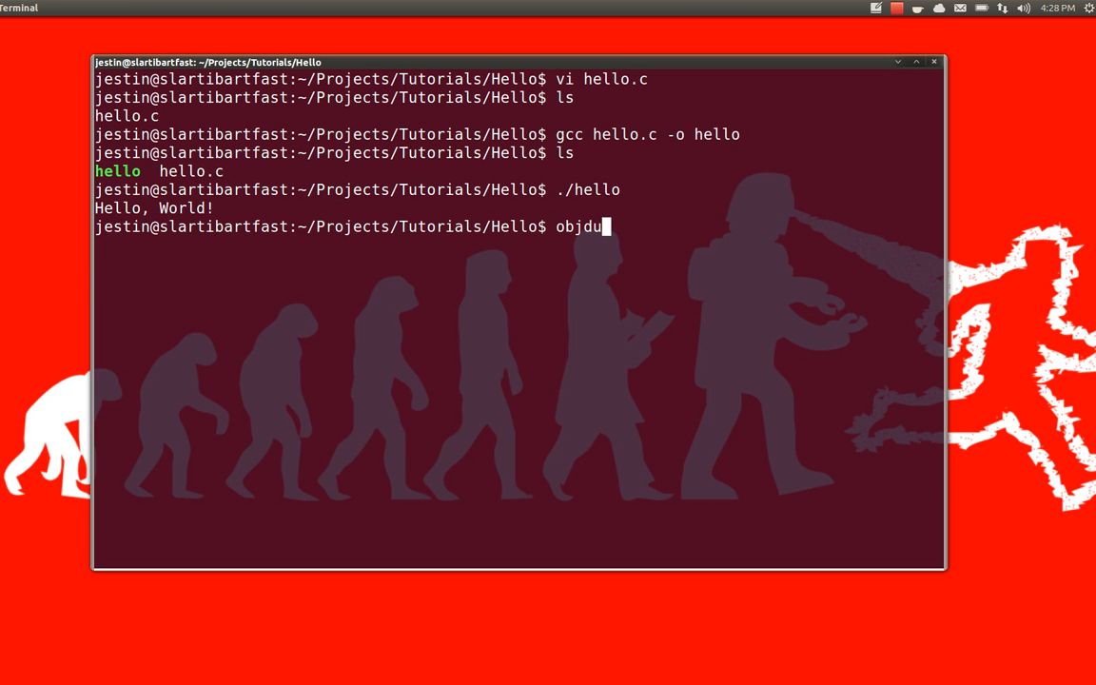
pyautogui.write('mp')
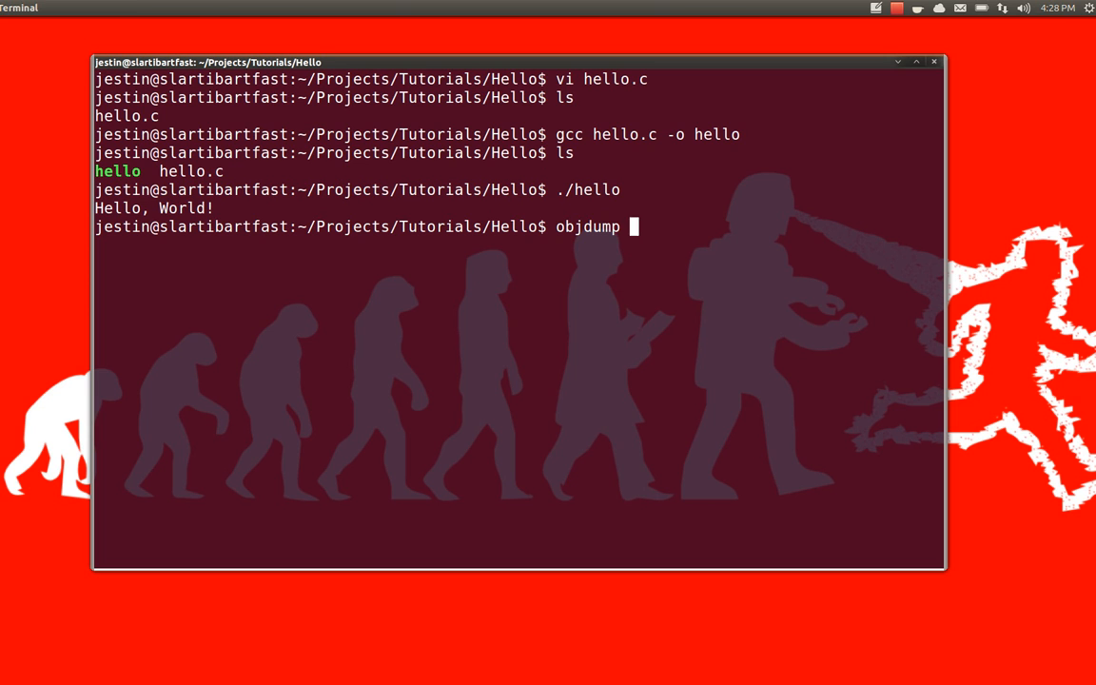
pyautogui.write('-d hello')
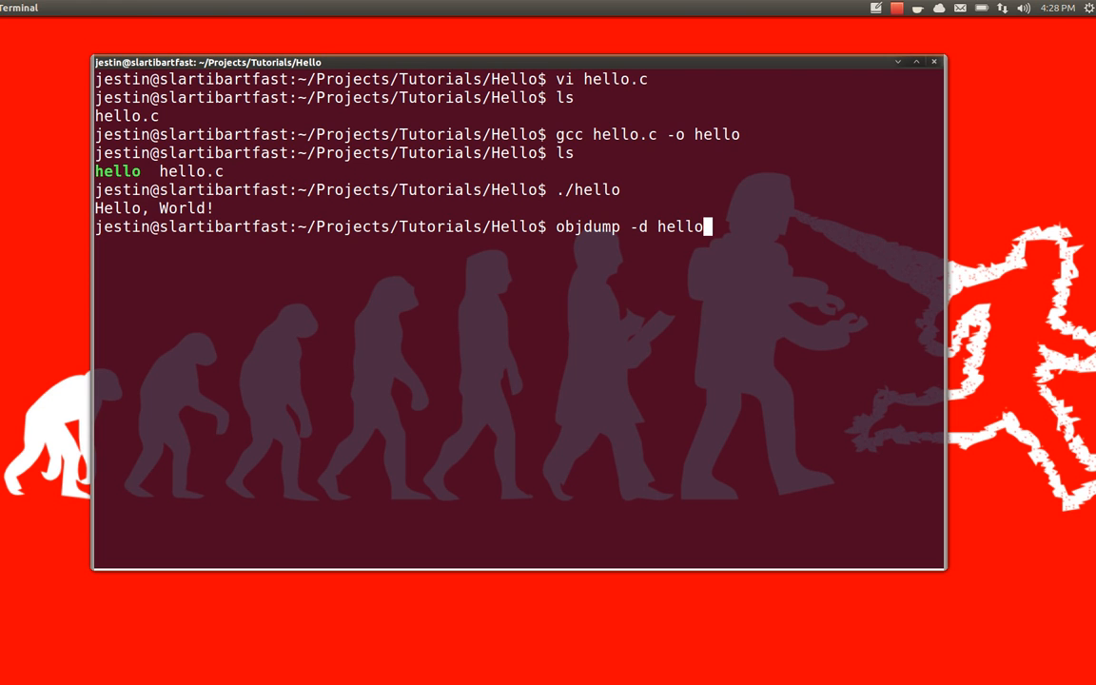
pyautogui.write('| le')
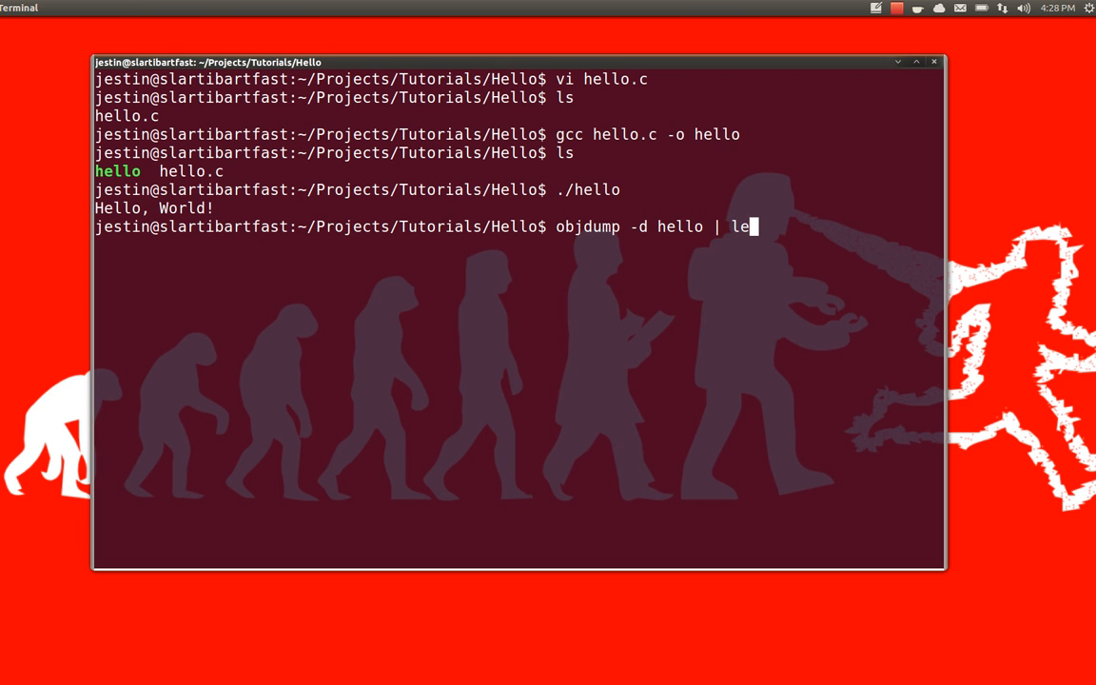
pyautogui.write('ss')
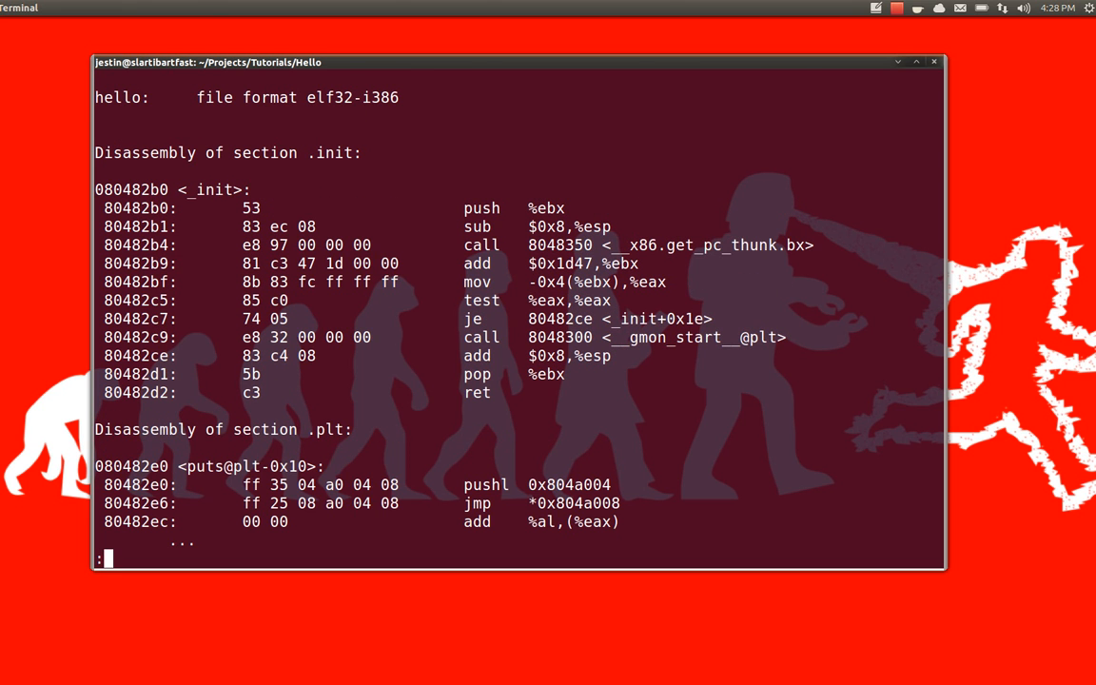
# Step: Scroll the disassembly past .init and .plt to the .text _start routine
pyautogui.scroll(-3)
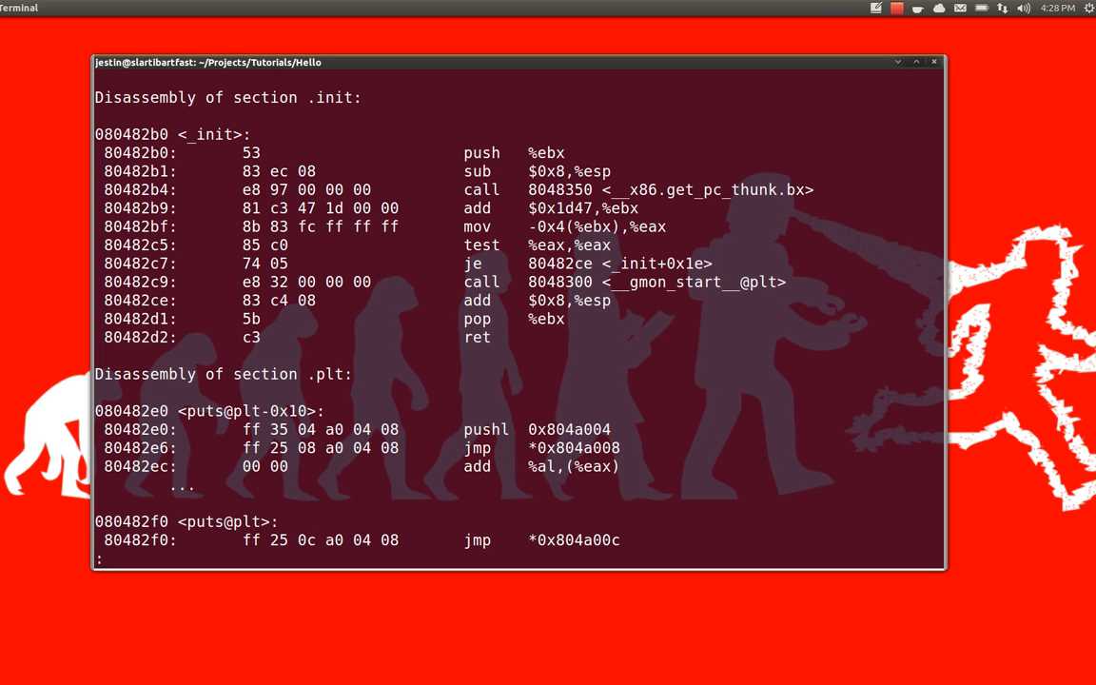
pyautogui.doubleClick(481, 153)
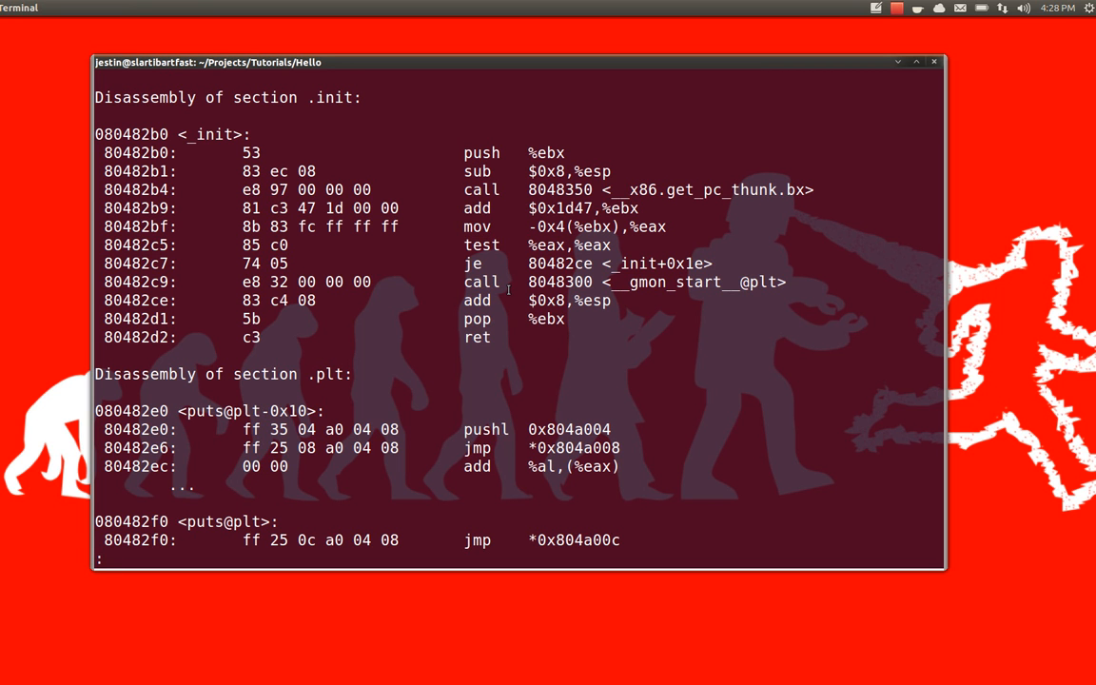
pyautogui.scroll(-3)
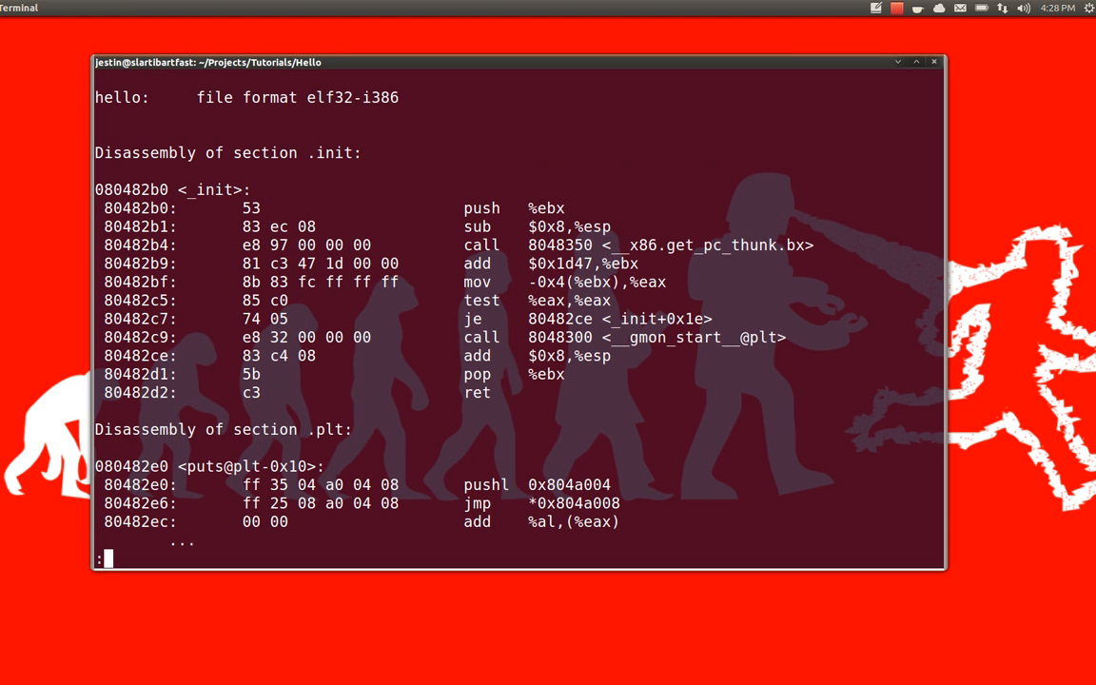
pyautogui.scroll(-3)
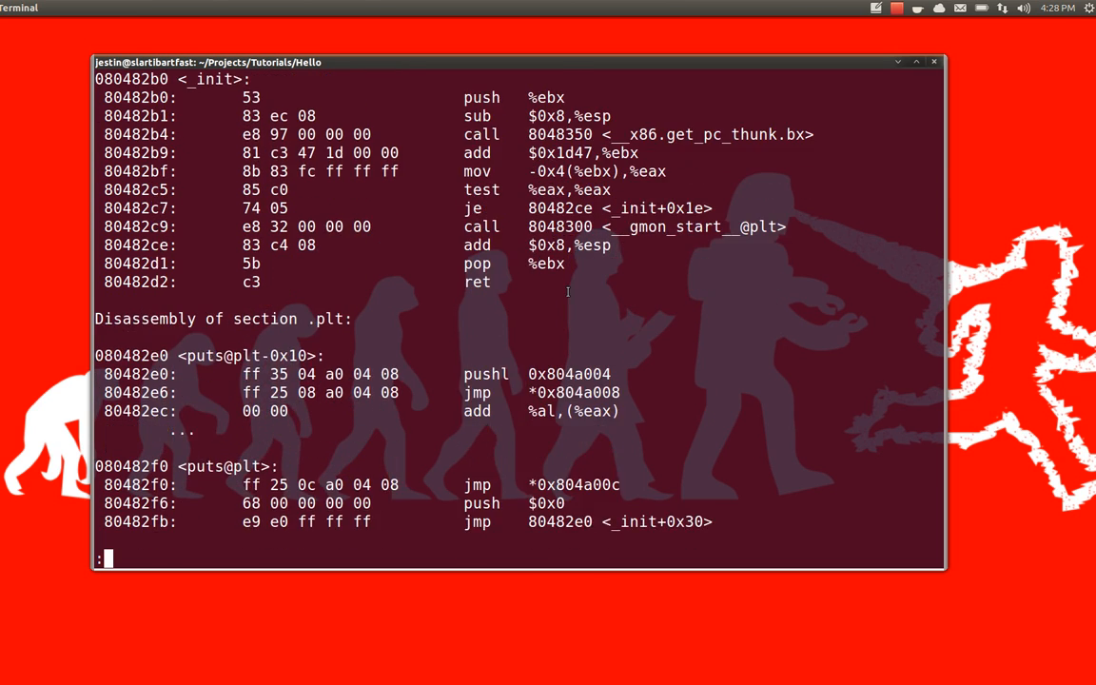
pyautogui.scroll(-3)
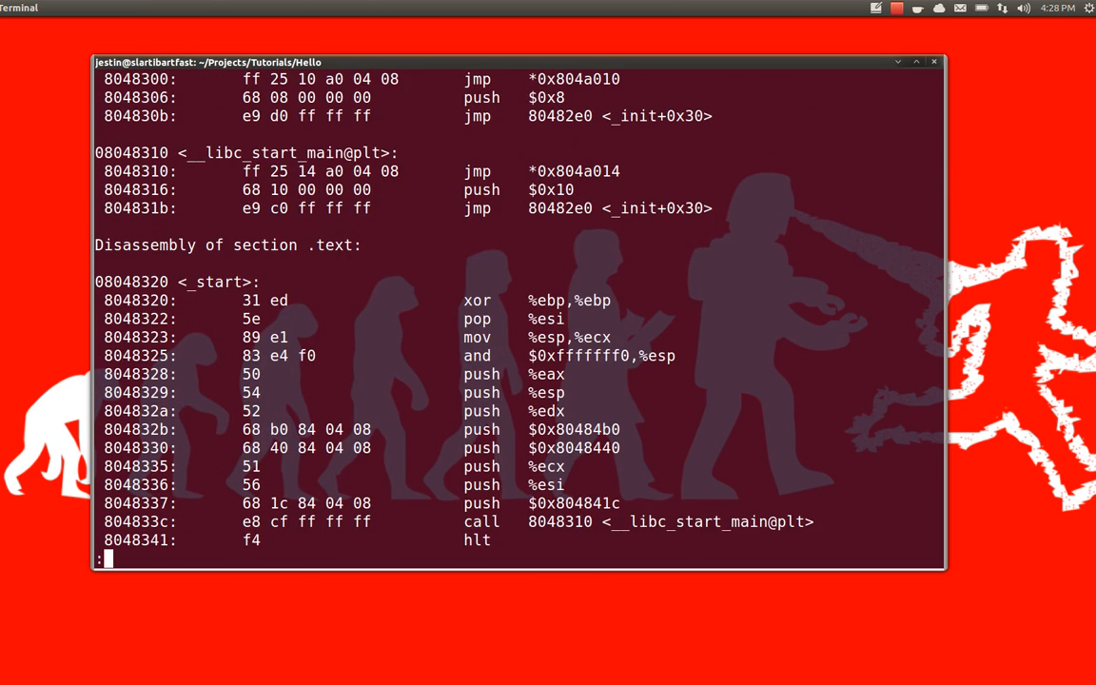
pyautogui.scroll(-3)
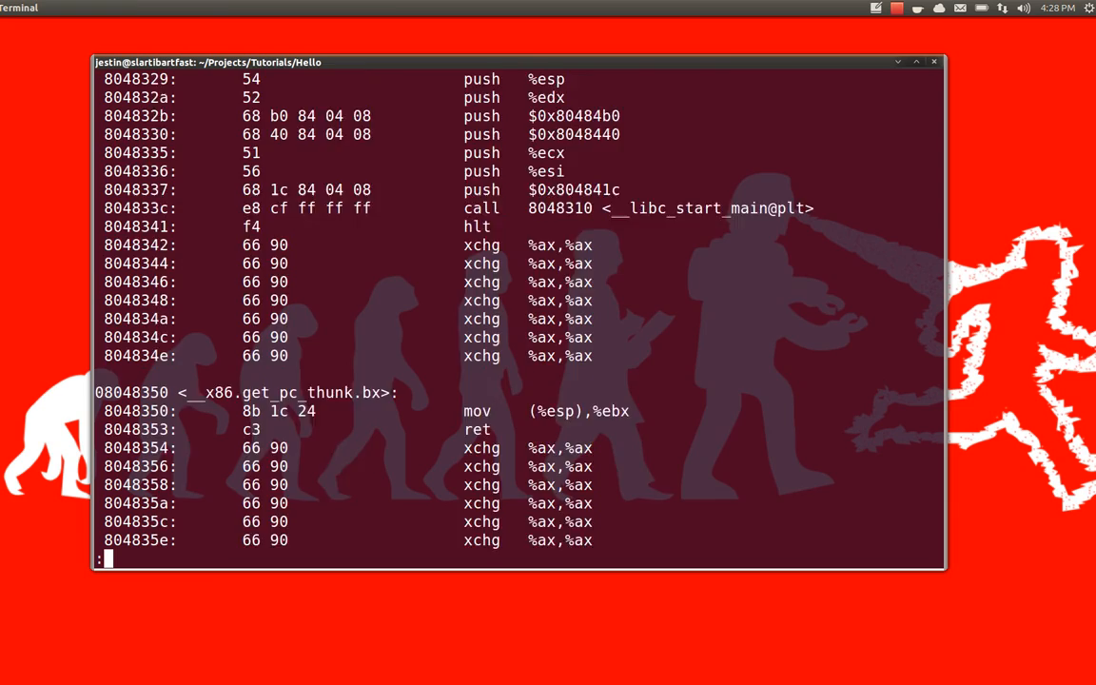
pyautogui.scroll(-3)
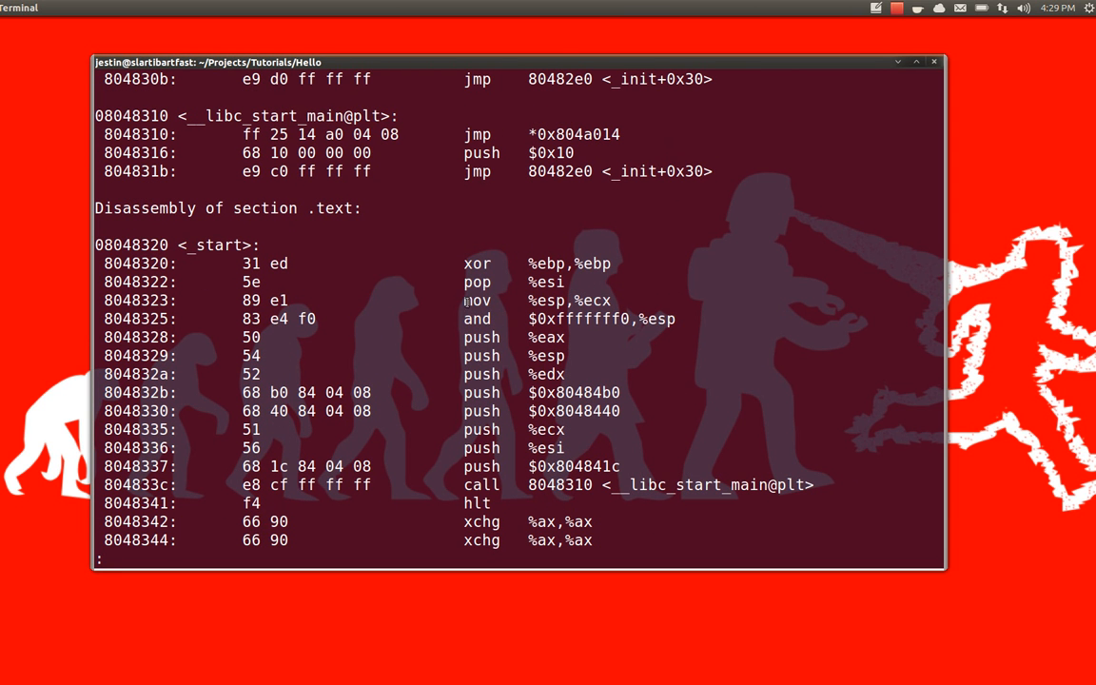
pyautogui.doubleClick(476, 300)
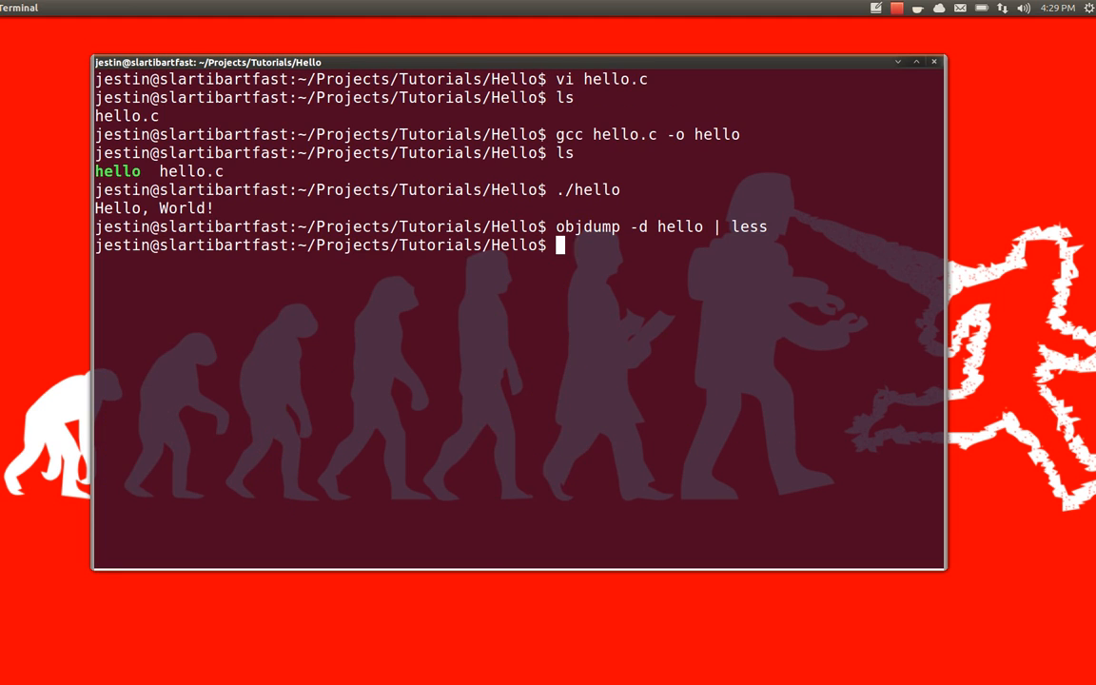
# Step: Reopen hello.c in vi, quit with :q, and clear the screen
pyautogui.write('vi hello.c')
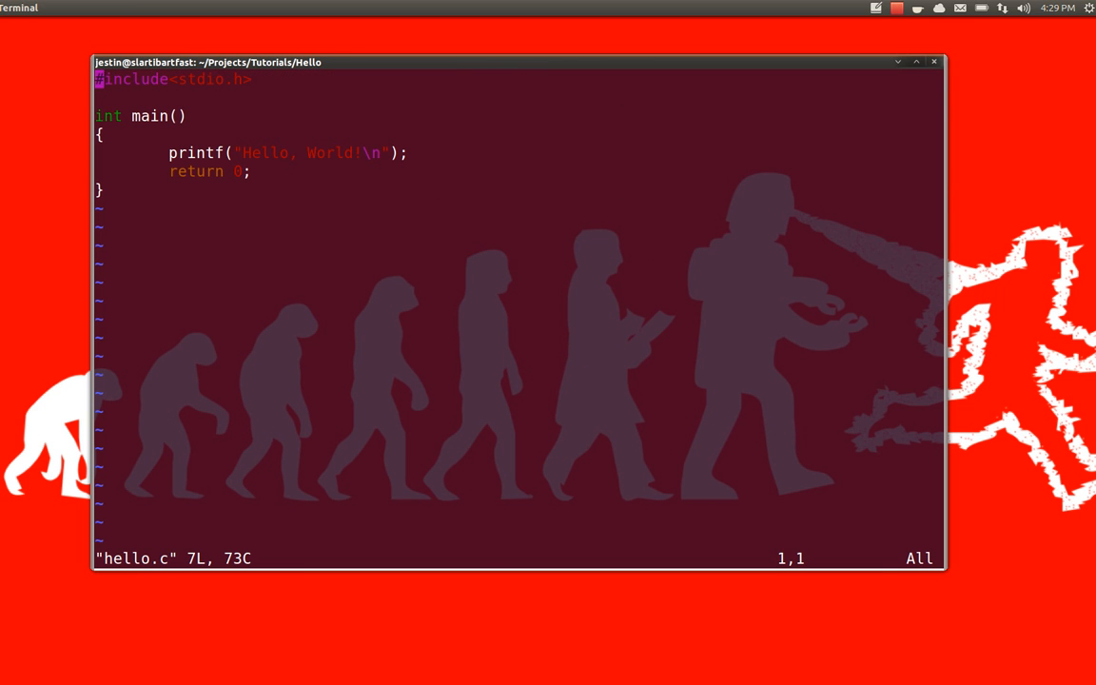
pyautogui.write(':q')
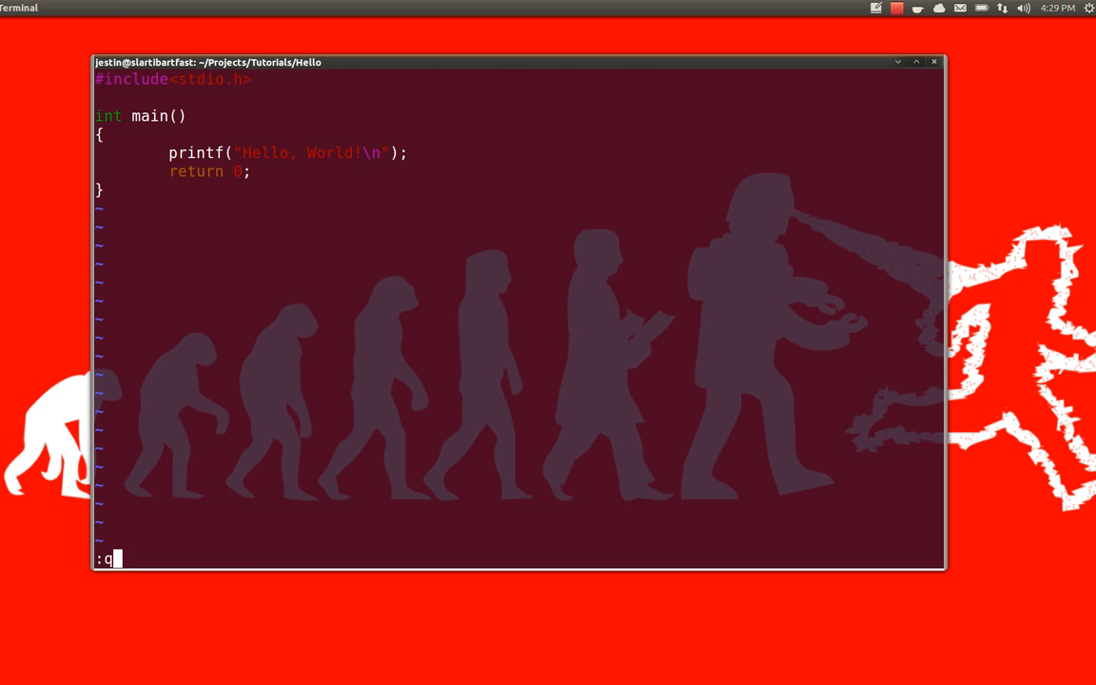
pyautogui.press('Return')
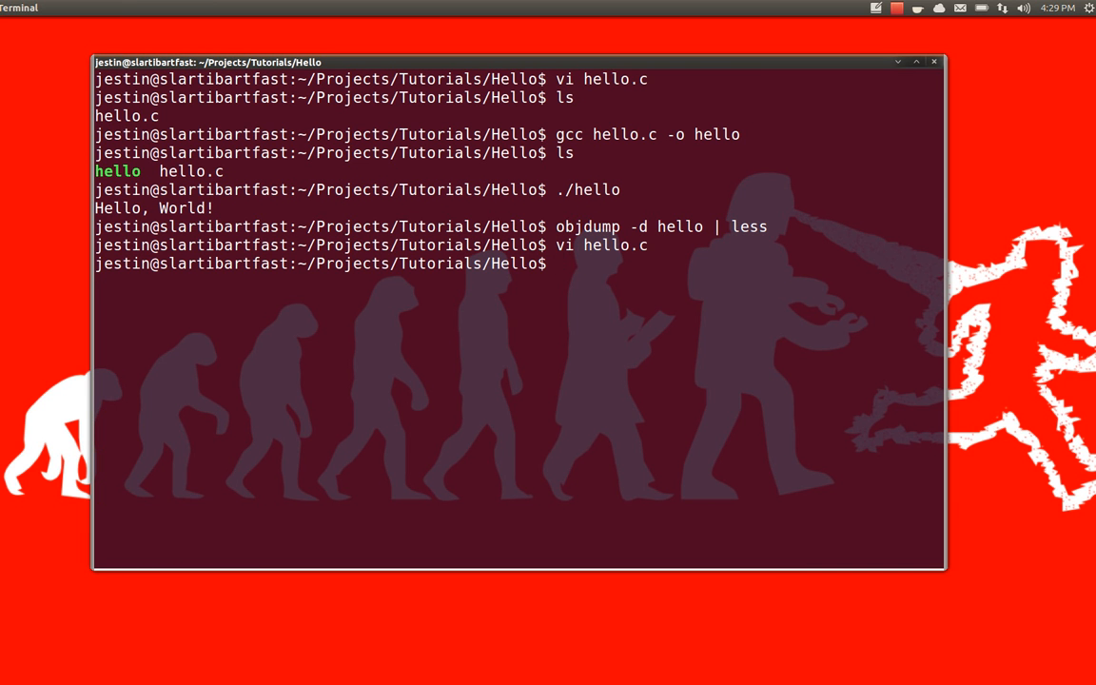
pyautogui.write('clear')
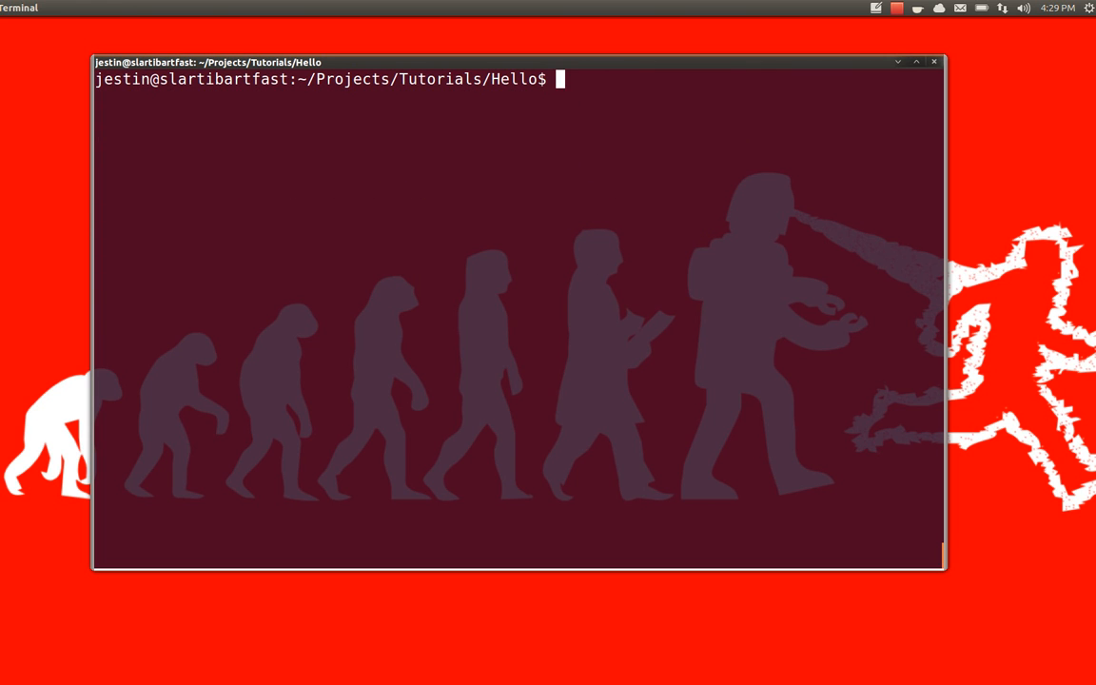
# Step: Create Hello.cs with vi Hello.cs
pyautogui.write('vi')
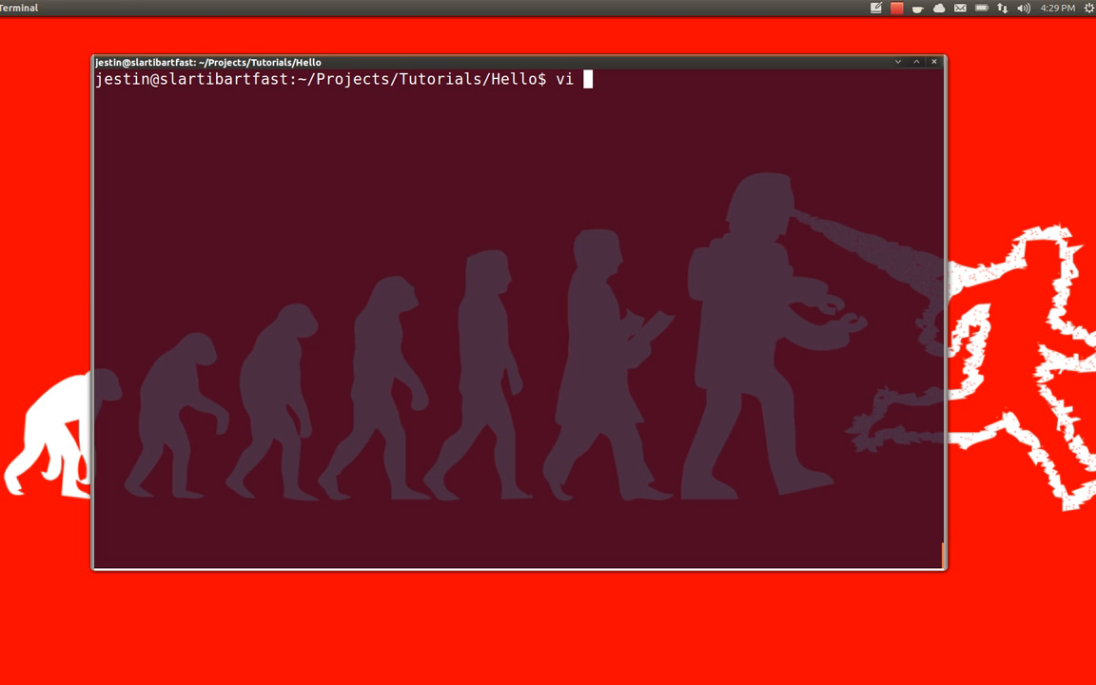
pyautogui.write('Hello.cs')
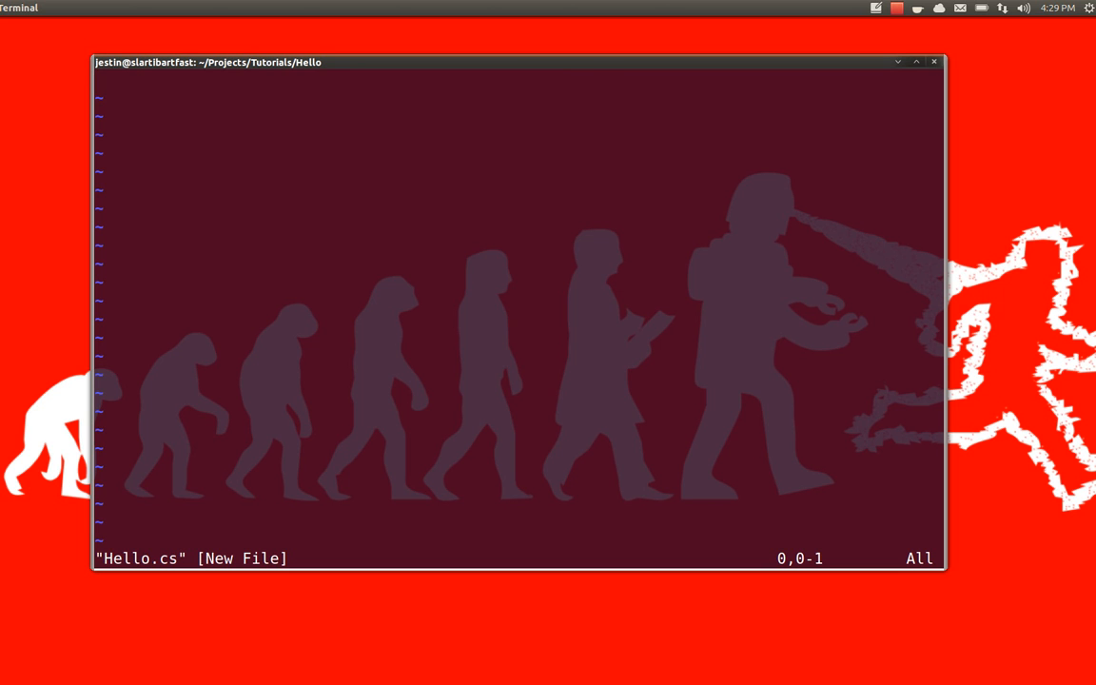
# Step: Enter using System;, a Test namespace, and a Hello class inside it
pyautogui.write('using')
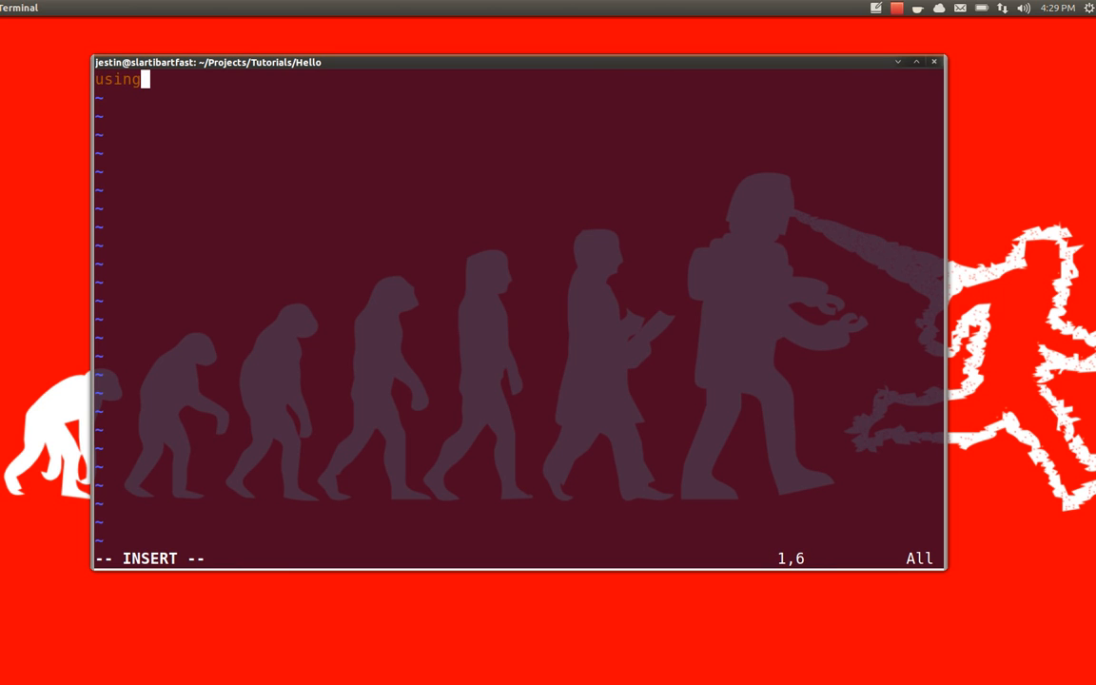
pyautogui.write('System')
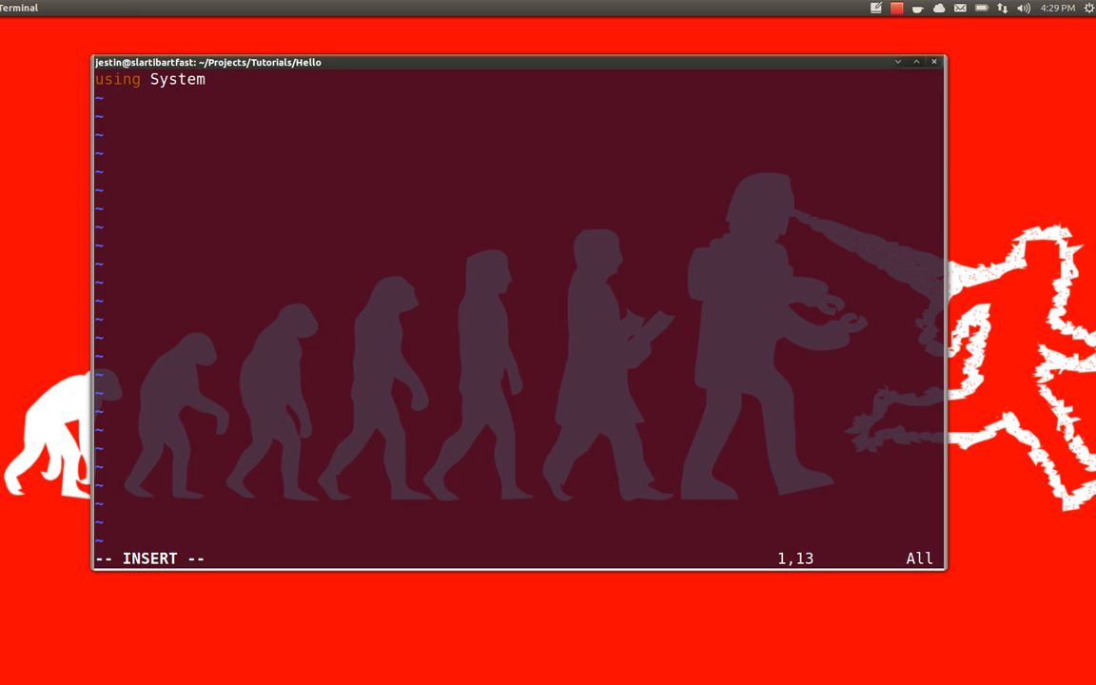
pyautogui.write(';')
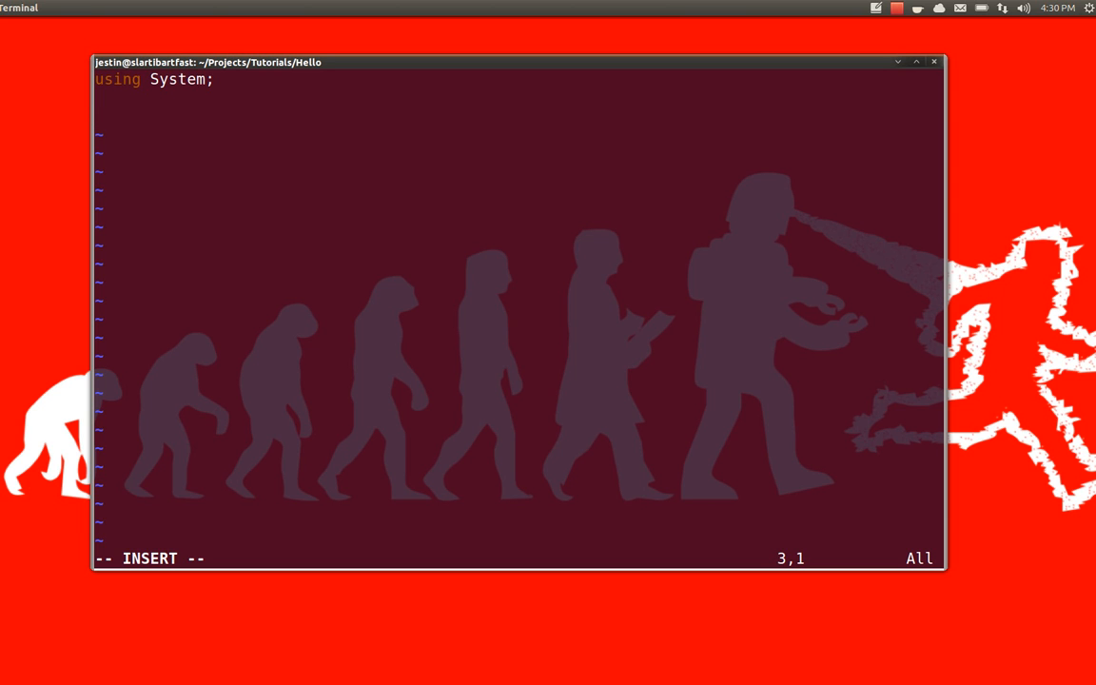
pyautogui.write('namesa')
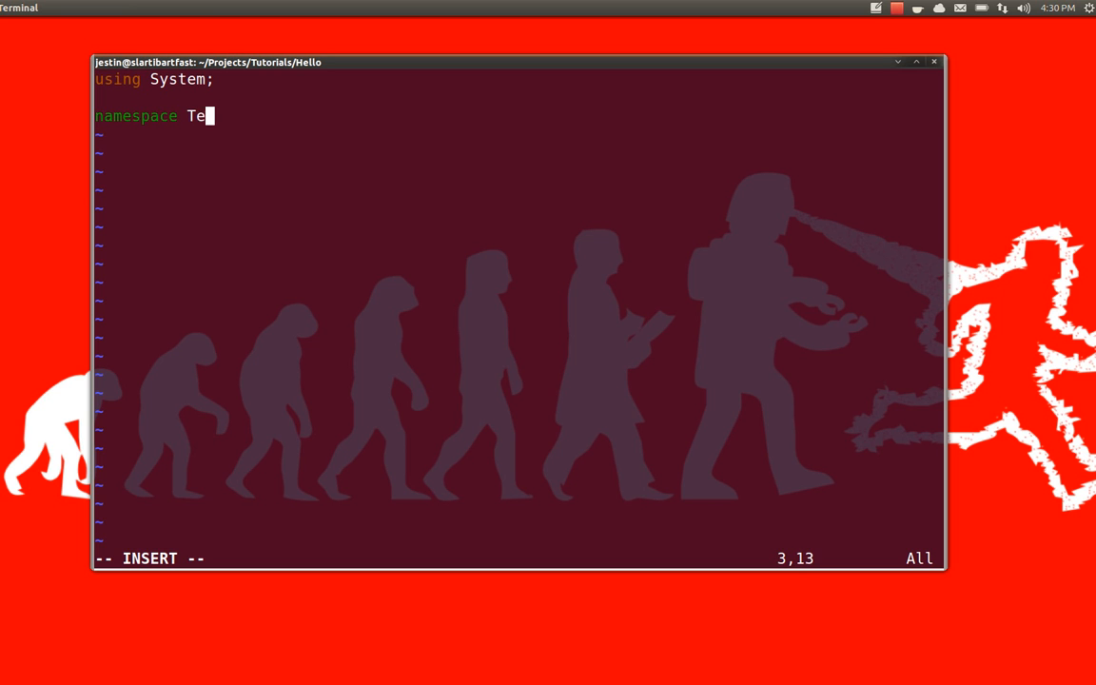
pyautogui.write('st{')
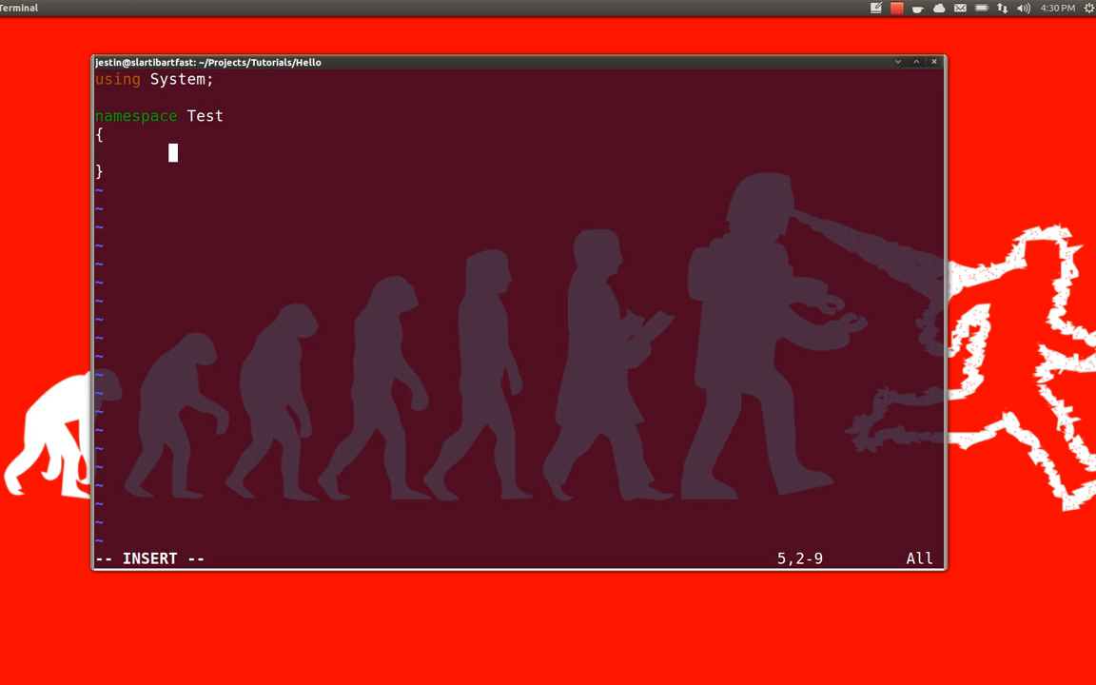
pyautogui.write('class Hello')
pyautogui.write('{')
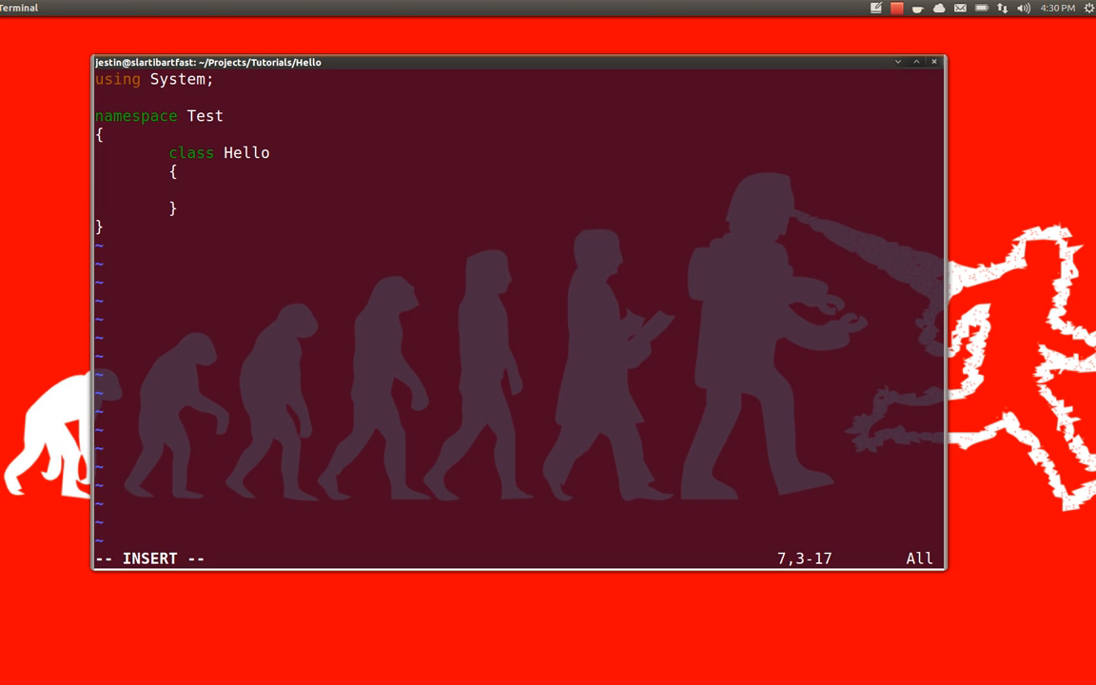
# Step: Add a public static void Main(string[] args) method to the Hello class
pyautogui.write('public')
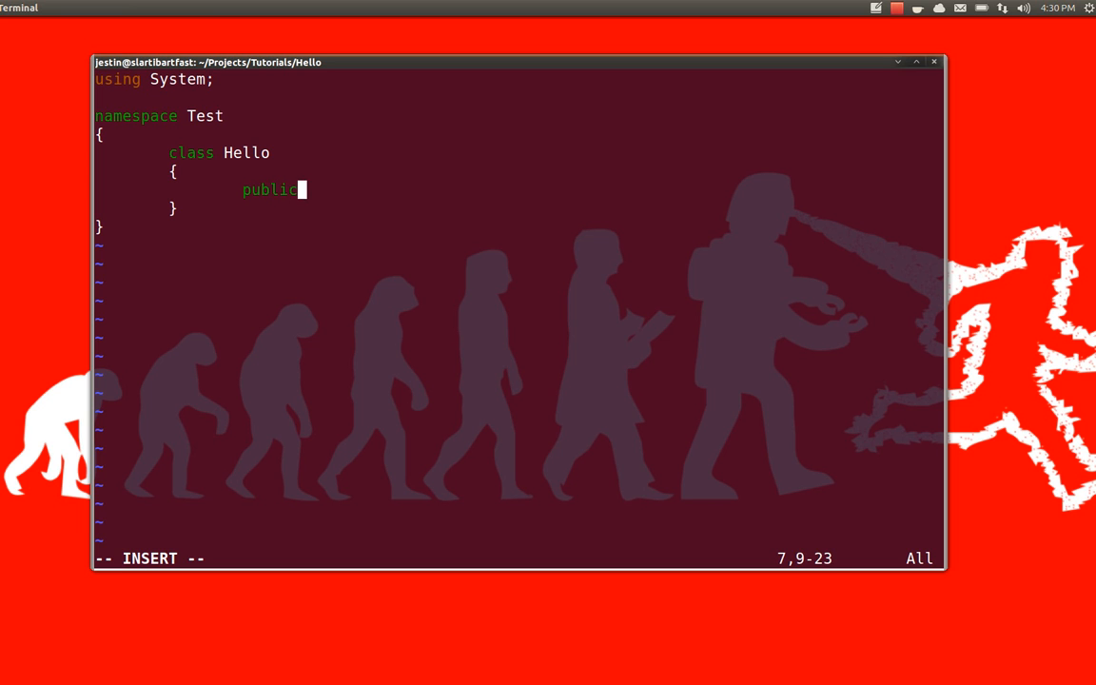
pyautogui.write('static')
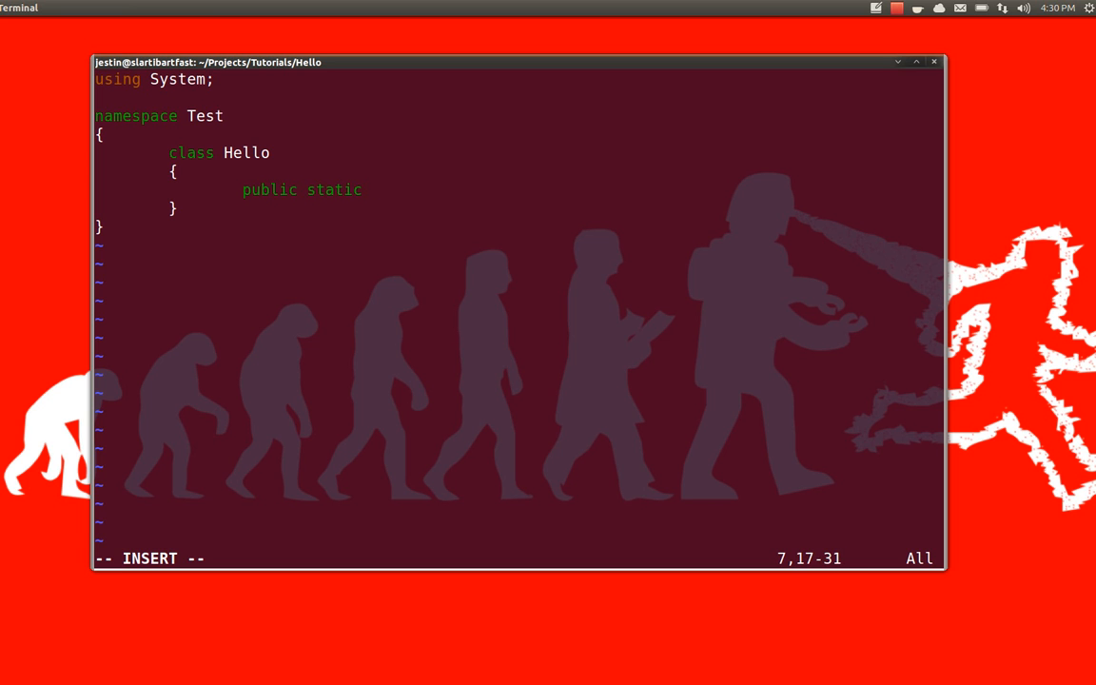
pyautogui.write('void Main(s')
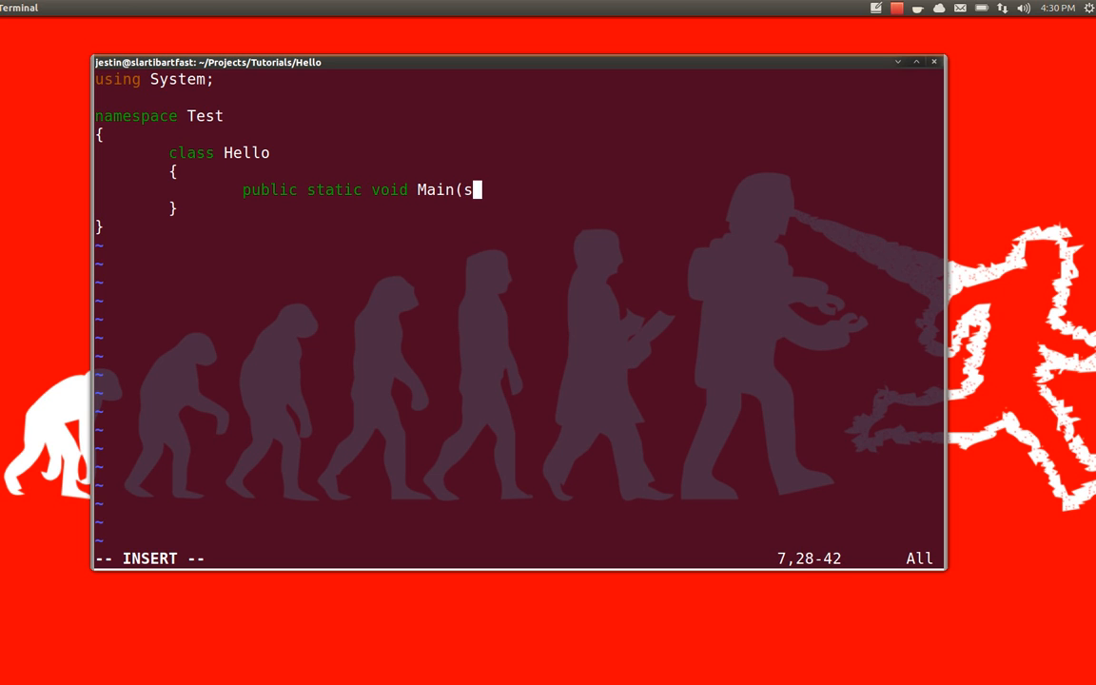
pyautogui.write('tring[] a')
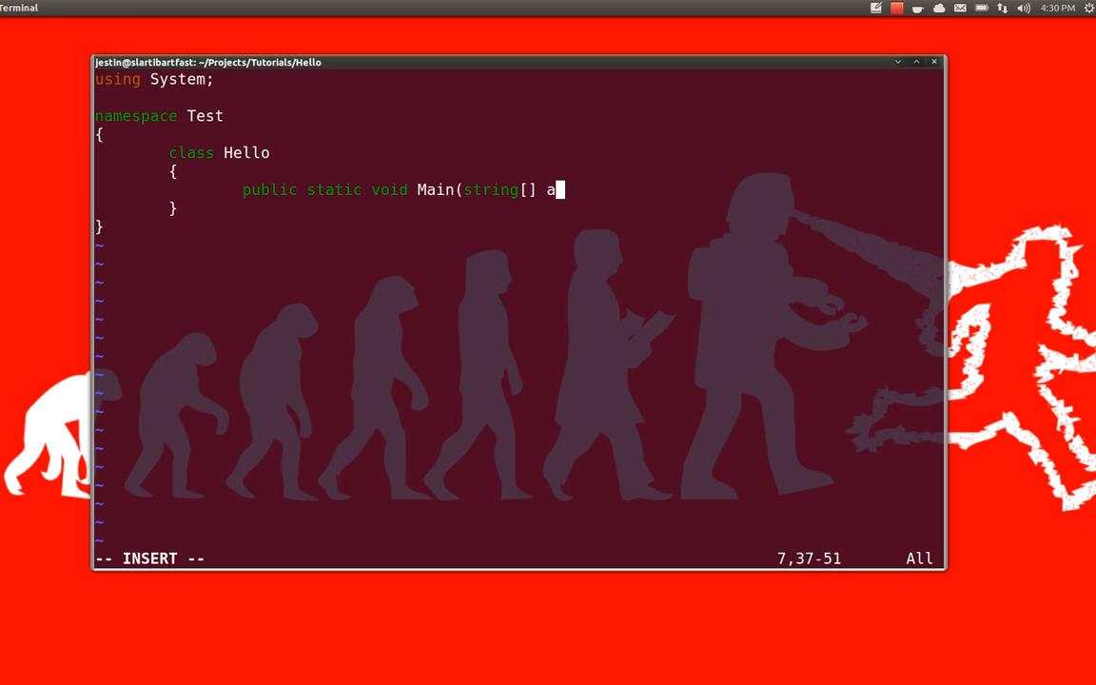
pyautogui.write('rgs)')
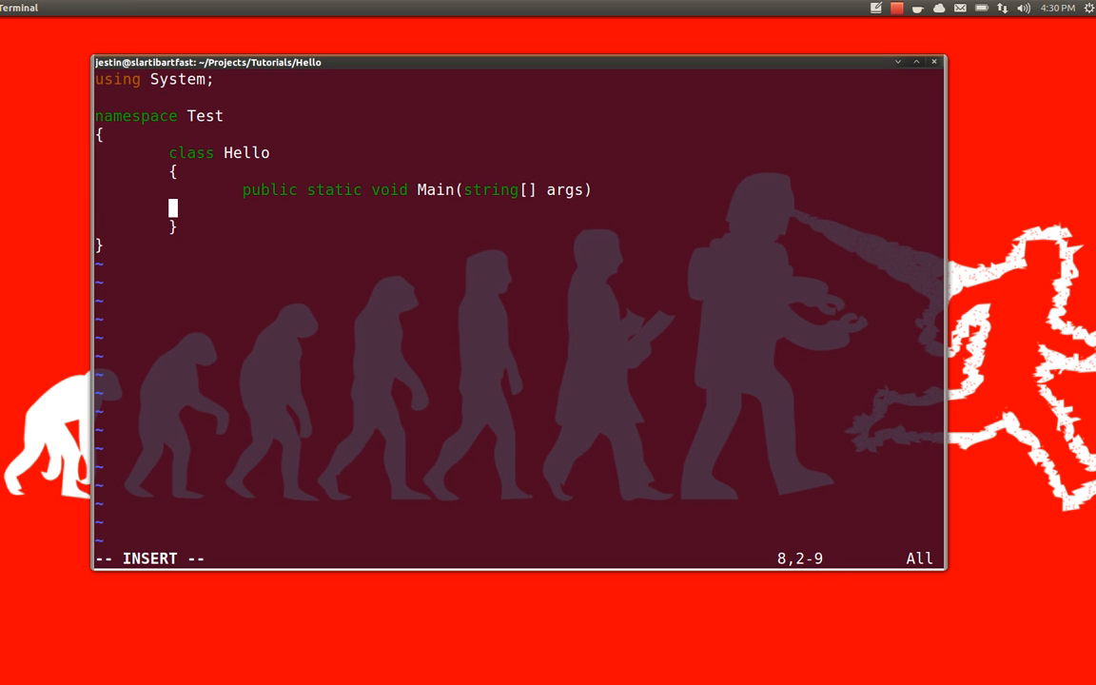
pyautogui.write('{')
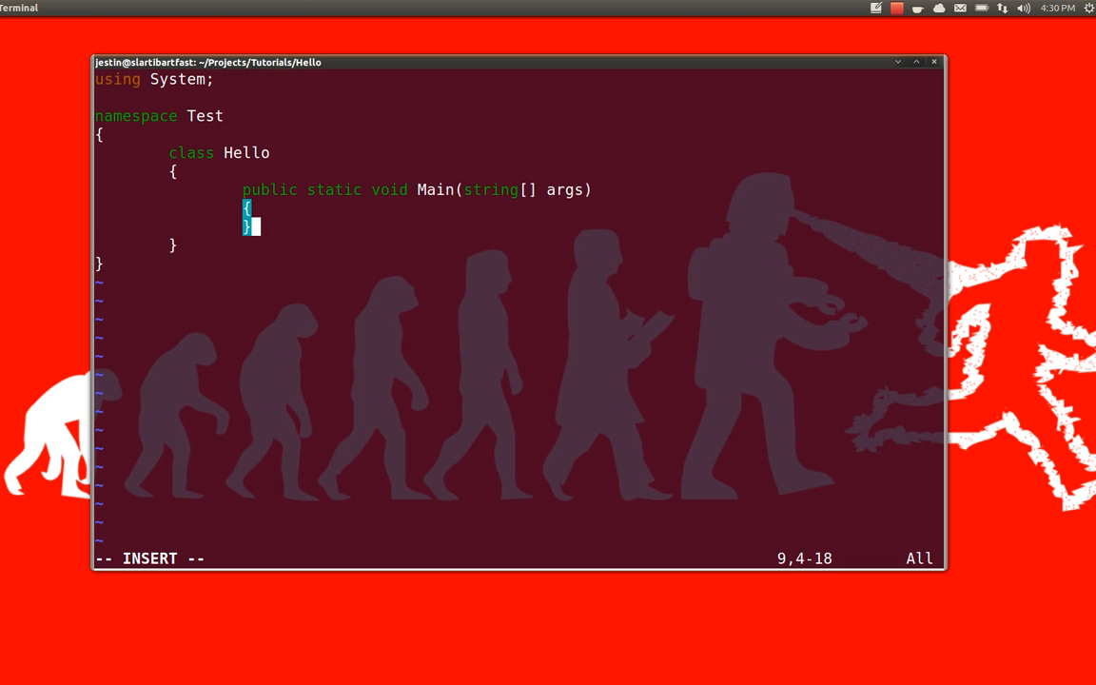
pyautogui.press('Return')
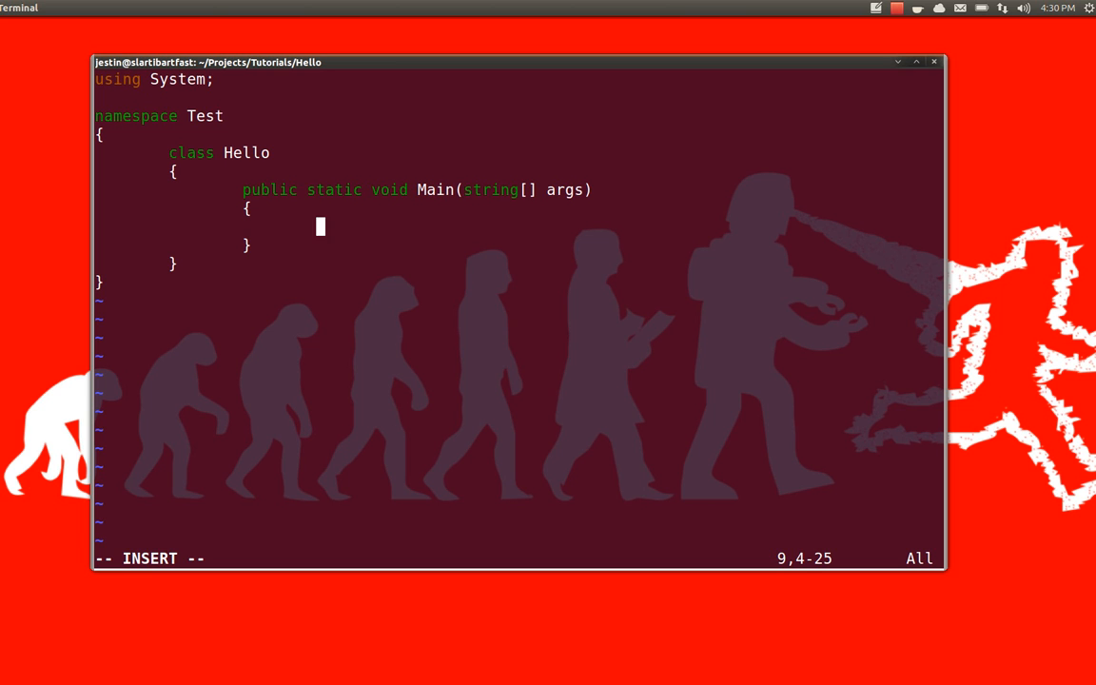
# Step: Add Console.WriteLine("Hello, World!"); inside Main
pyautogui.write('Con')
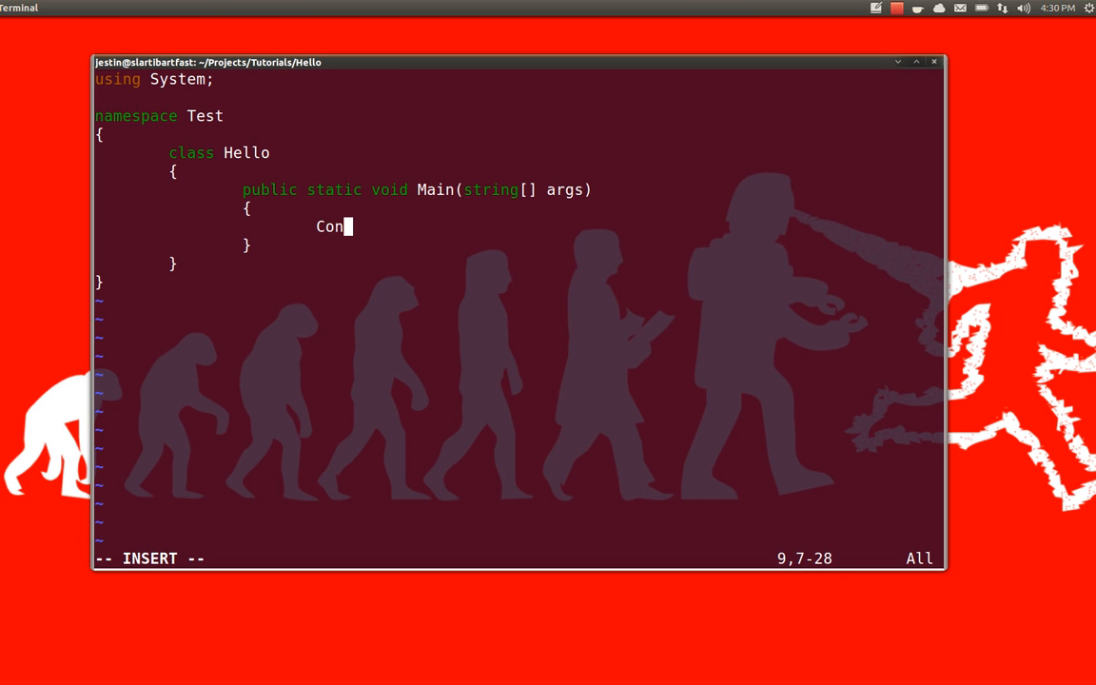
pyautogui.write('sole.W')
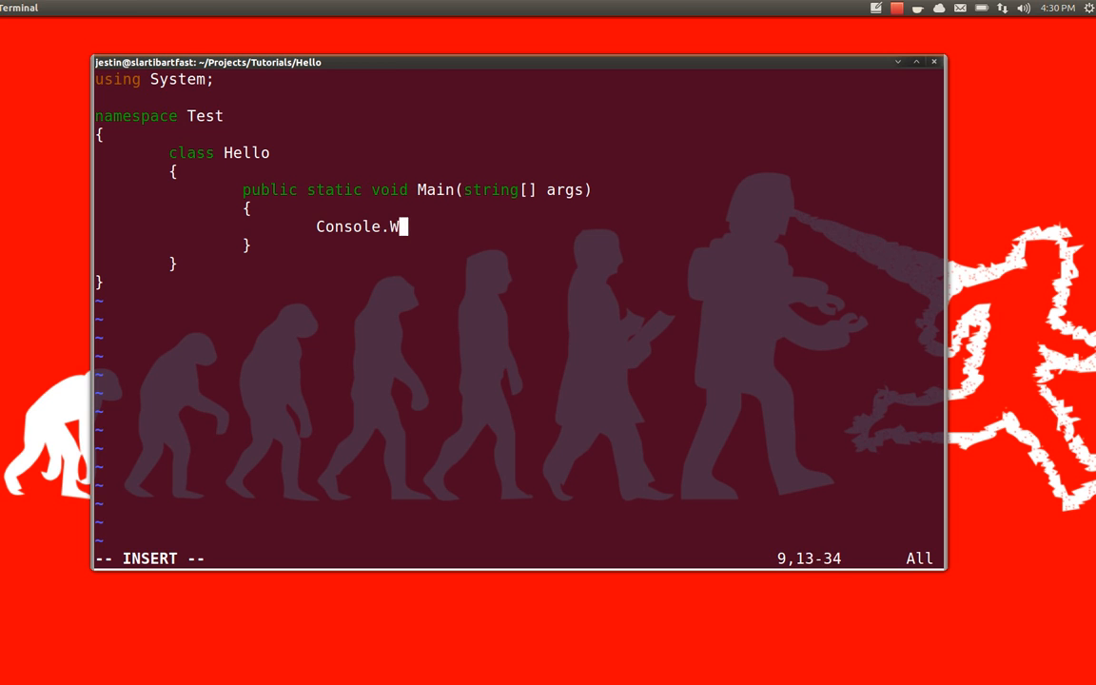
pyautogui.write('riteLine("')
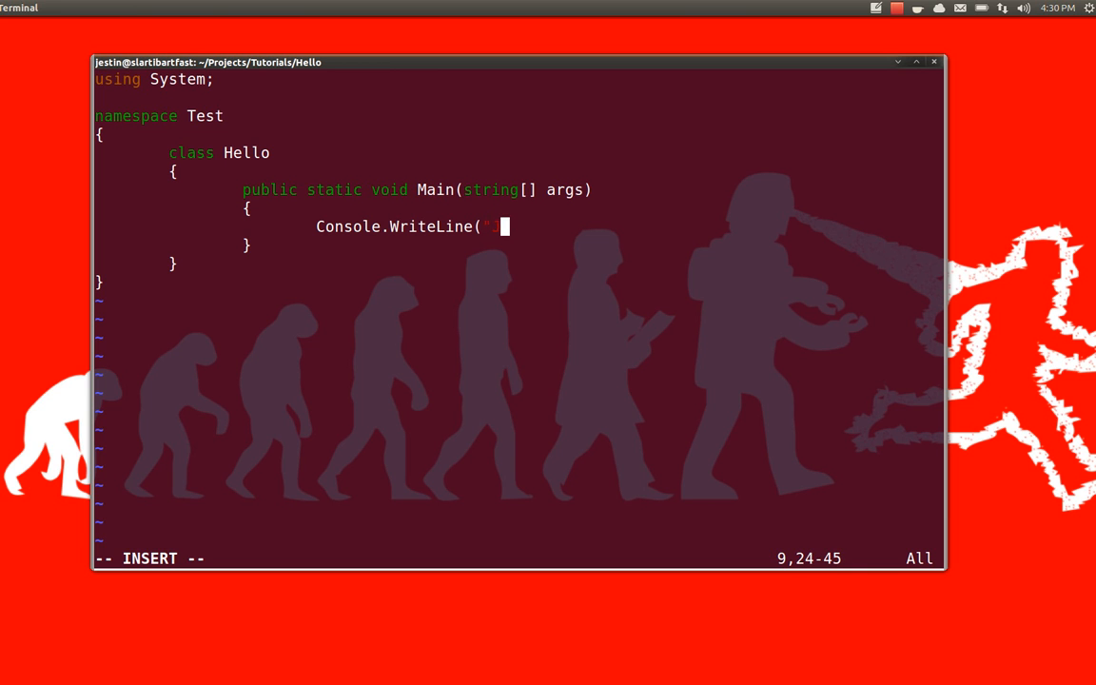
pyautogui.write('Hell')
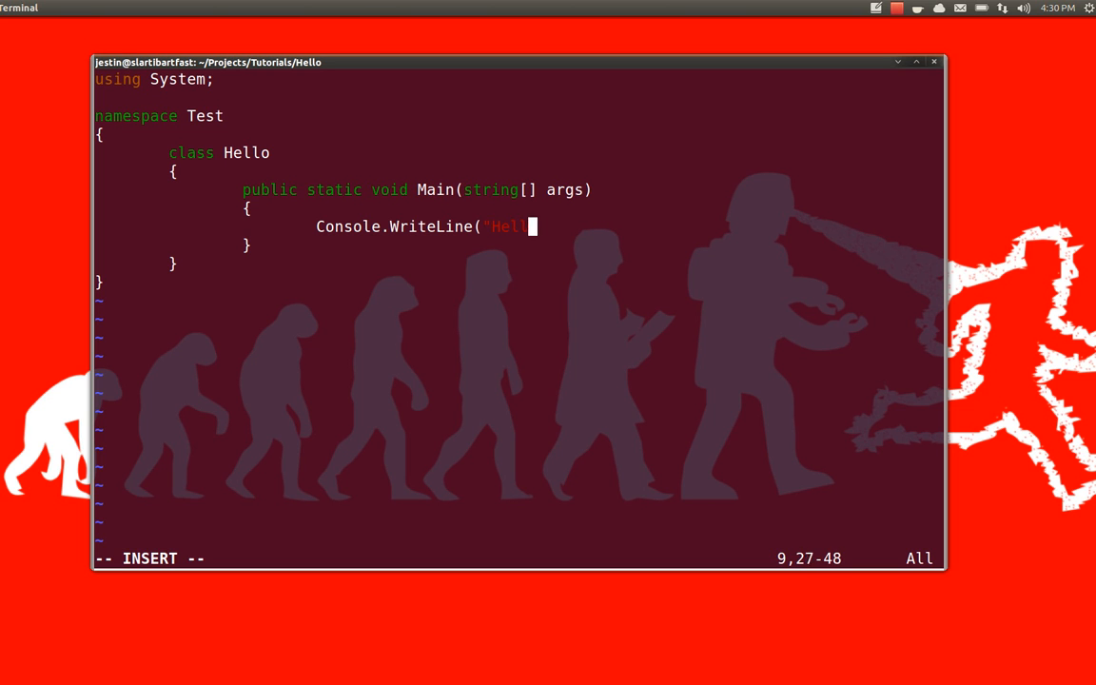
pyautogui.write(', World!"')
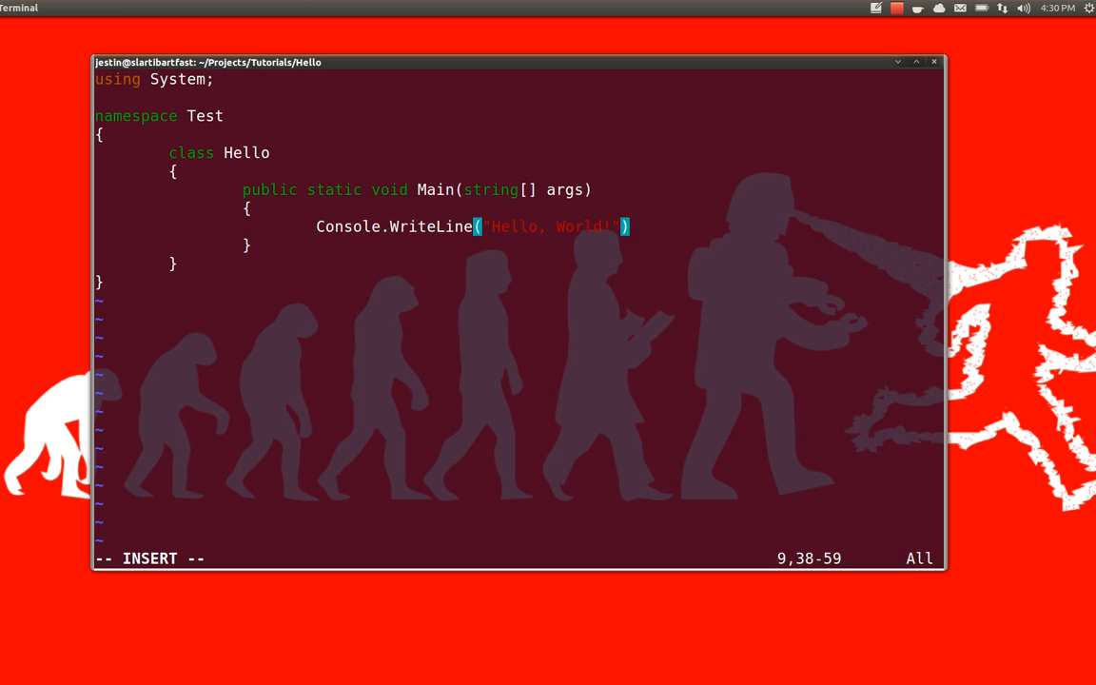
pyautogui.write(';')
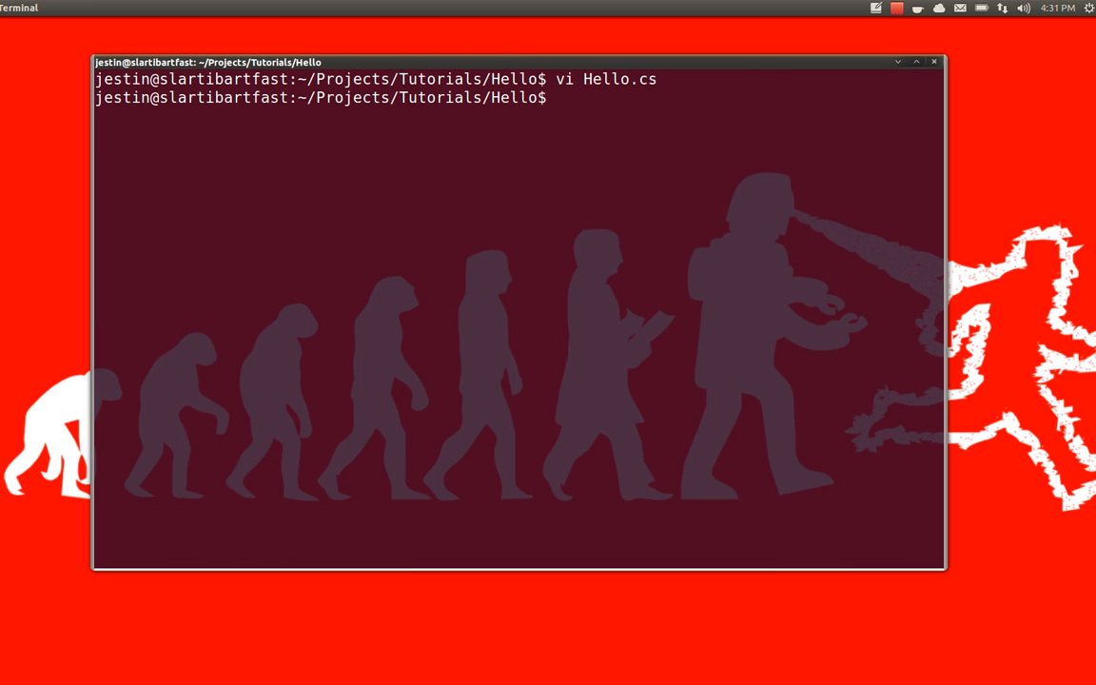
# Step: Compile Hello.cs with the gmcs compiler
pyautogui.write('gm')
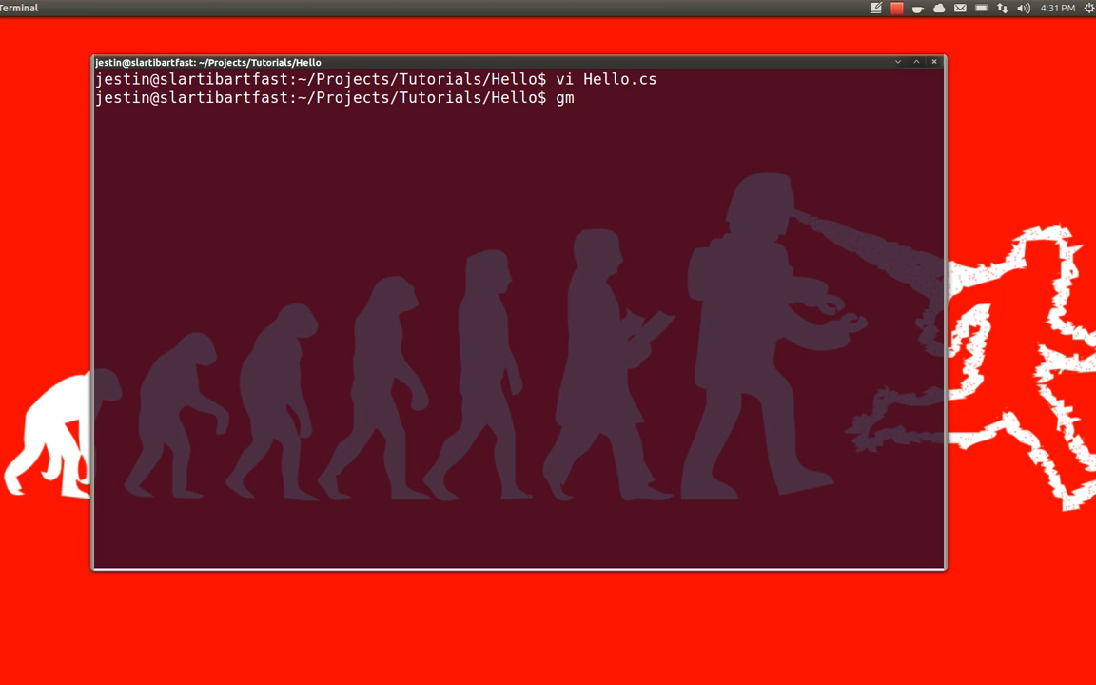
pyautogui.write('cs')
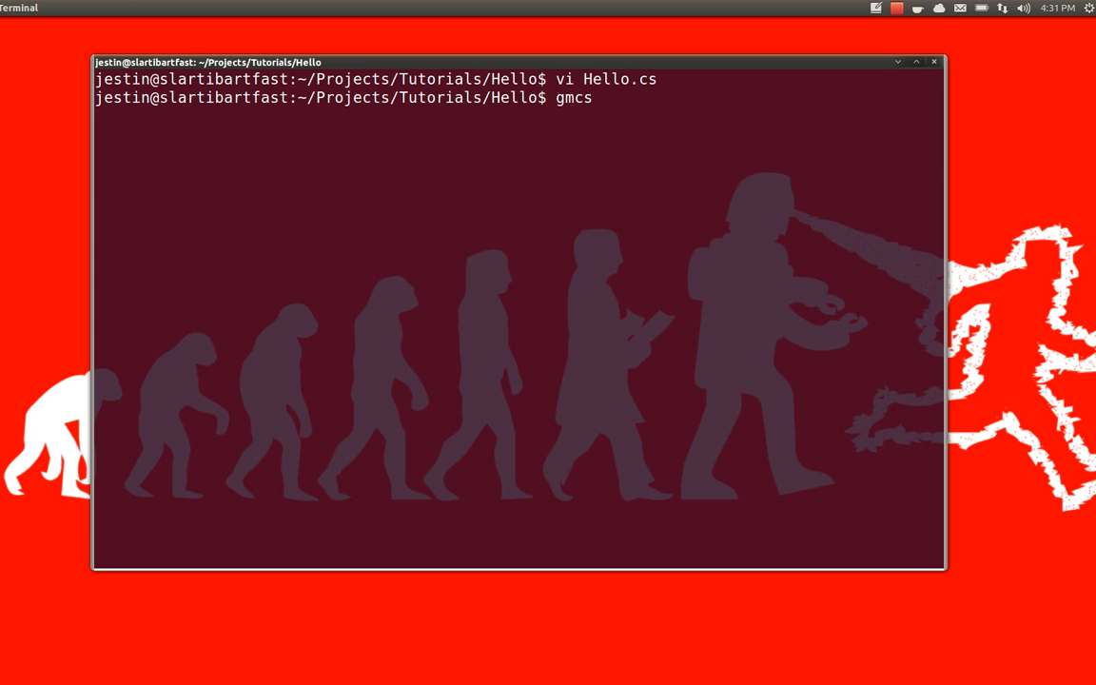
pyautogui.write('Hello.cs')
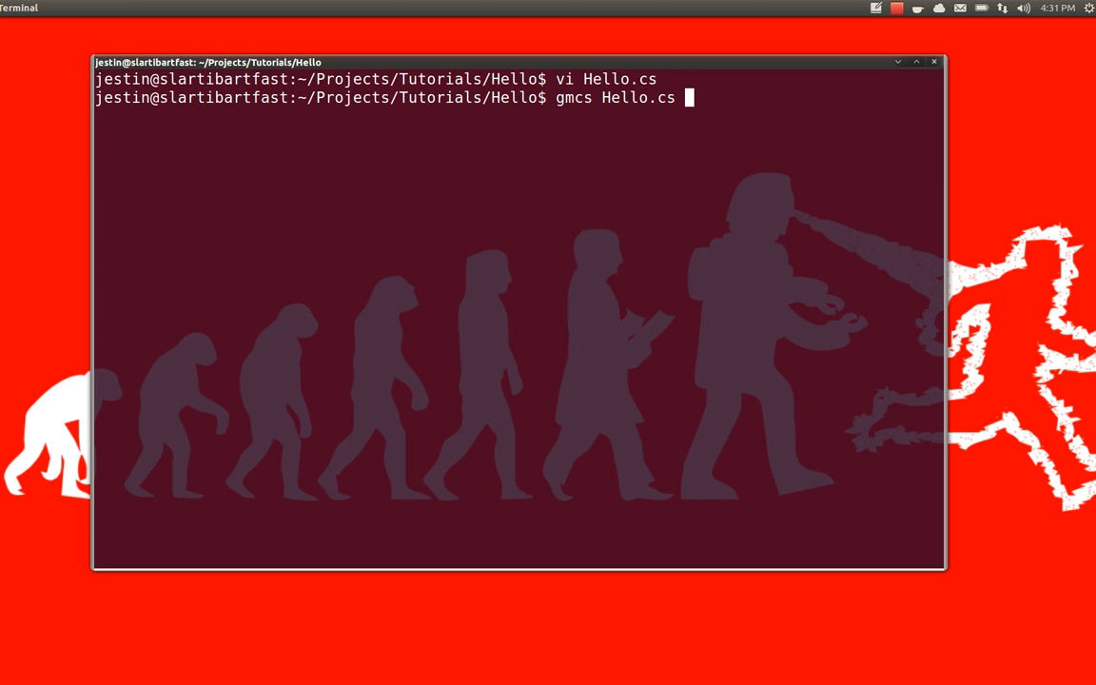
pyautogui.press('Return')
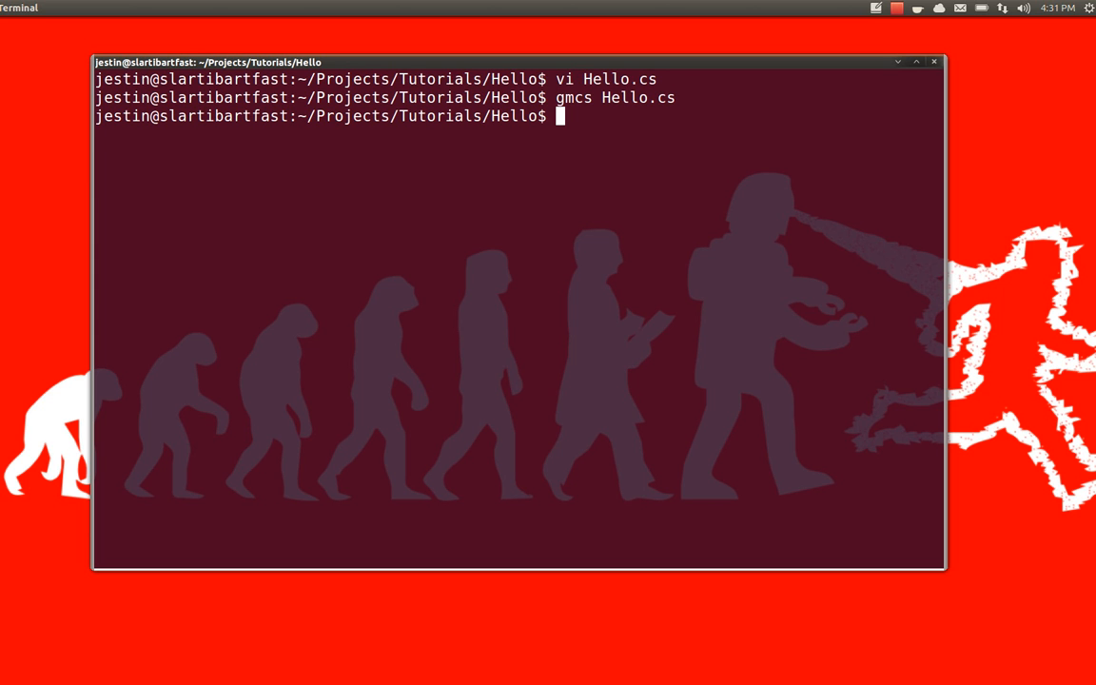
# Step: List the folder to confirm Hello.exe now sits beside hello, hello.c and Hello.cs
pyautogui.write('ls')
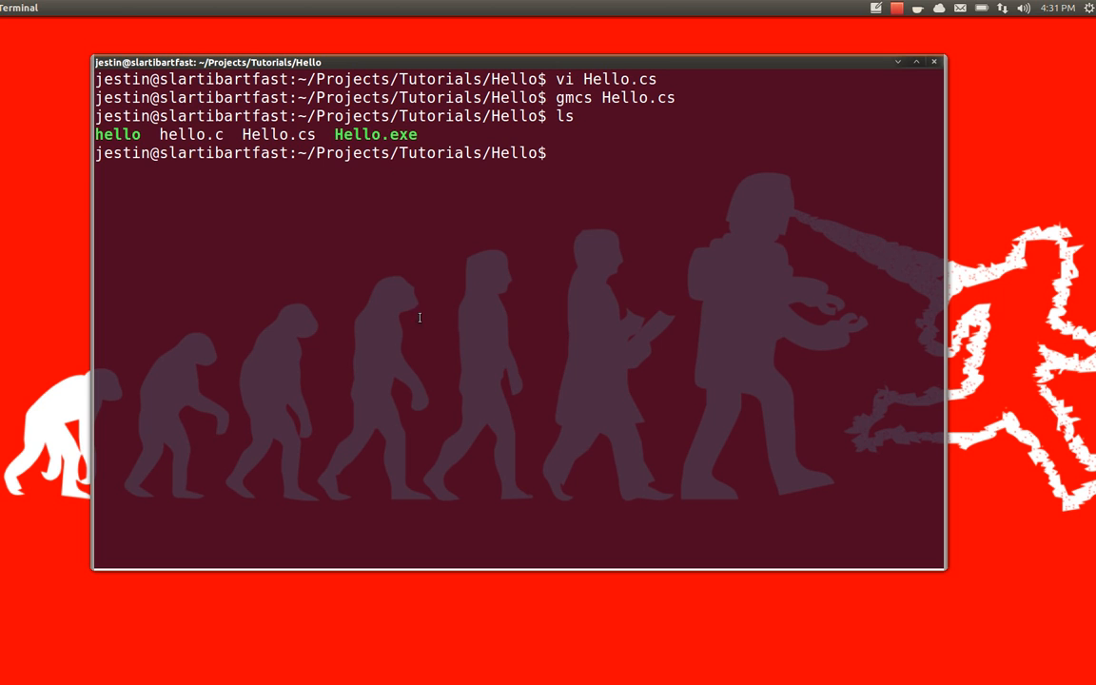
pyautogui.doubleClick(374, 134)
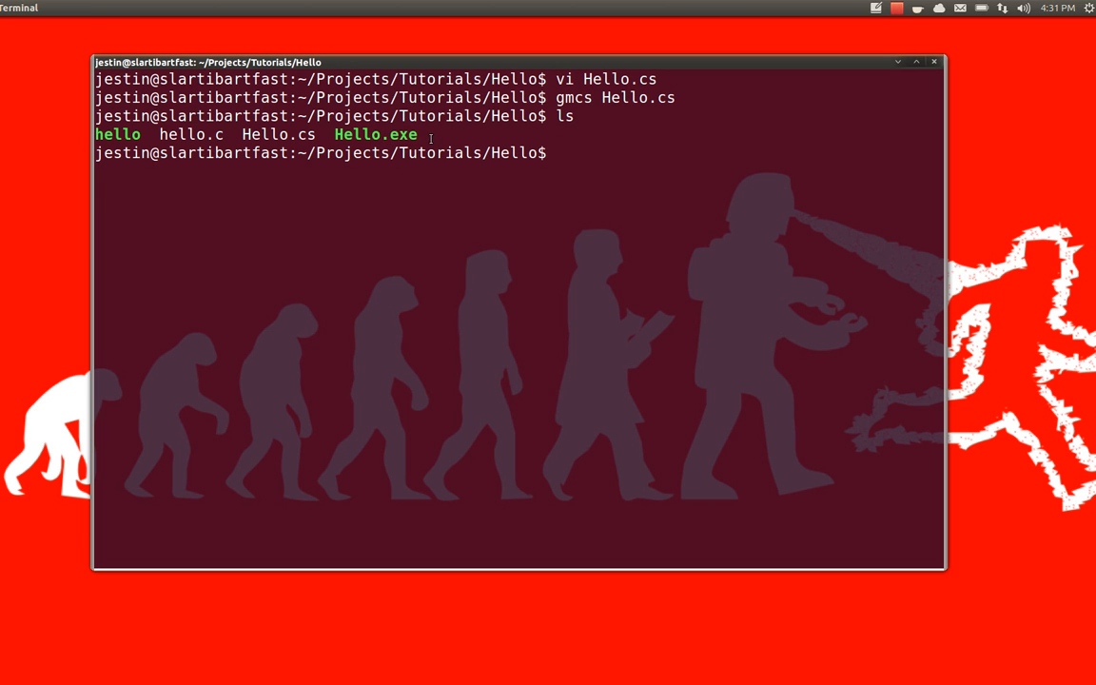
pyautogui.doubleClick(398, 134)
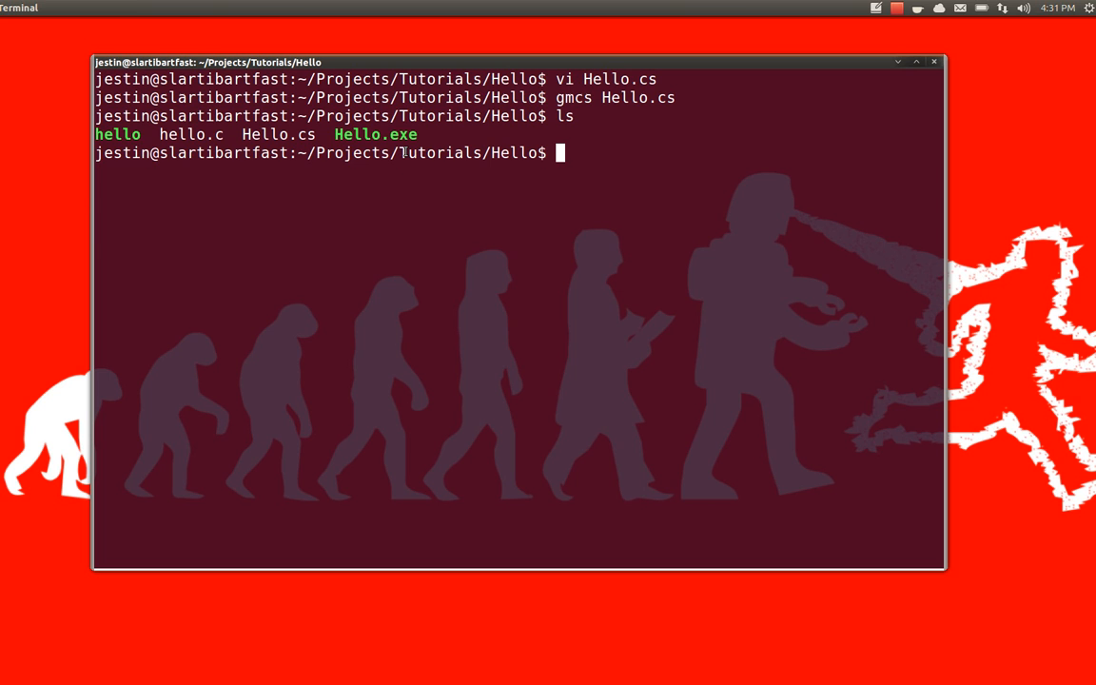
pyautogui.moveTo(666, 124)
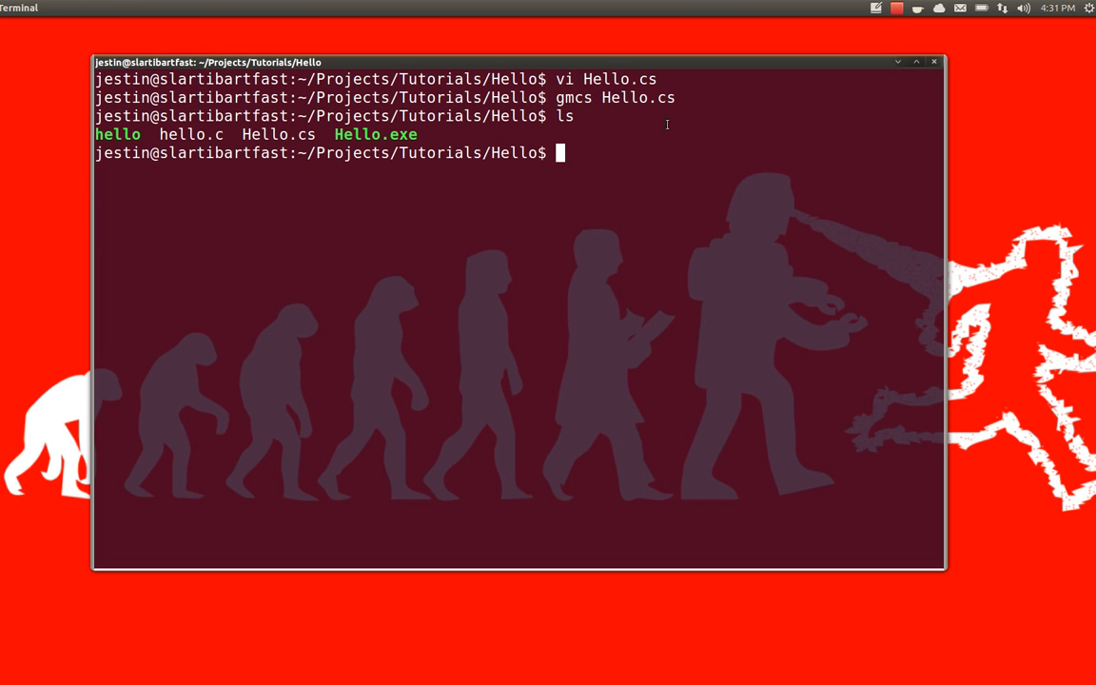
pyautogui.write('./He')
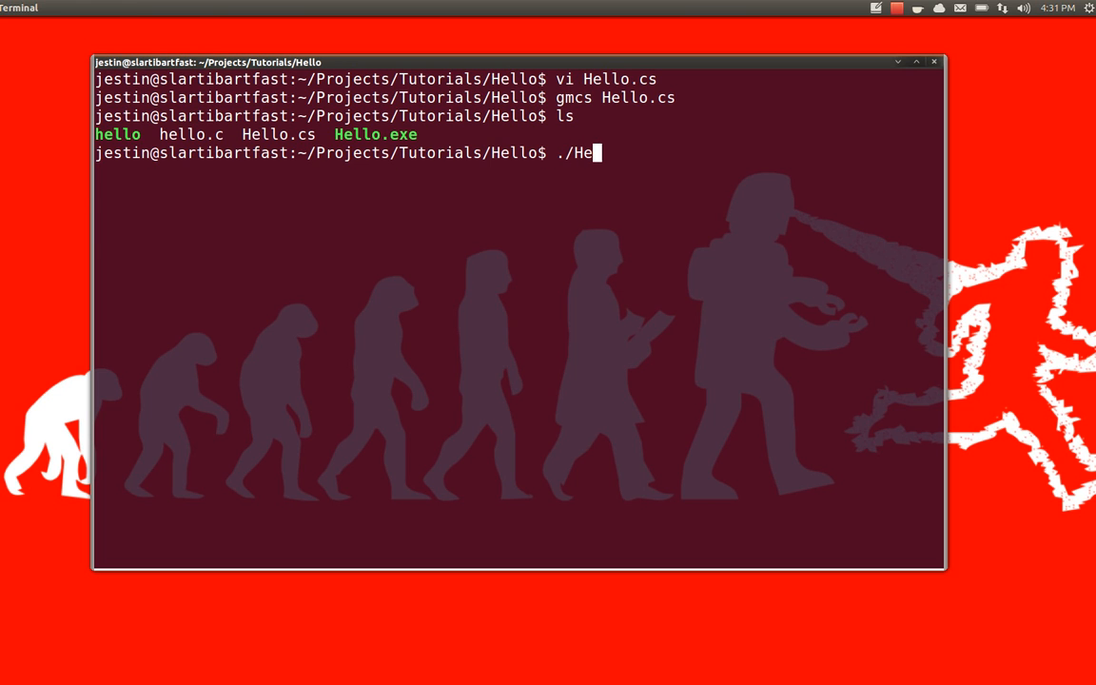
# Step: Run ./Hello.exe and then ./hello, each printing Hello, World!
pyautogui.write('llo.exe')
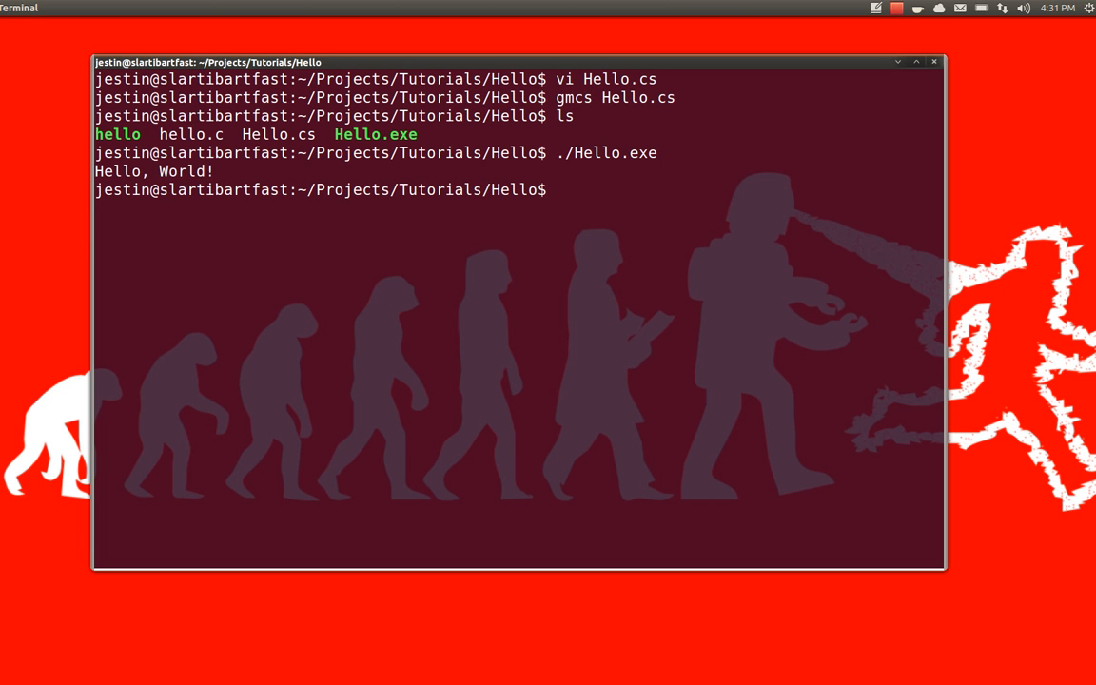
pyautogui.write('./hello')
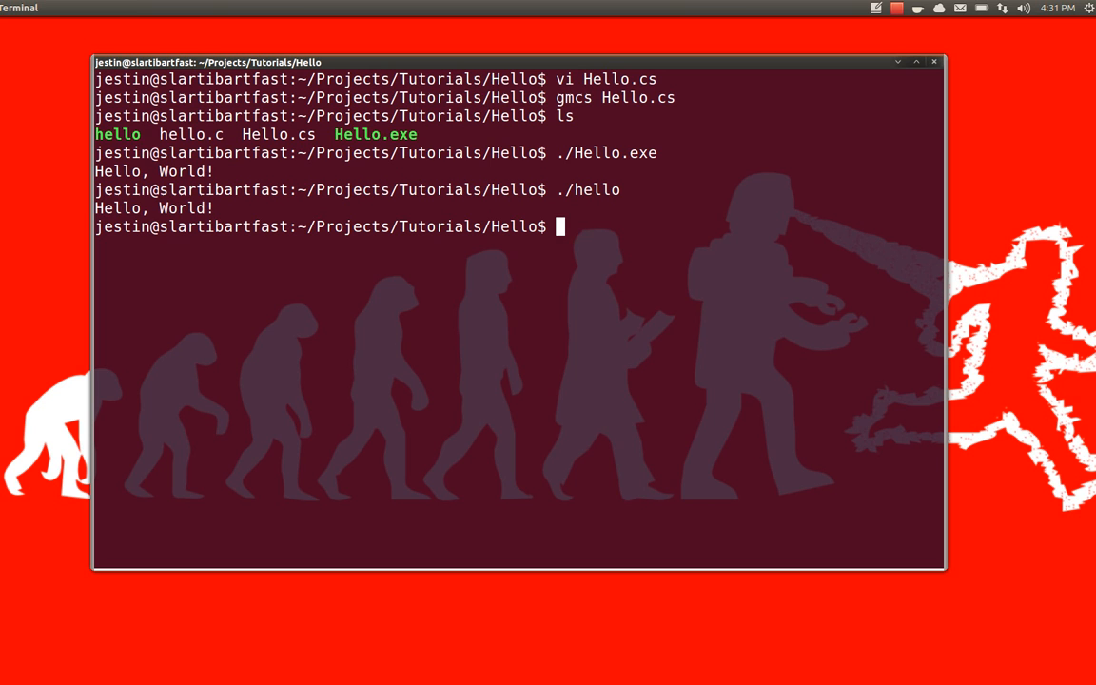
# Step: Run 'mono Hello.exe' so the runtime prints Hello, World!
pyautogui.write('mono')
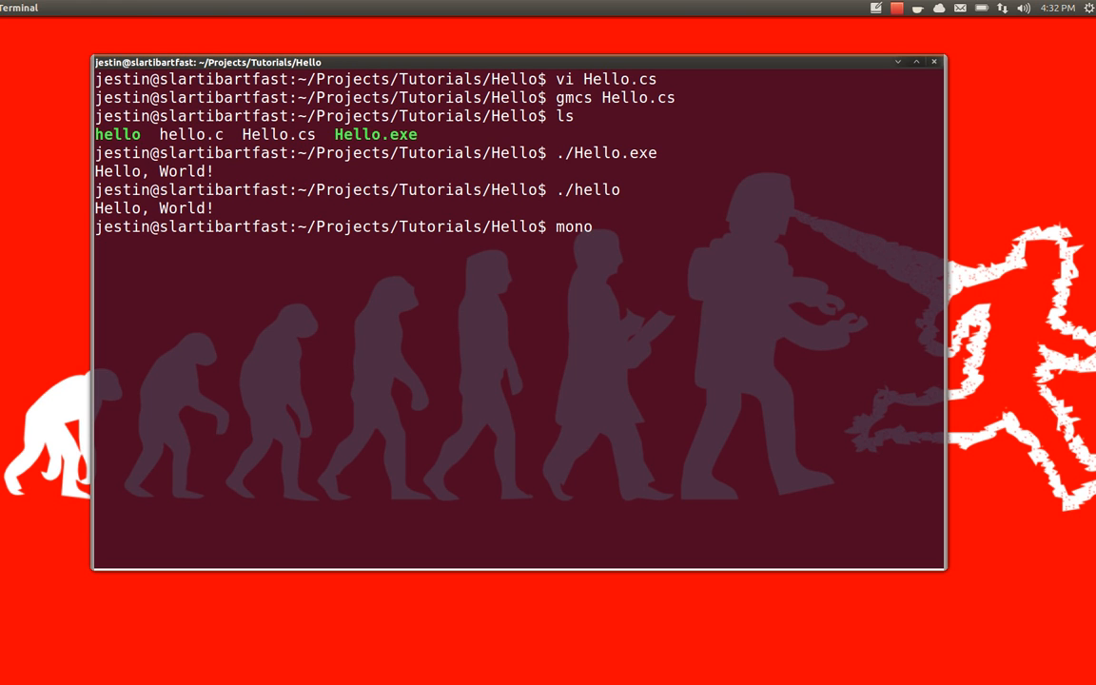
pyautogui.write('H')
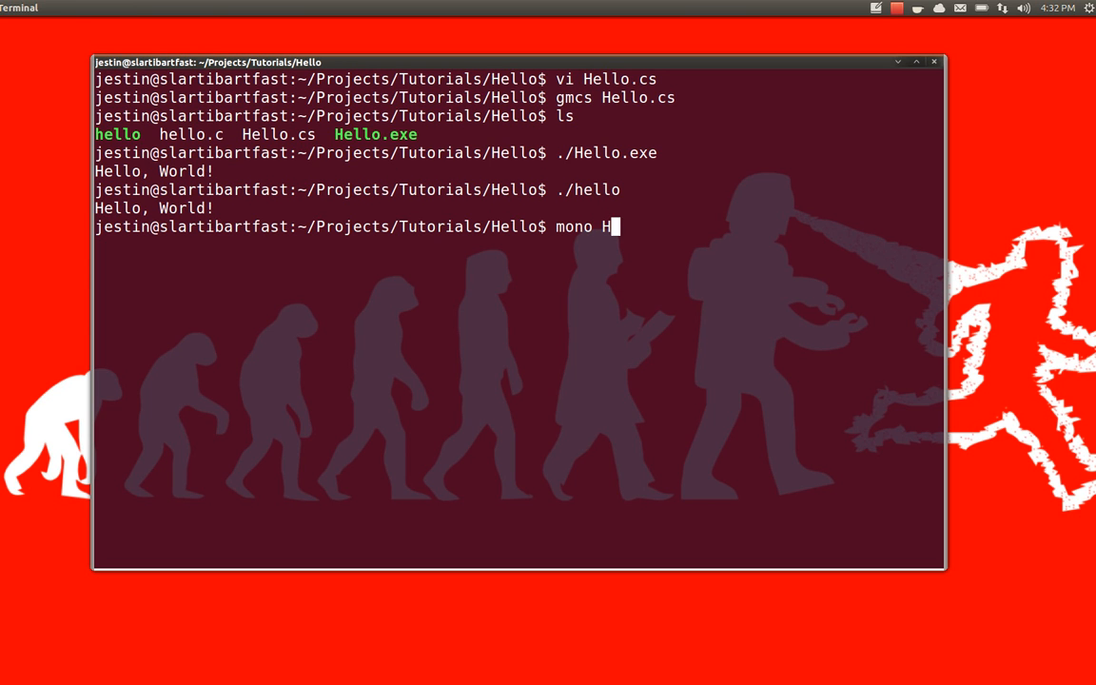
pyautogui.write('ello.')
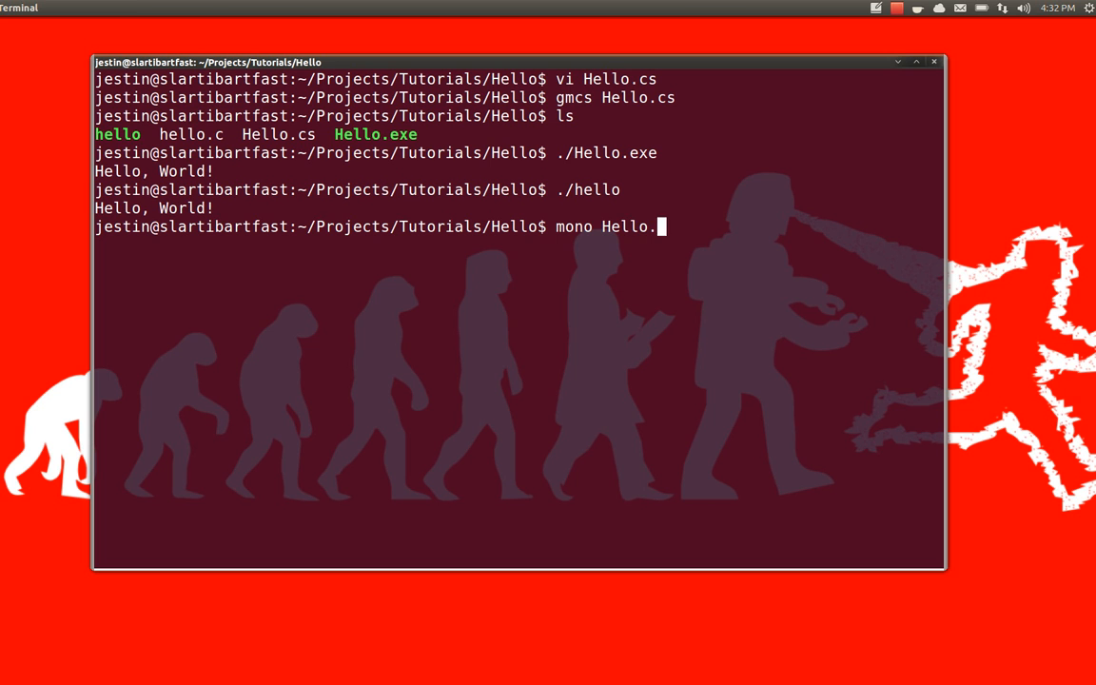
pyautogui.write('exe')
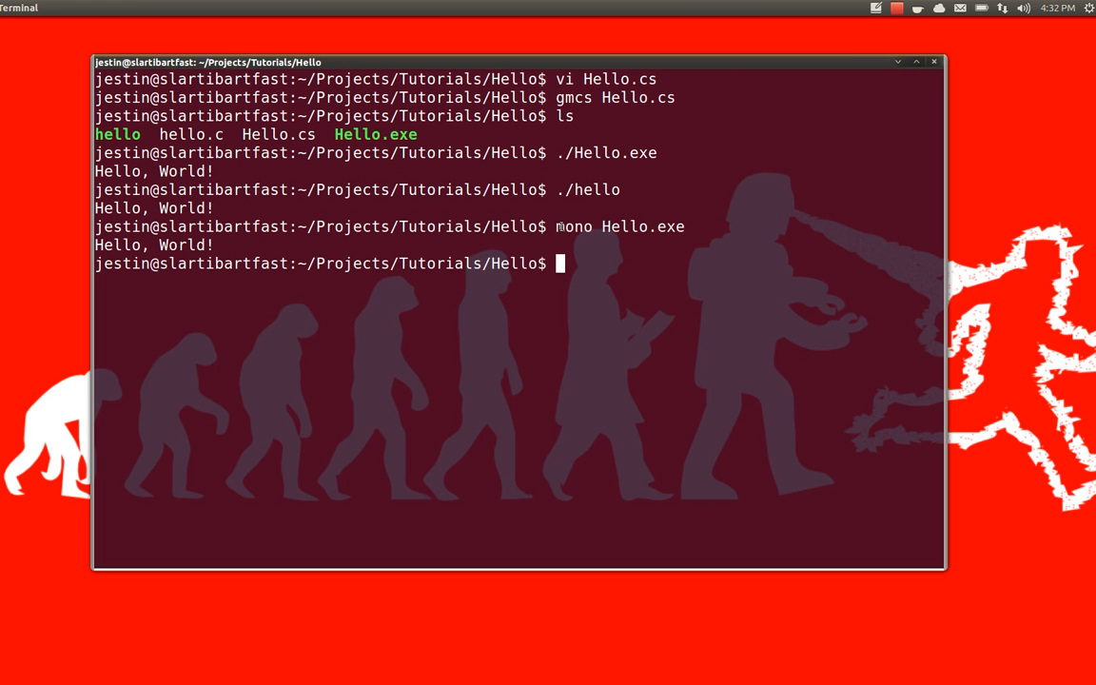
pyautogui.doubleClick(573, 226)
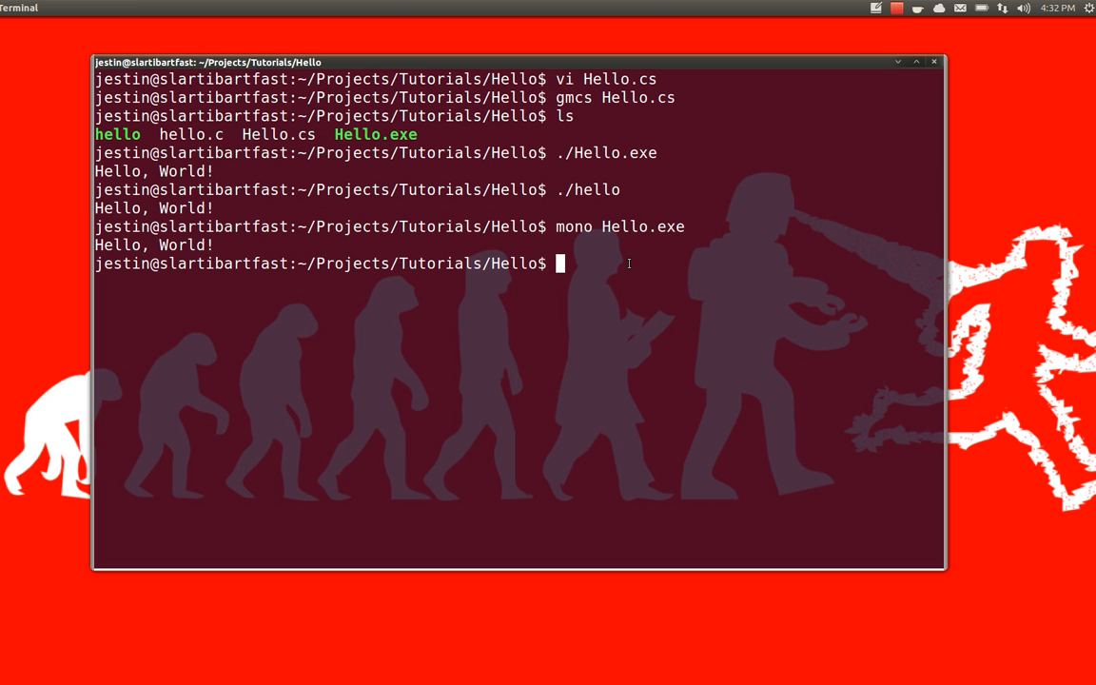
pyautogui.write('m')
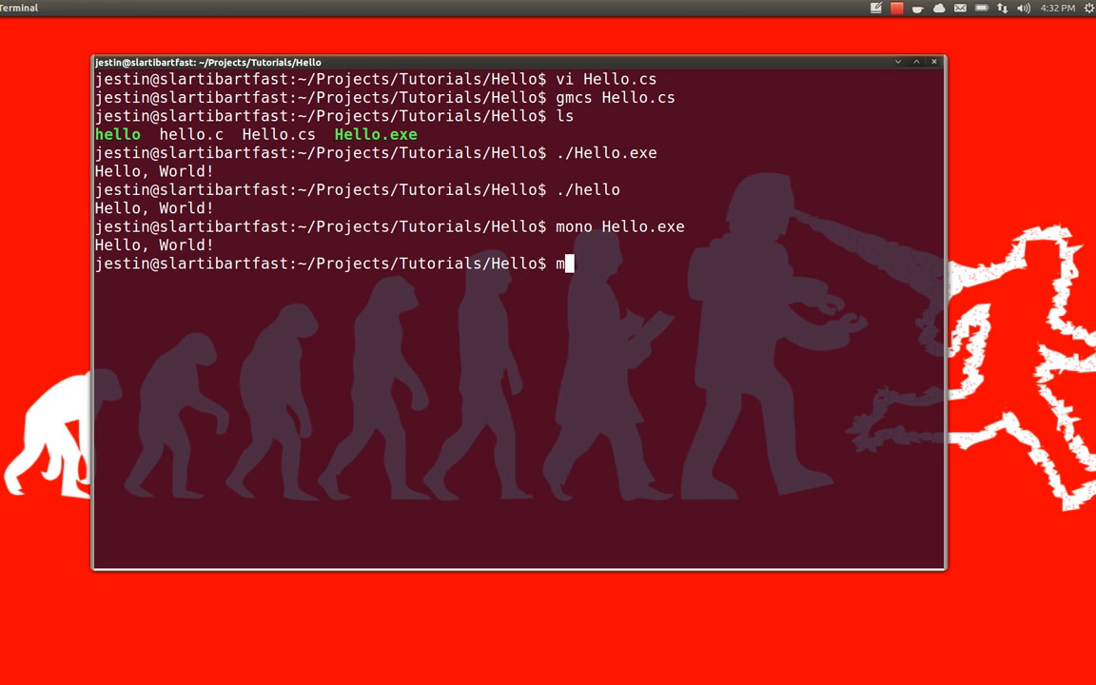
# Step: Page through 'monodis Hello.exe | less' to Main's end, then quit less
pyautogui.write('onodis')
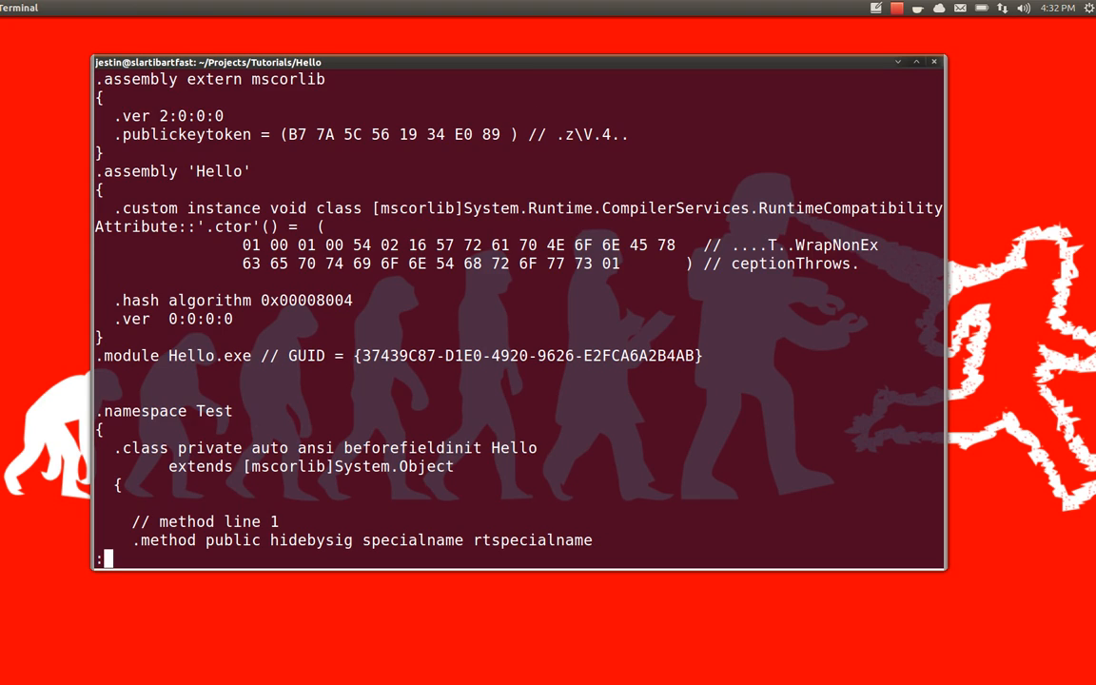
pyautogui.scroll(-3)
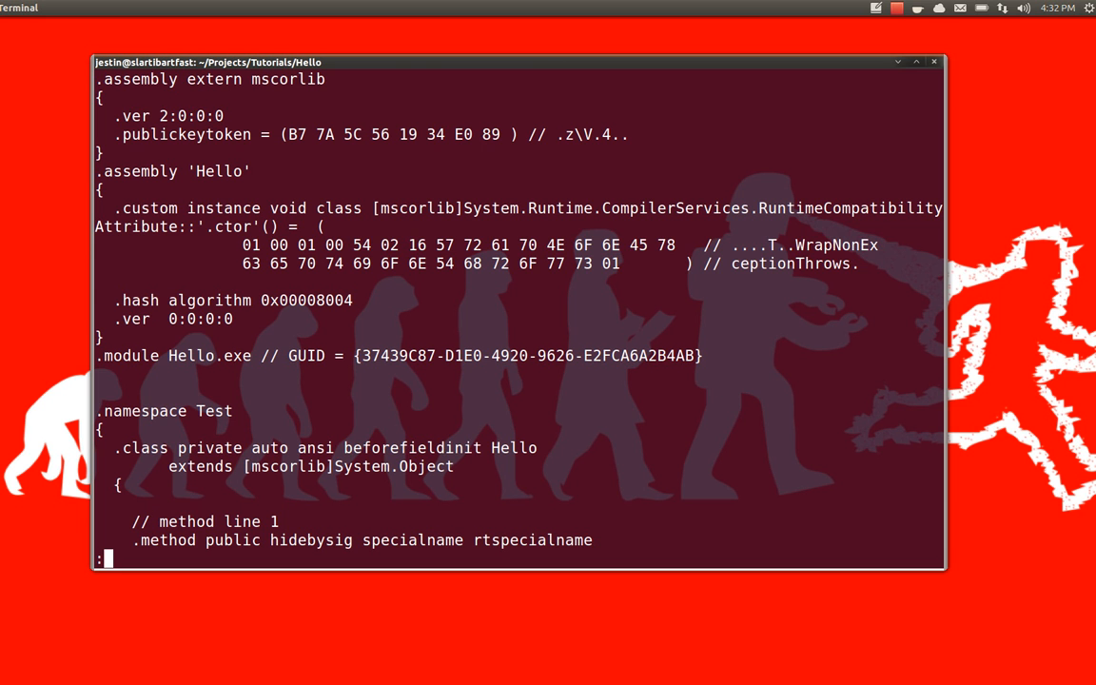
pyautogui.scroll(-3)
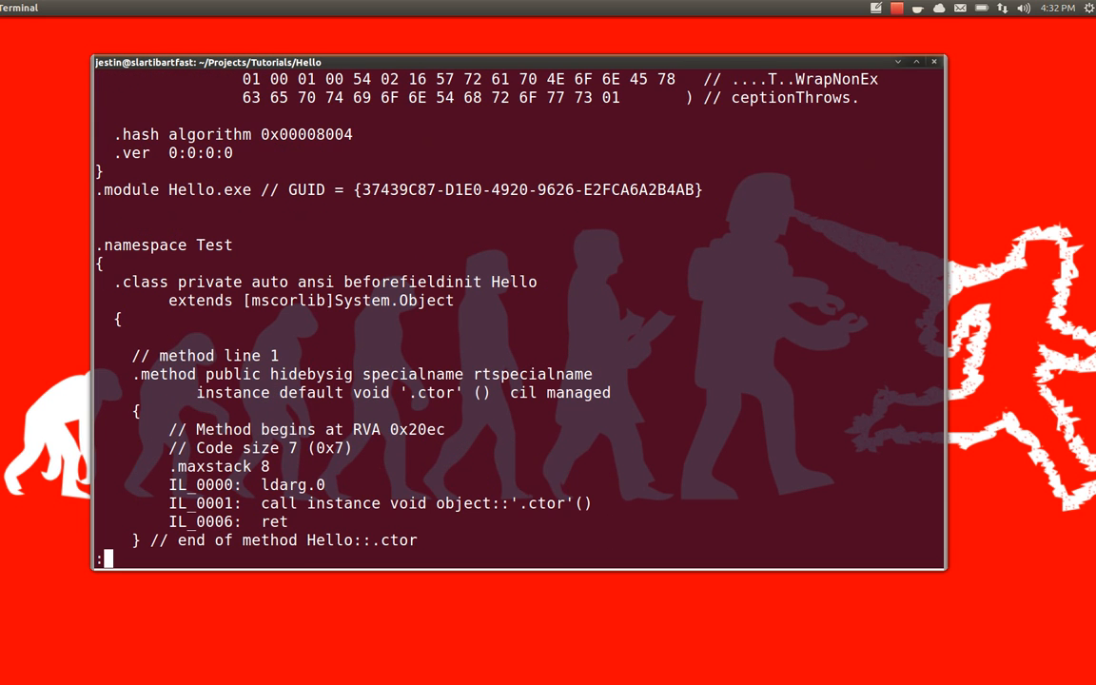
pyautogui.scroll(-3)
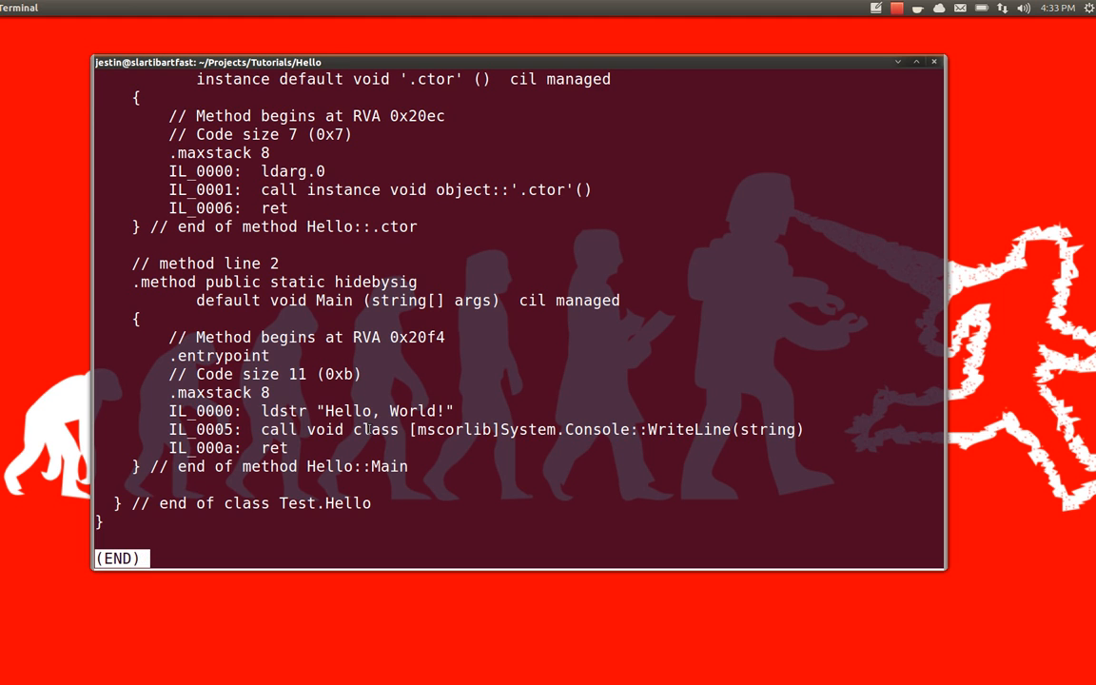
pyautogui.press('q')
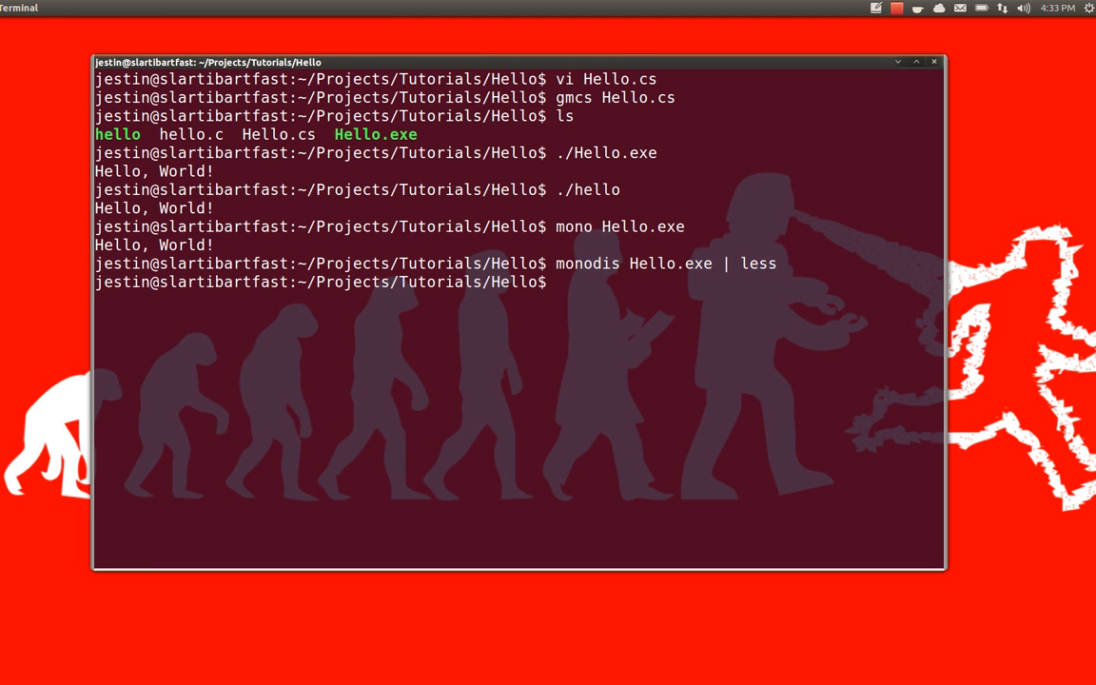
# Step: Run 'mono --aot Hello.exe' and list the folder showing the new Hello.exe.so
pyautogui.write('mono')
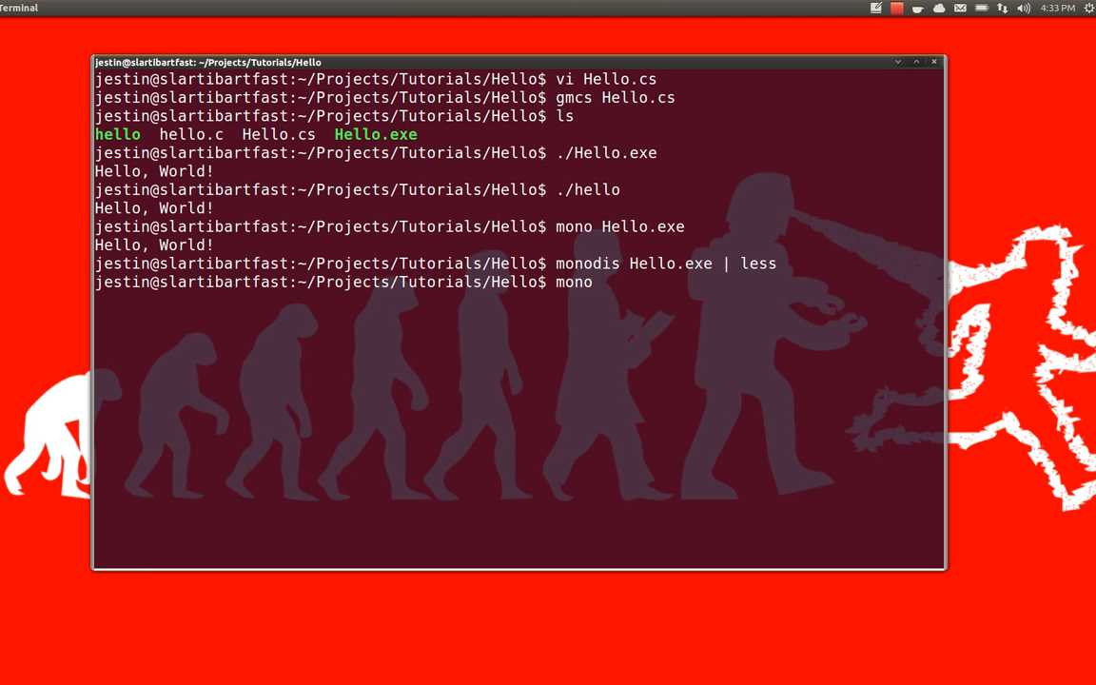
pyautogui.write('--a')
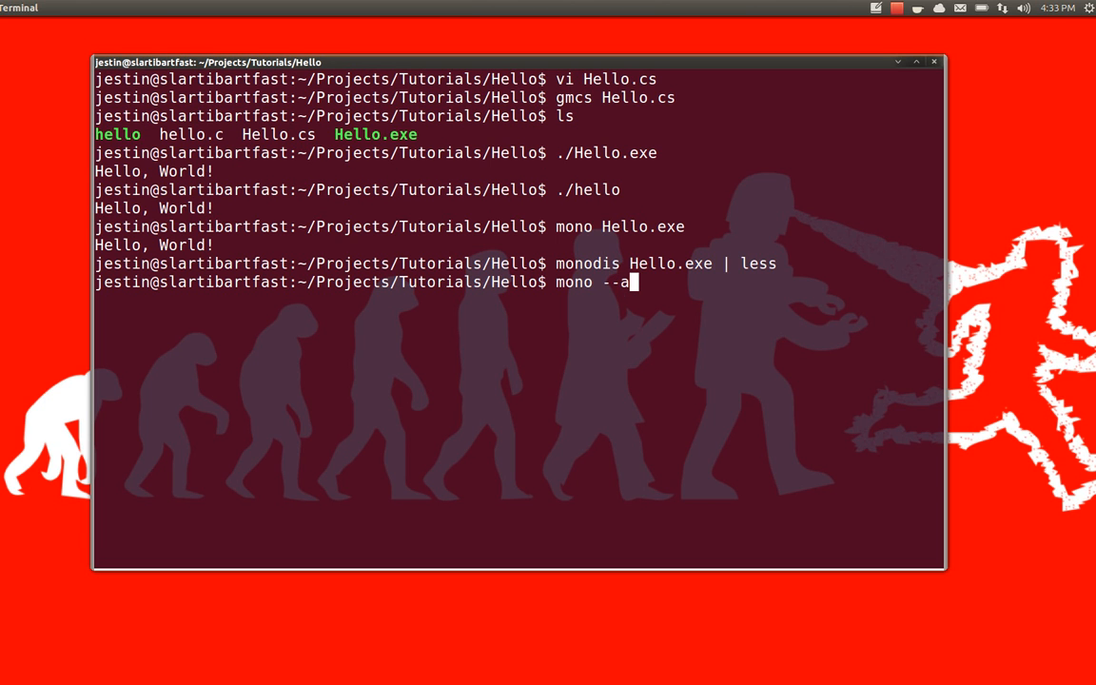
pyautogui.write('ot')
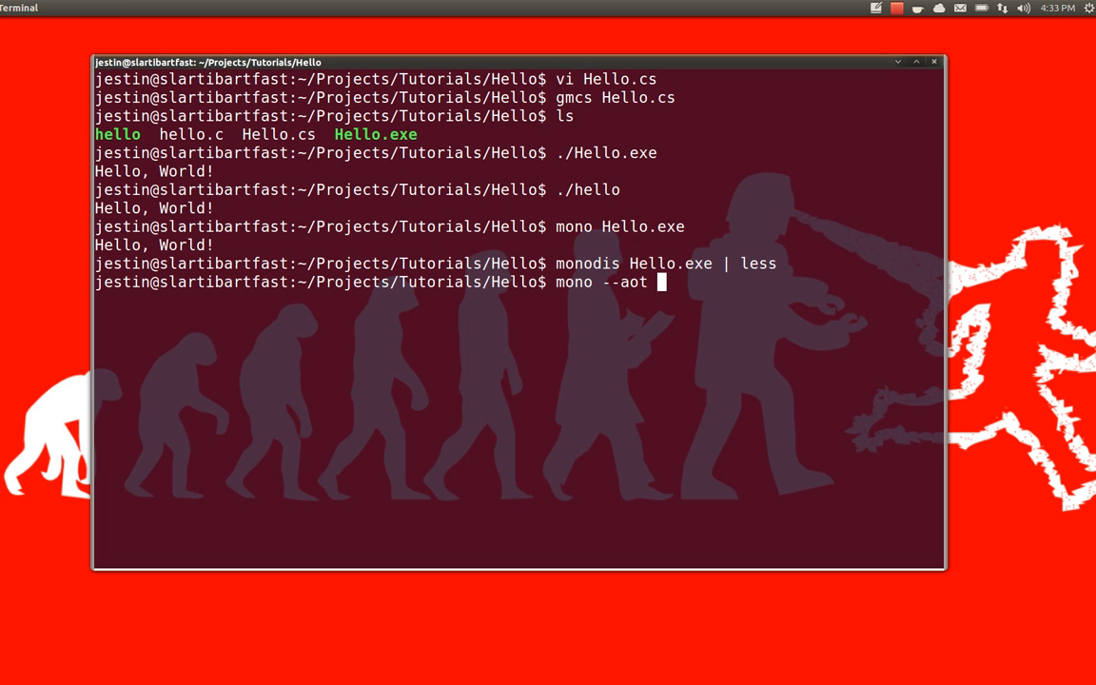
pyautogui.write('Hello.exe')
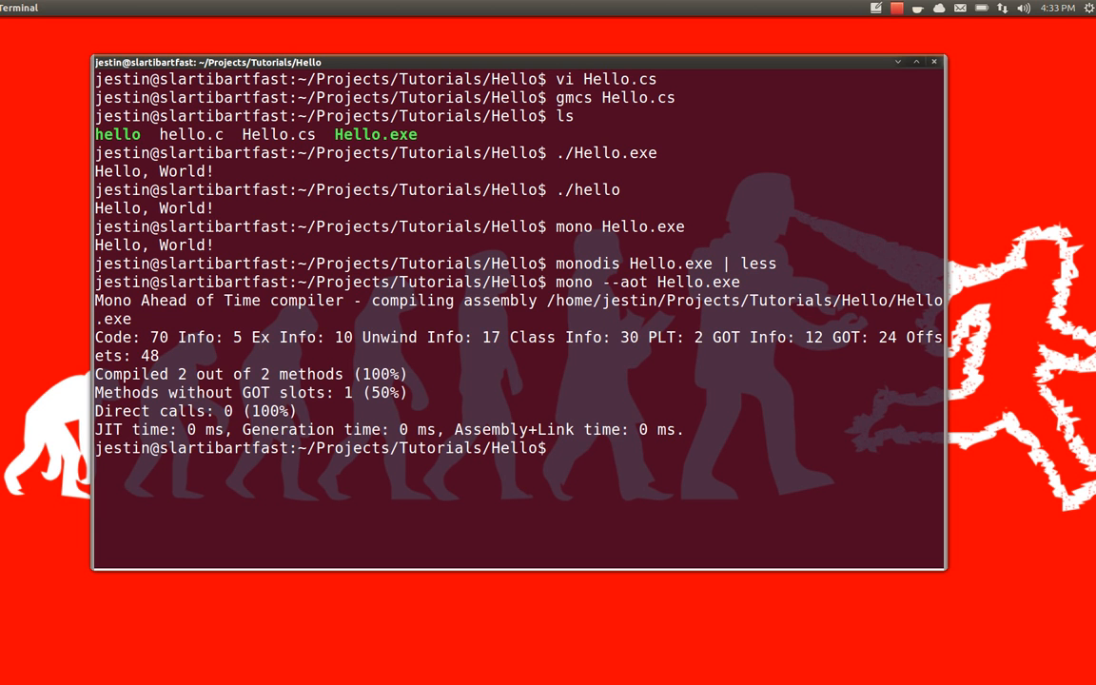
pyautogui.write('s')
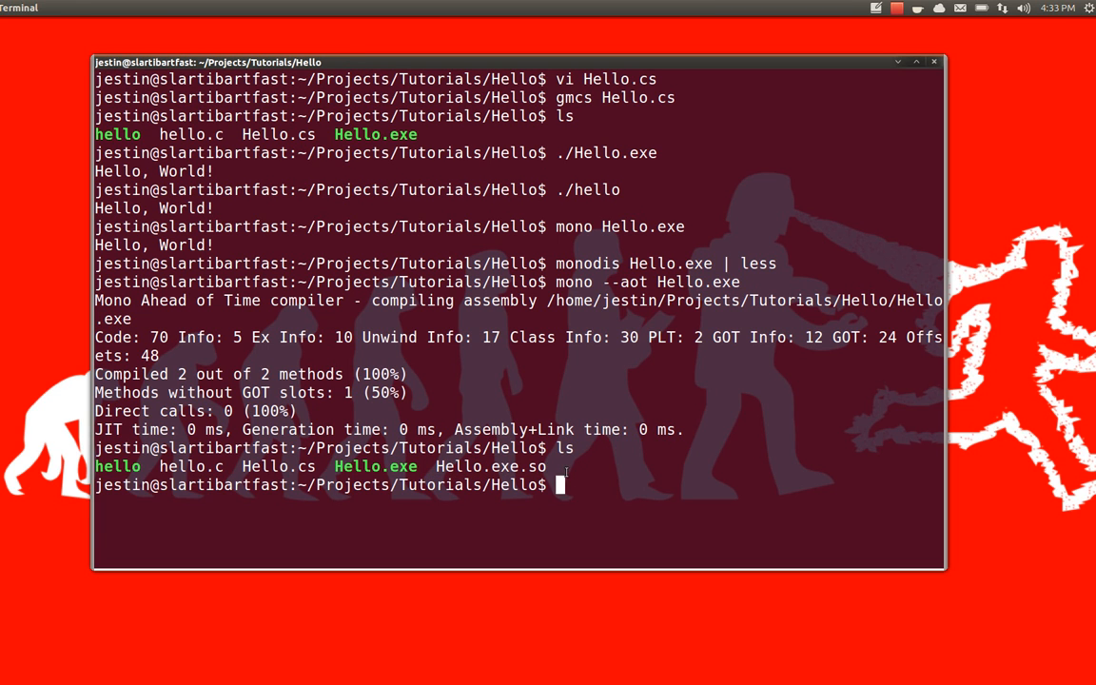
pyautogui.doubleClick(117, 466)
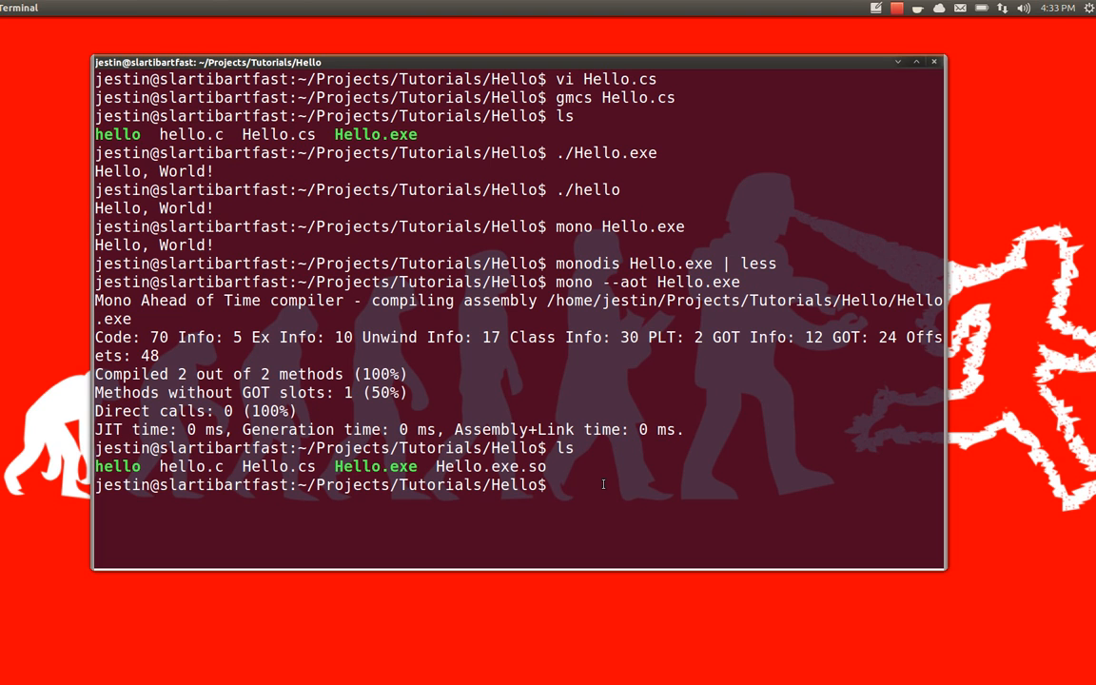
# Step: Pipe the objdump -d disassembly of Hello.exe.so into less
pyautogui.write('objd')
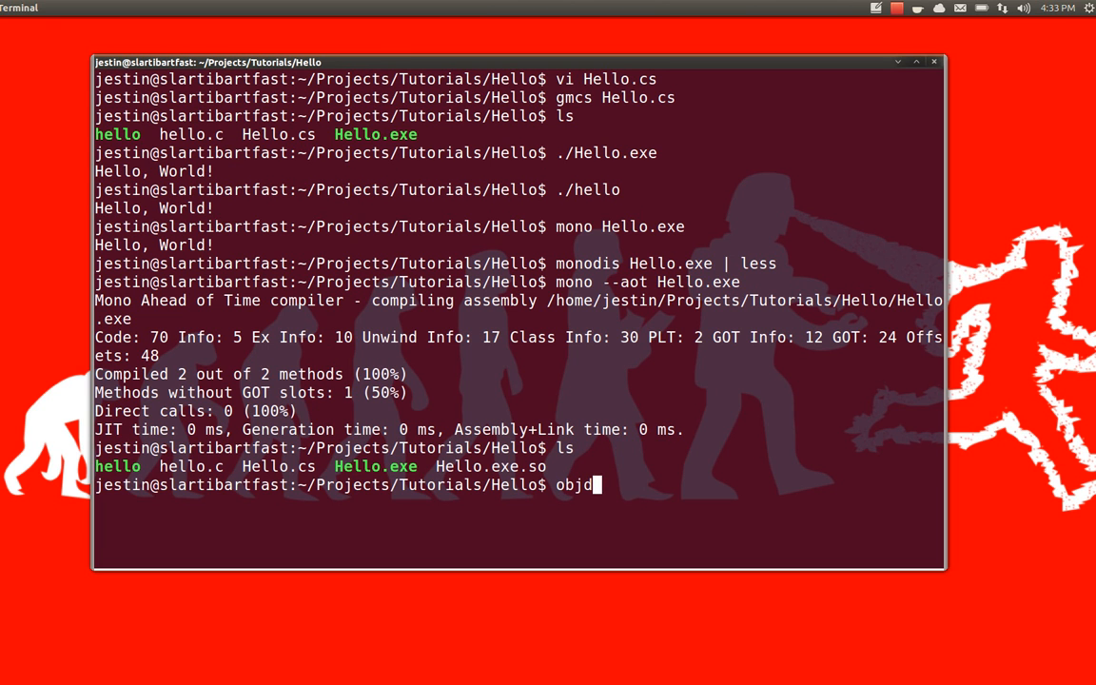
pyautogui.write('ump -d')
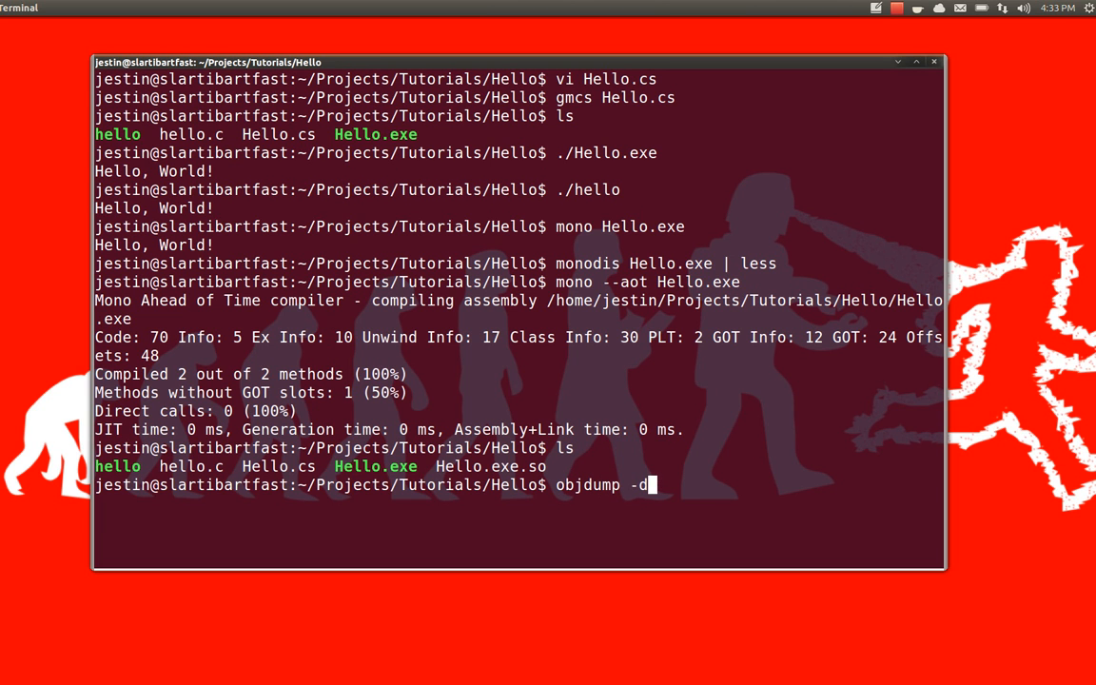
pyautogui.write('Hello.exe')
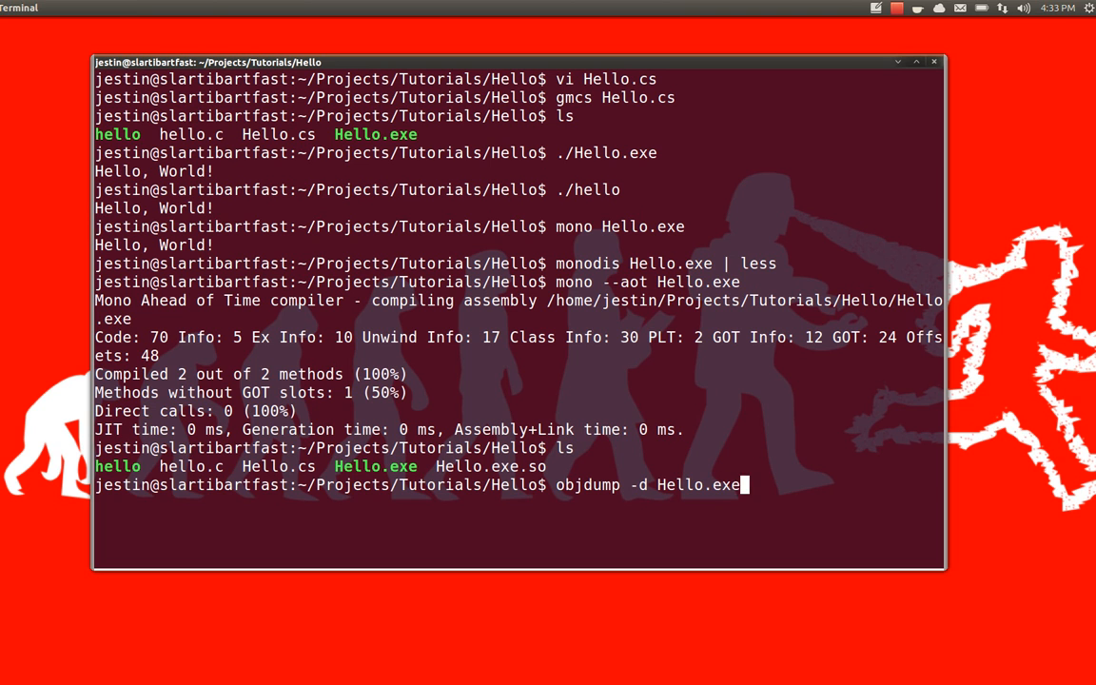
pyautogui.write('.so |')
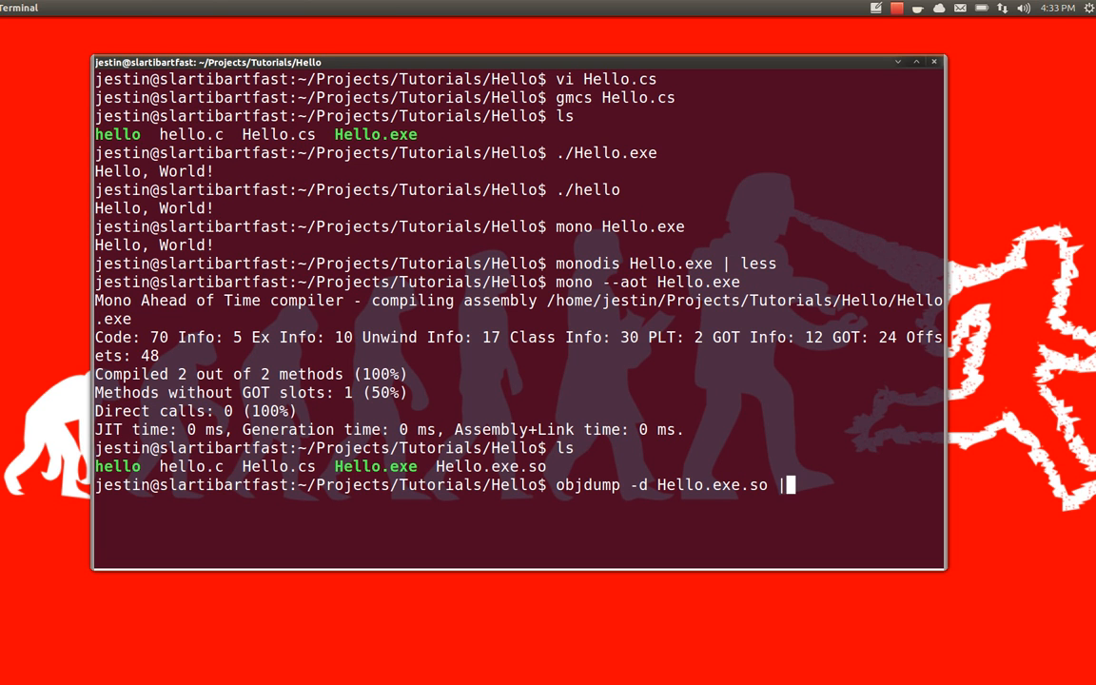
pyautogui.write('less')
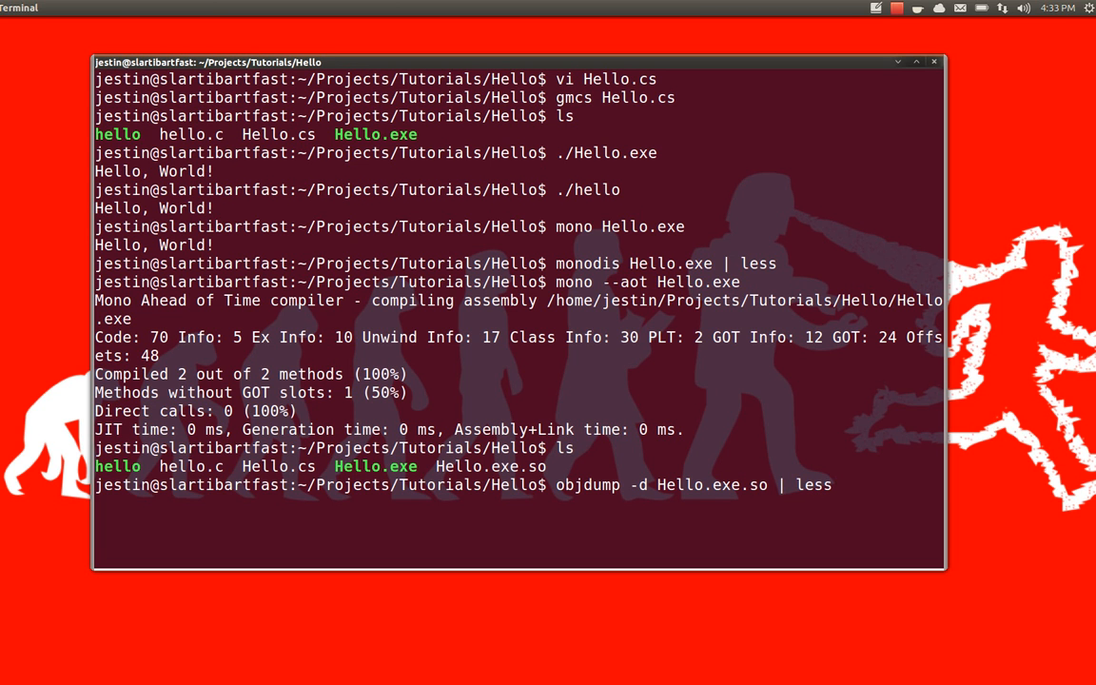
pyautogui.press('Return')
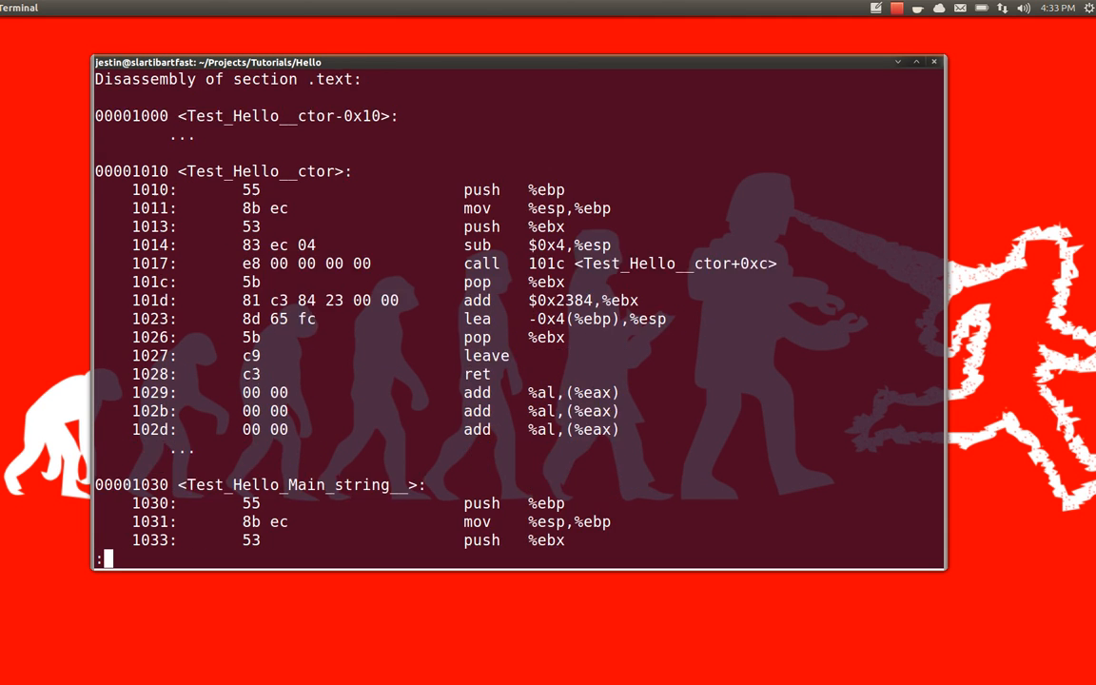
# Step: Scroll the x86 listing through Main's call to WriteLine, then quit less
pyautogui.scroll(-3)
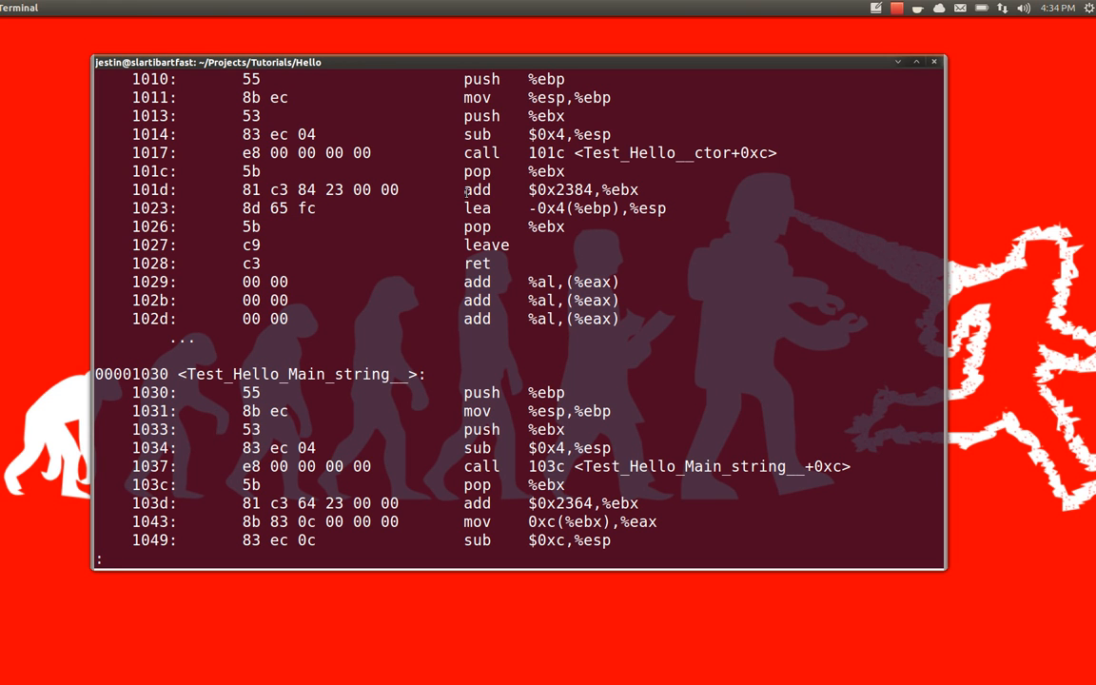
pyautogui.doubleClick(475, 282)
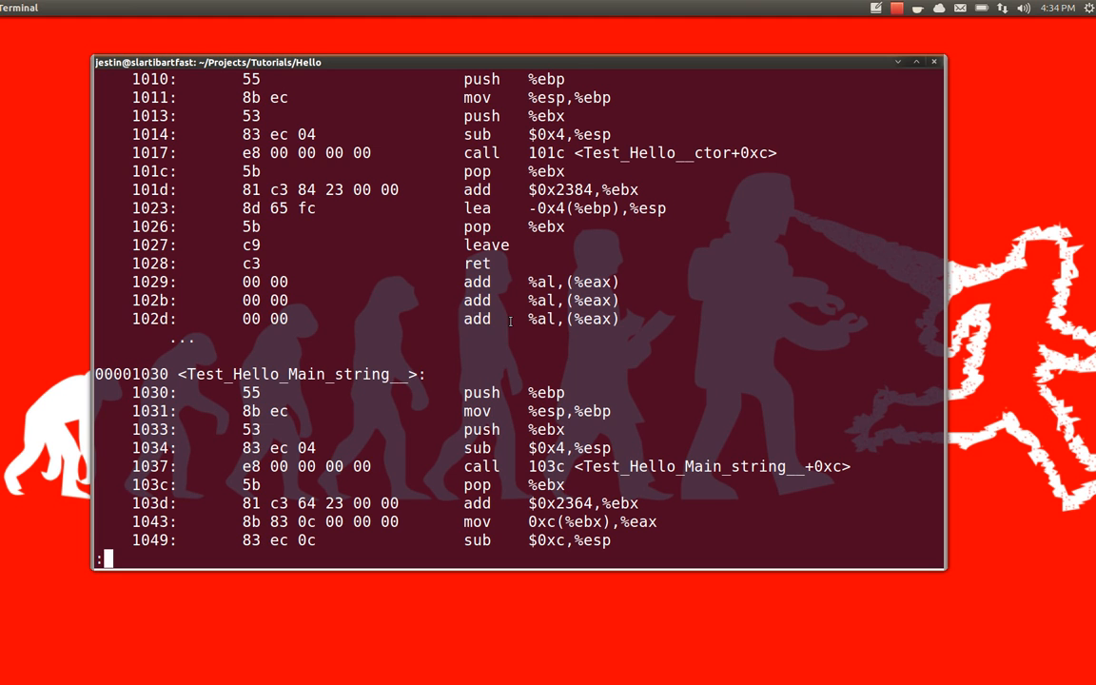
pyautogui.scroll(-3)
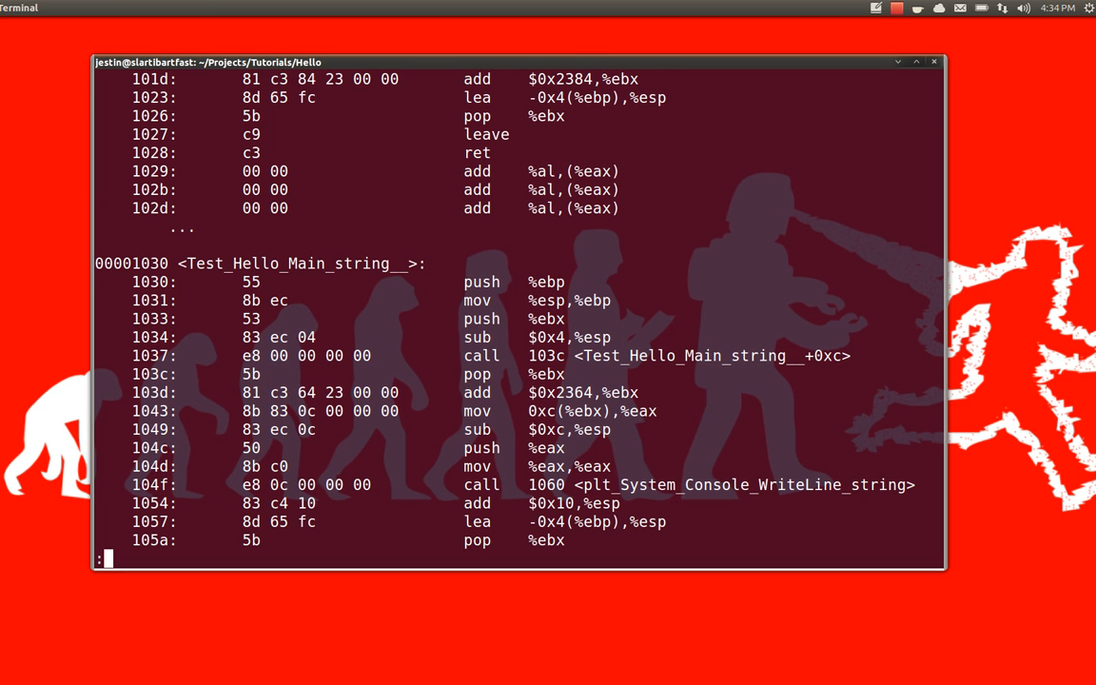
pyautogui.scroll(-3)
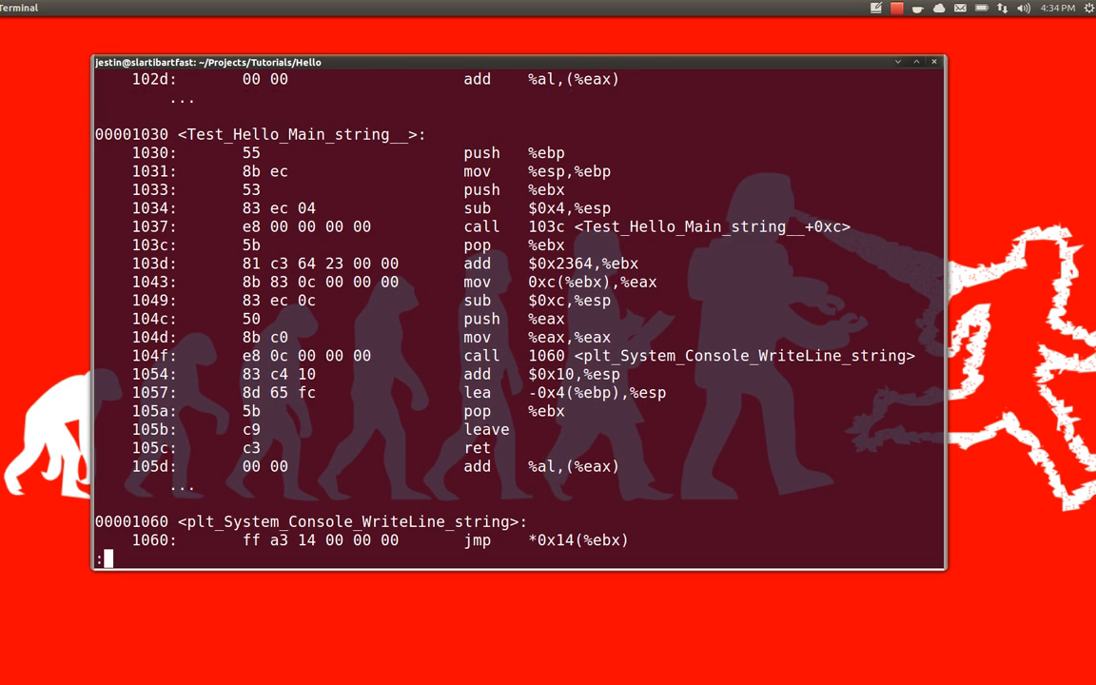
pyautogui.scroll(-3)
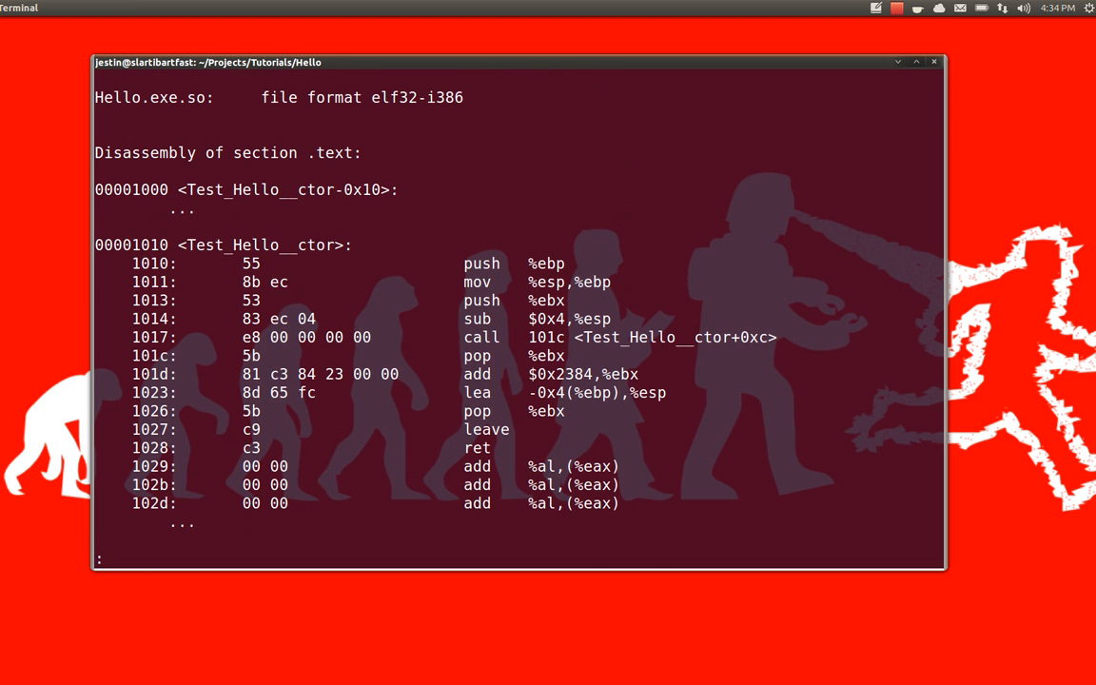
pyautogui.press('q')
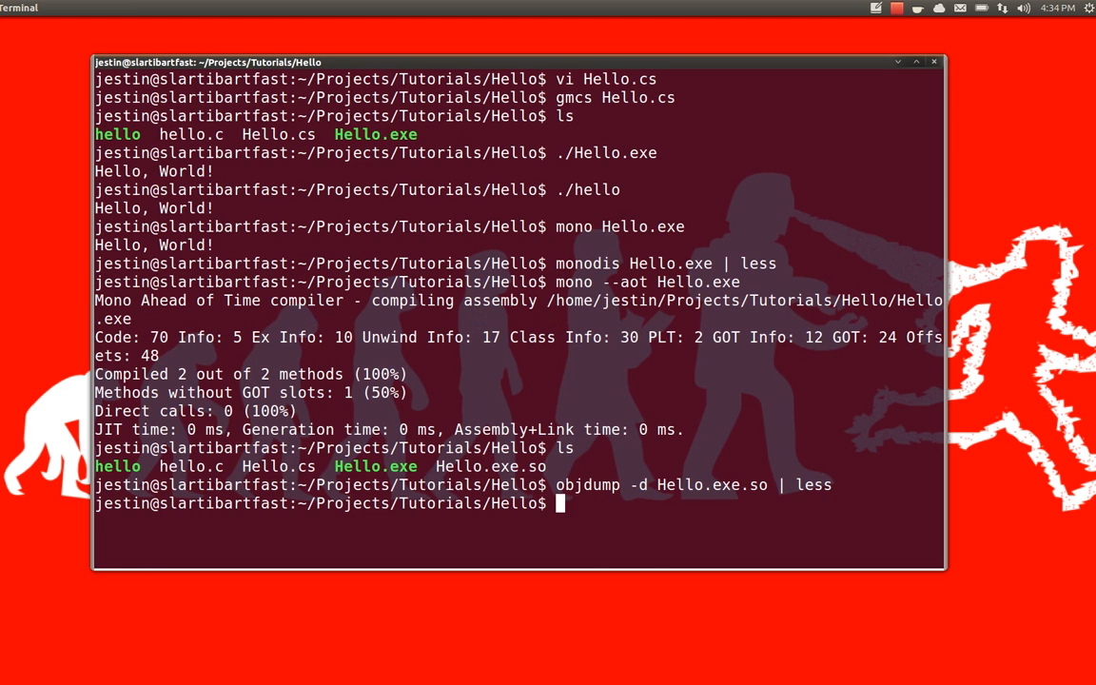